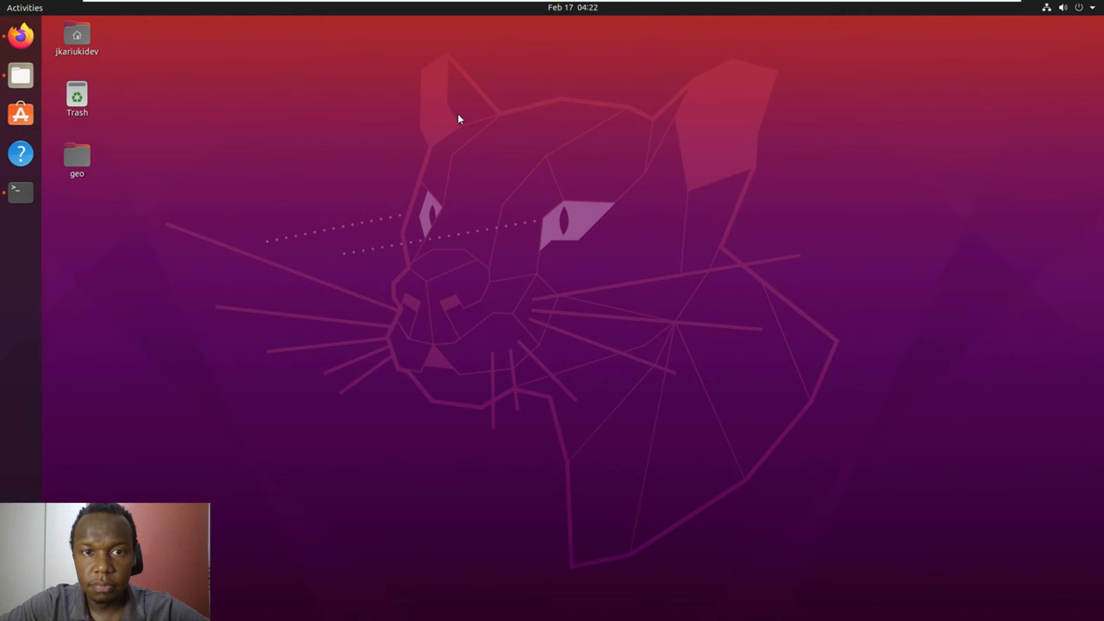
{"action": "mouse_move", "coordinate": [221, 377]}
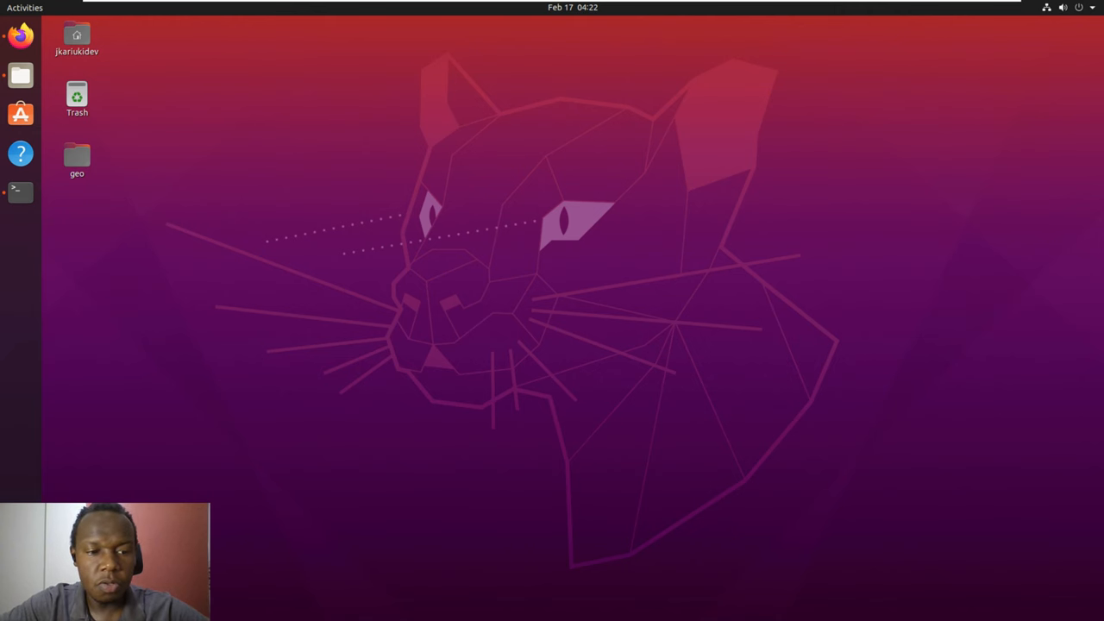
{"action": "mouse_move", "coordinate": [301, 390]}
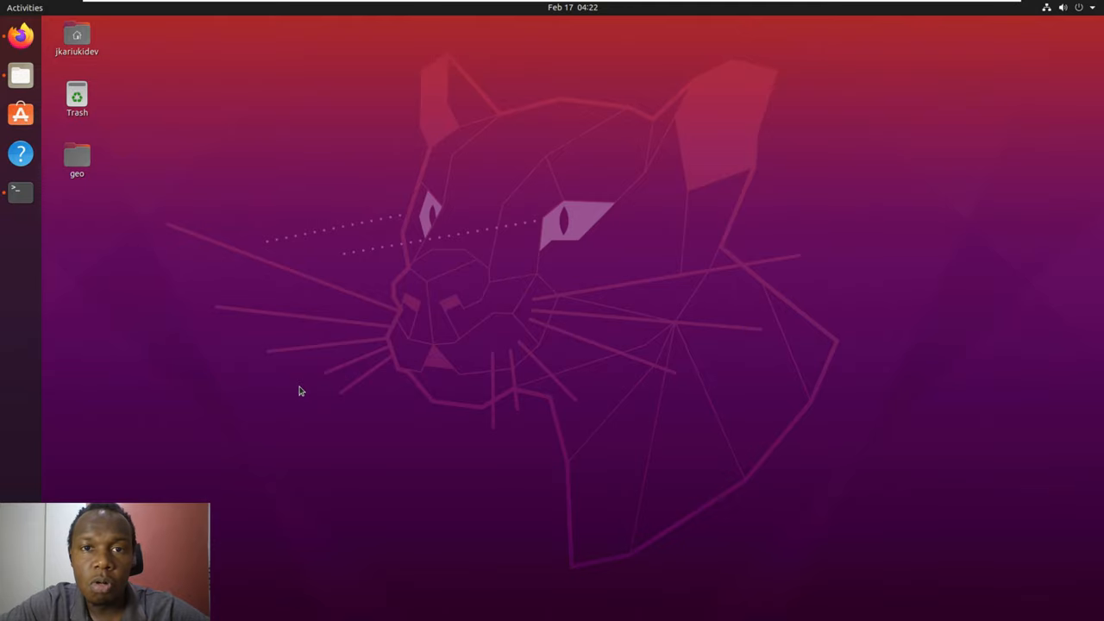
{"action": "mouse_move", "coordinate": [691, 111]}
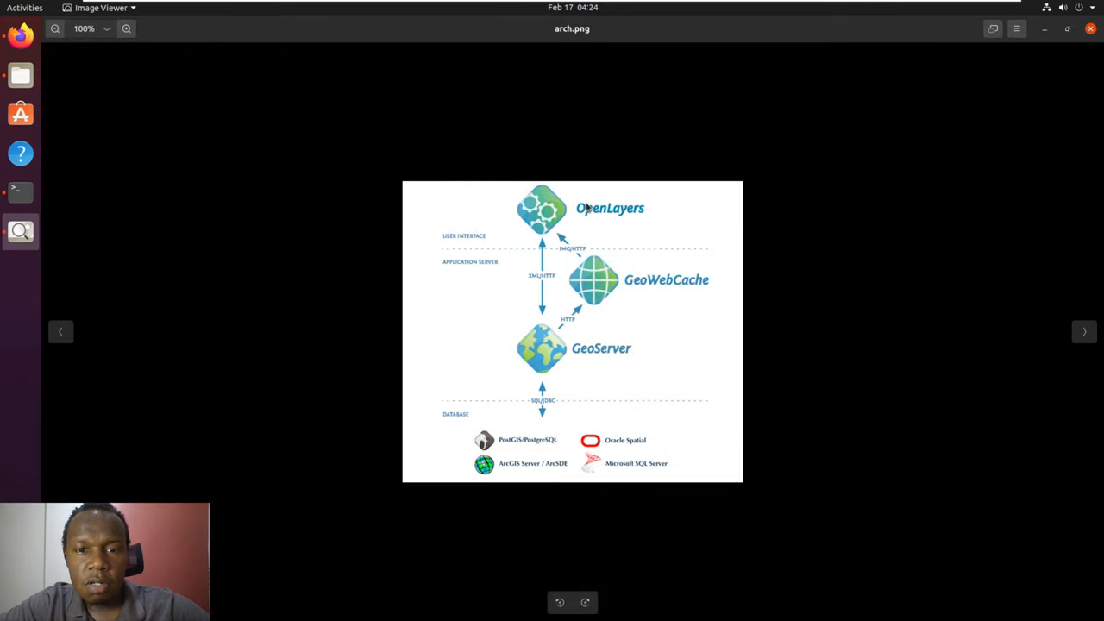
{"action": "mouse_move", "coordinate": [642, 302]}
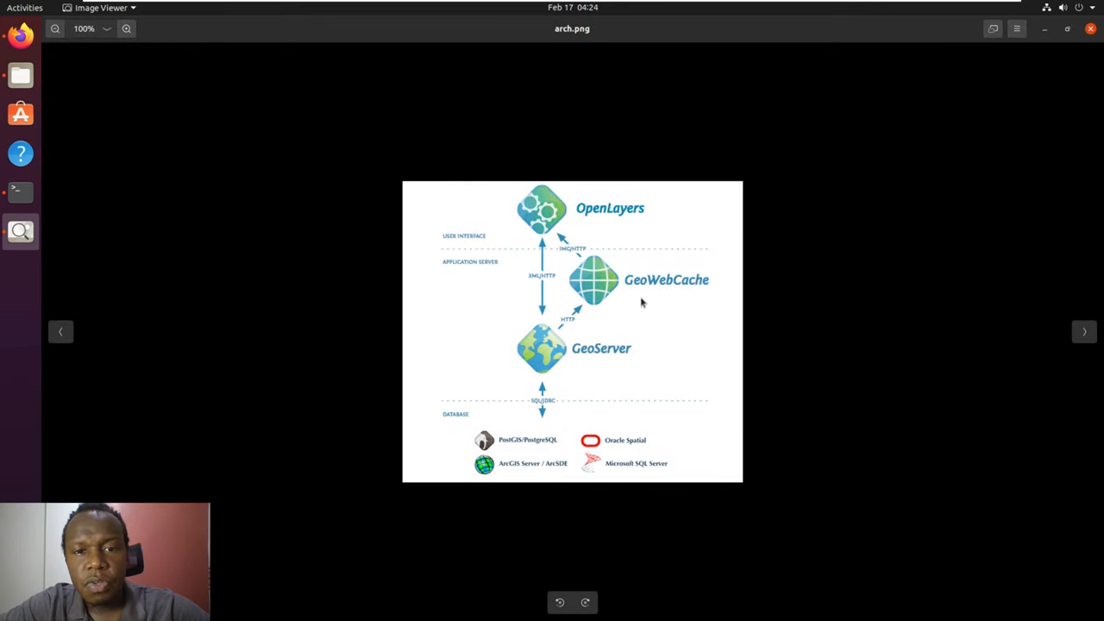
Step: Zoom into the arch.png architecture diagram, then close Image Viewer and the geo folder
{"action": "left_click", "coordinate": [126, 29]}
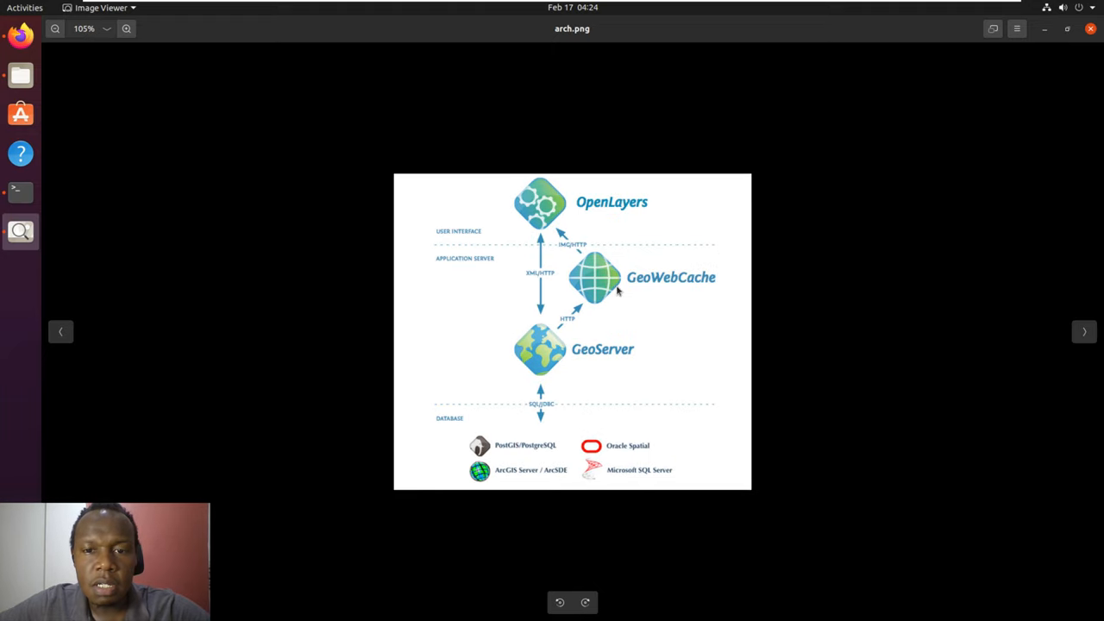
{"action": "left_click", "coordinate": [126, 29]}
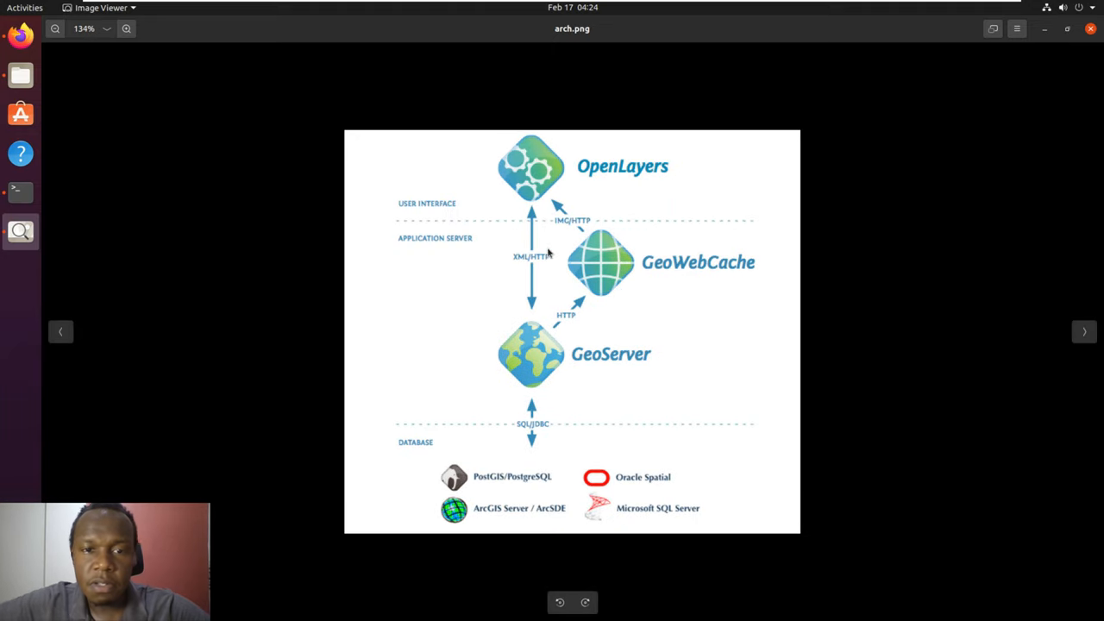
{"action": "mouse_move", "coordinate": [651, 190]}
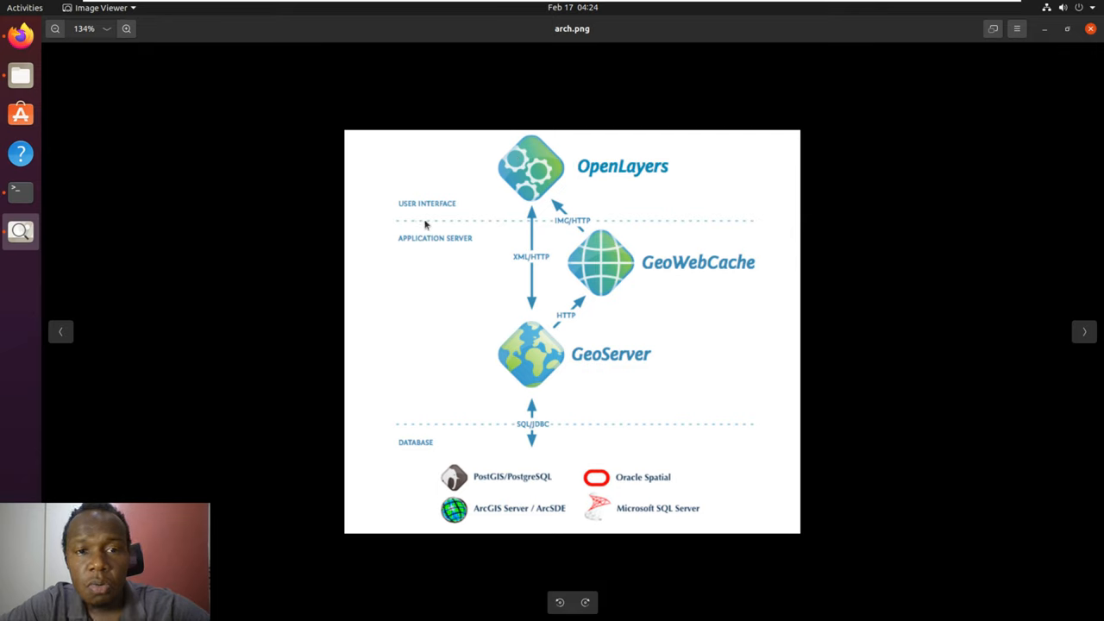
{"action": "mouse_move", "coordinate": [391, 193]}
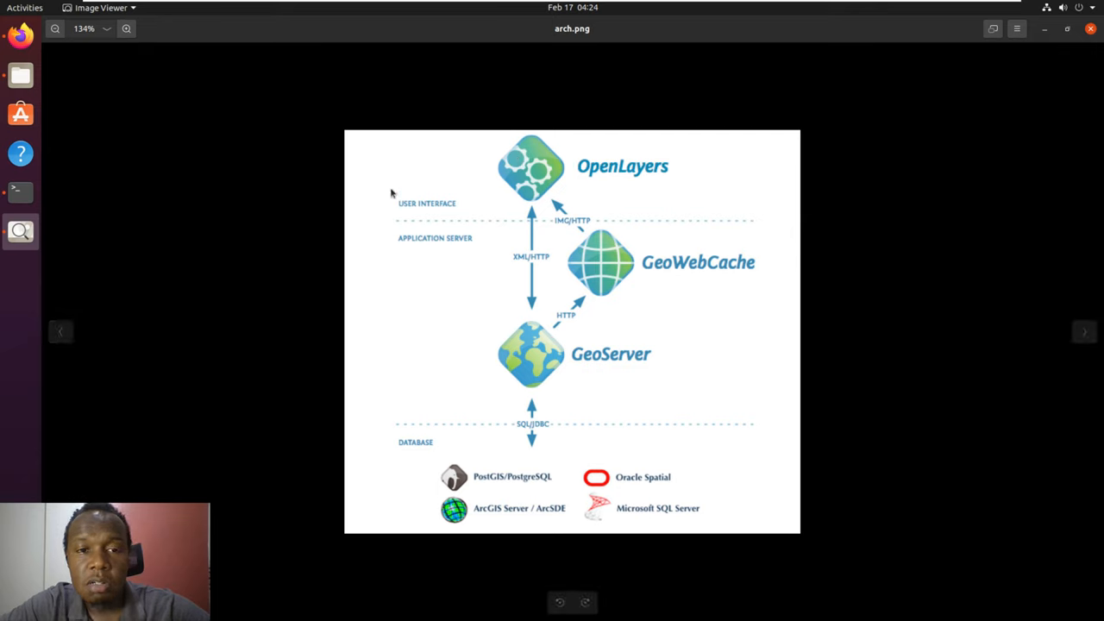
{"action": "mouse_move", "coordinate": [684, 222]}
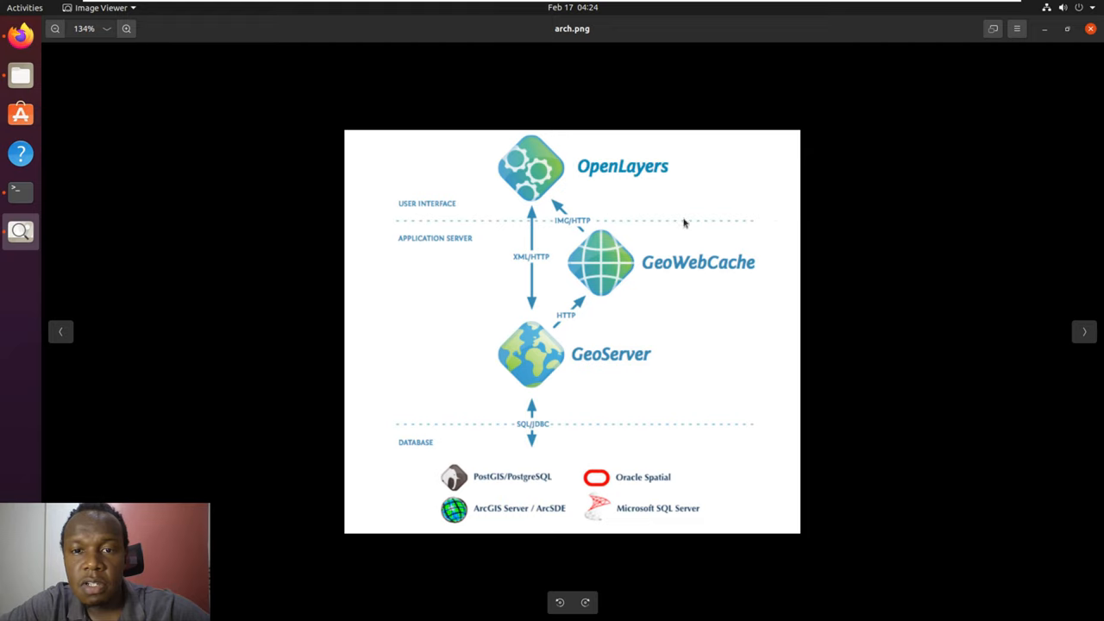
{"action": "mouse_move", "coordinate": [392, 207]}
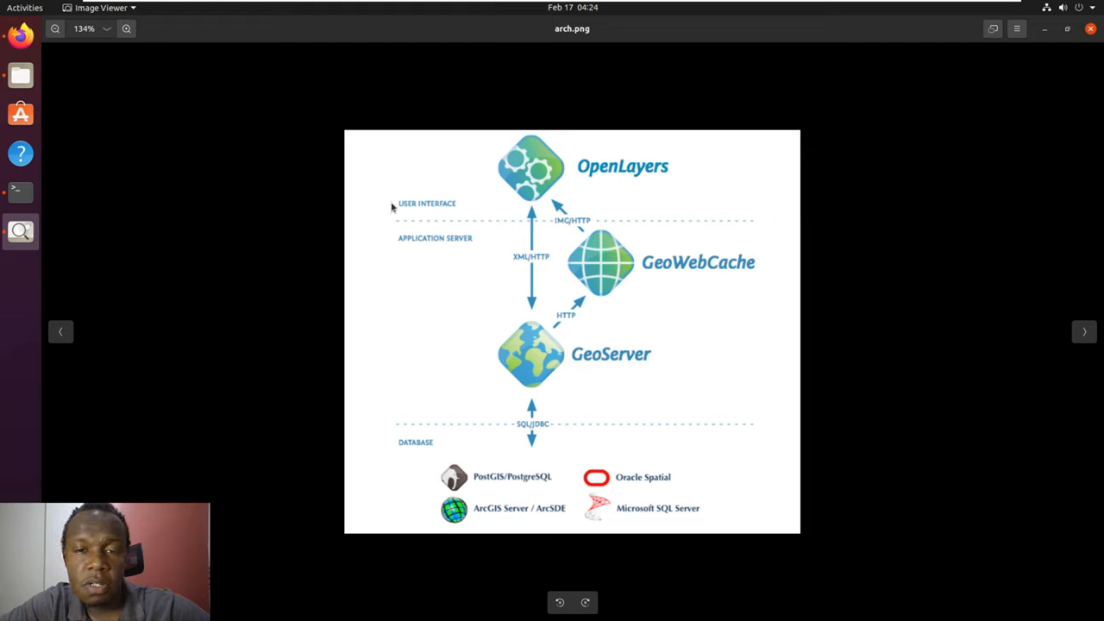
{"action": "mouse_move", "coordinate": [680, 188]}
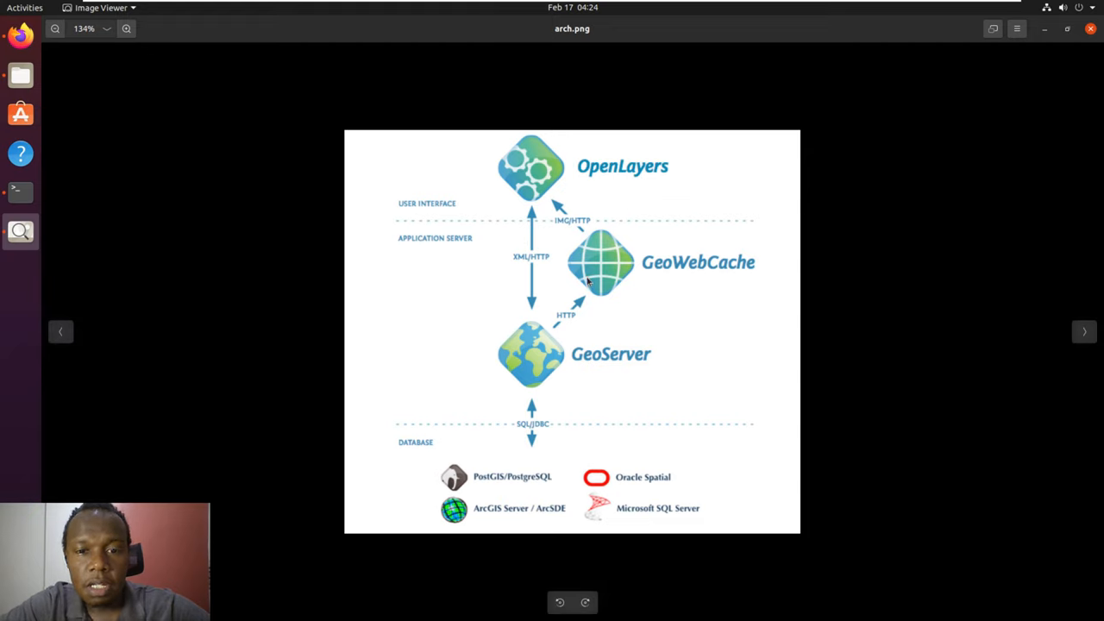
{"action": "mouse_move", "coordinate": [727, 280]}
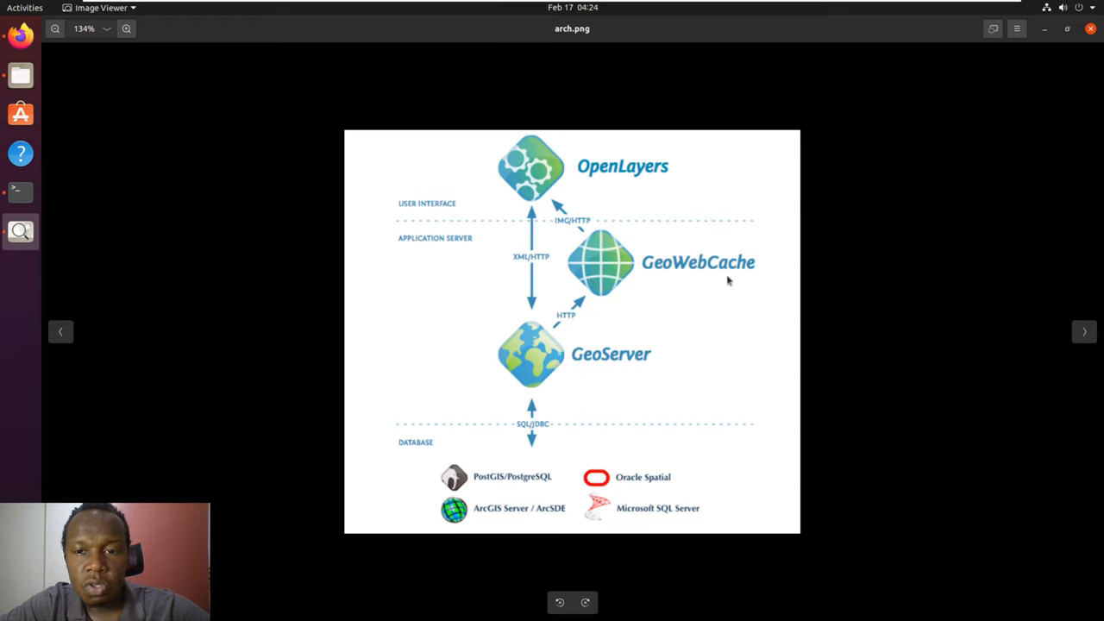
{"action": "mouse_move", "coordinate": [656, 307]}
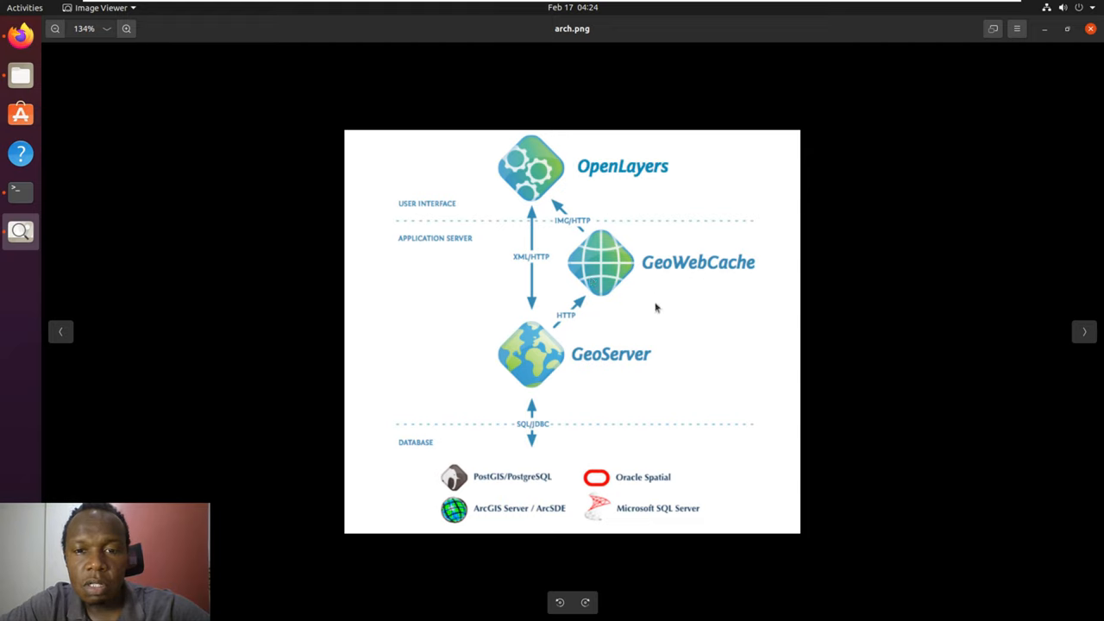
{"action": "mouse_move", "coordinate": [575, 286]}
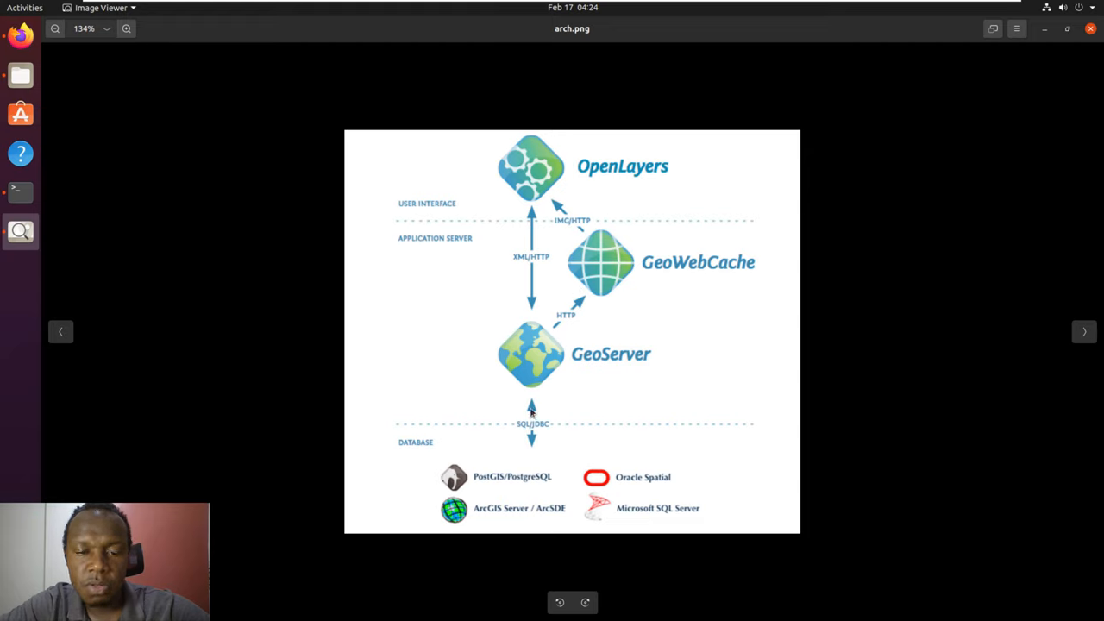
{"action": "mouse_move", "coordinate": [537, 447]}
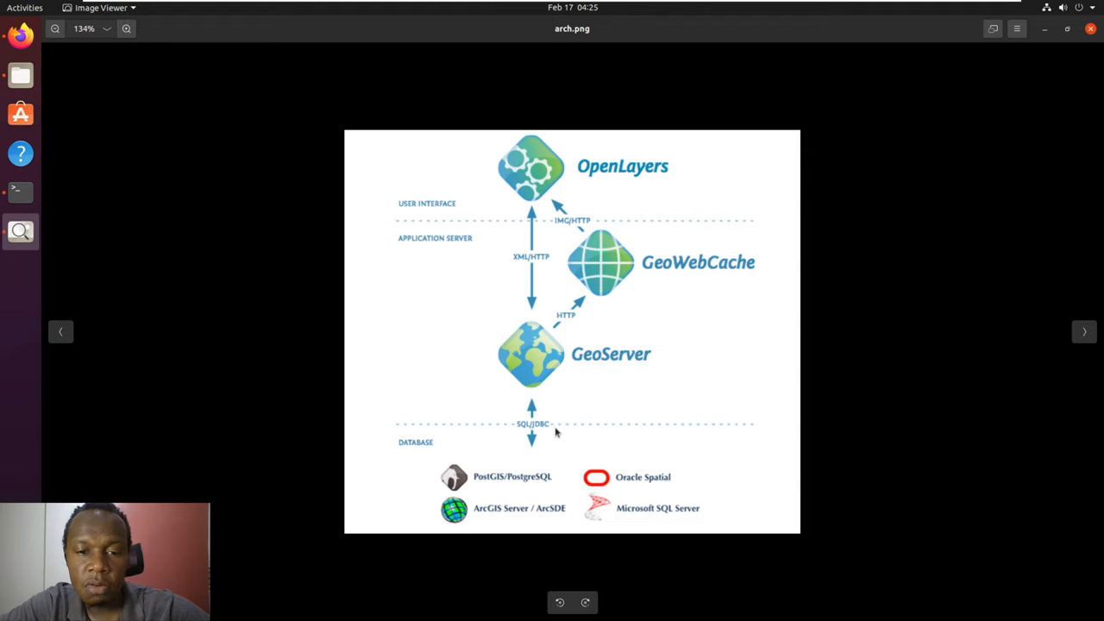
{"action": "mouse_move", "coordinate": [472, 540]}
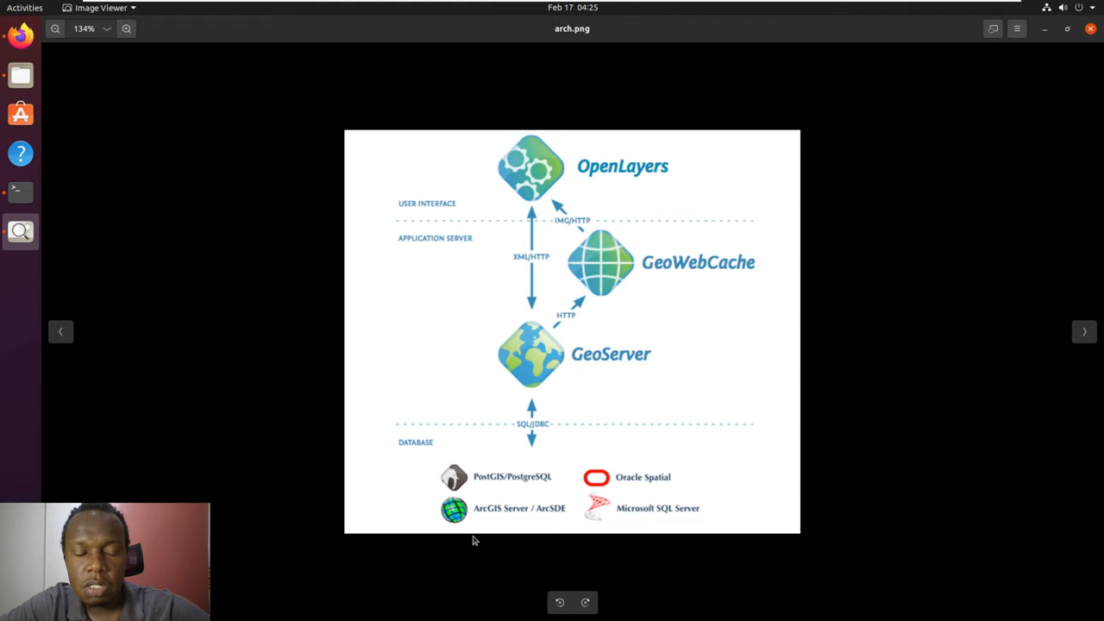
{"action": "mouse_move", "coordinate": [569, 518]}
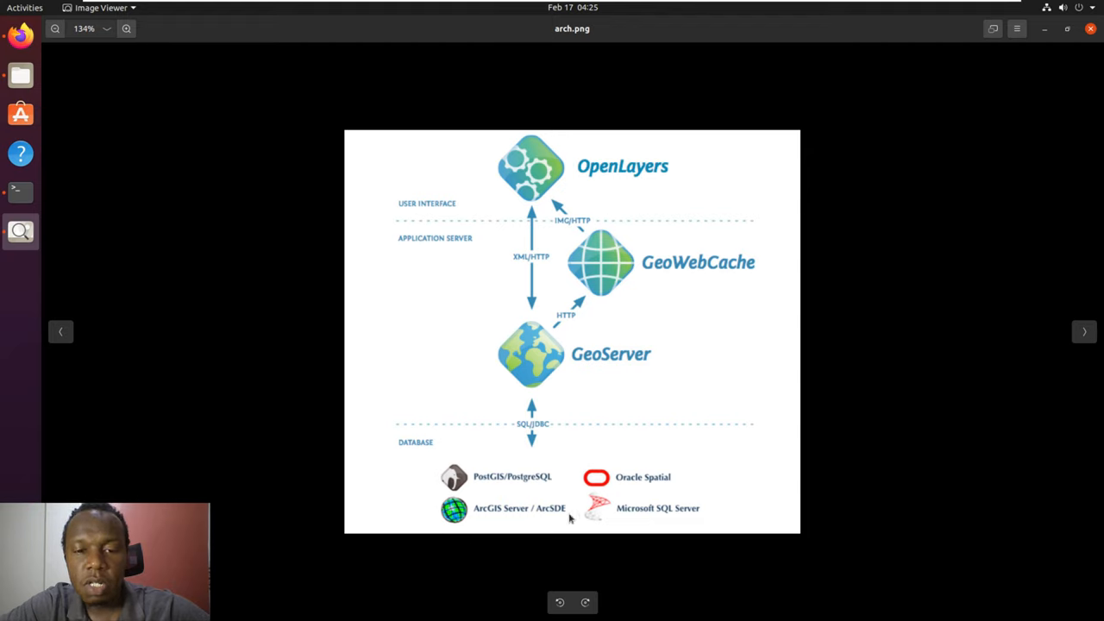
{"action": "mouse_move", "coordinate": [560, 483]}
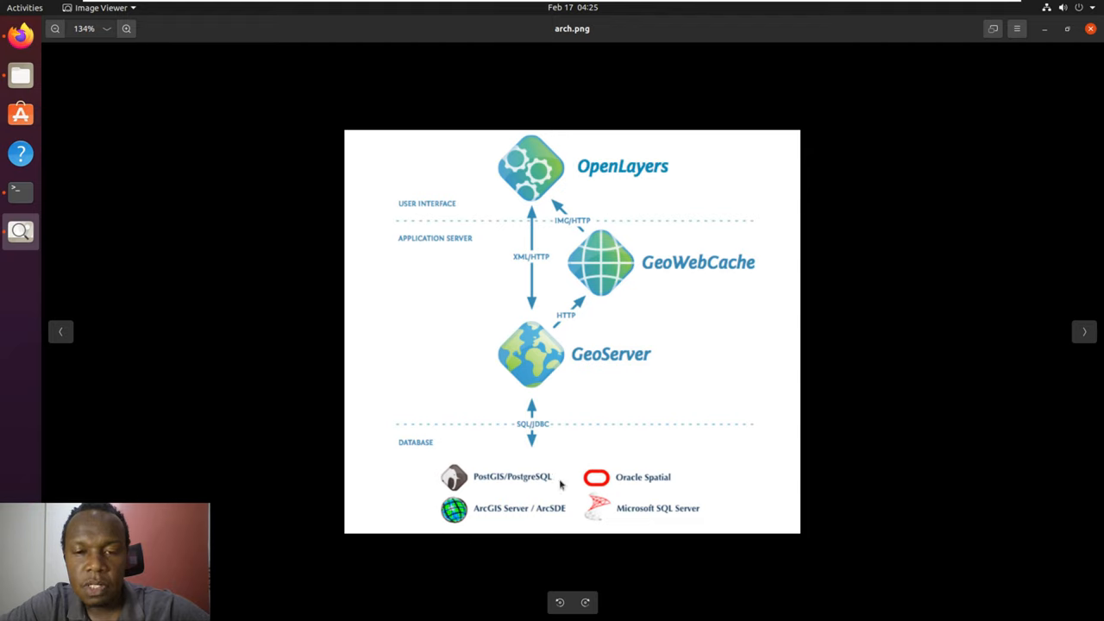
{"action": "mouse_move", "coordinate": [653, 488]}
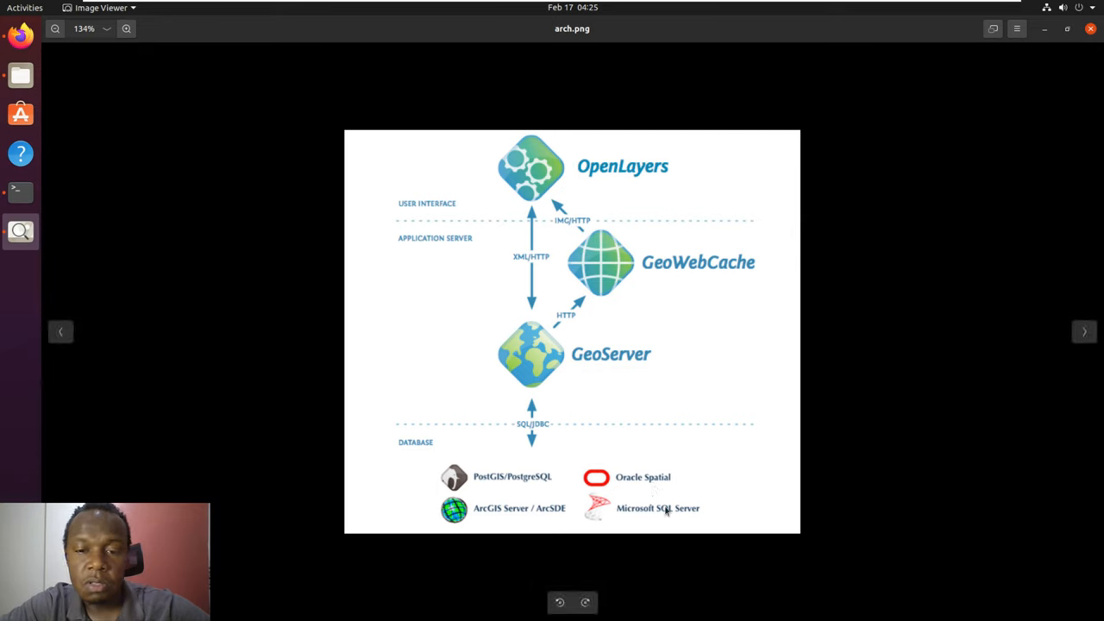
{"action": "mouse_move", "coordinate": [529, 526]}
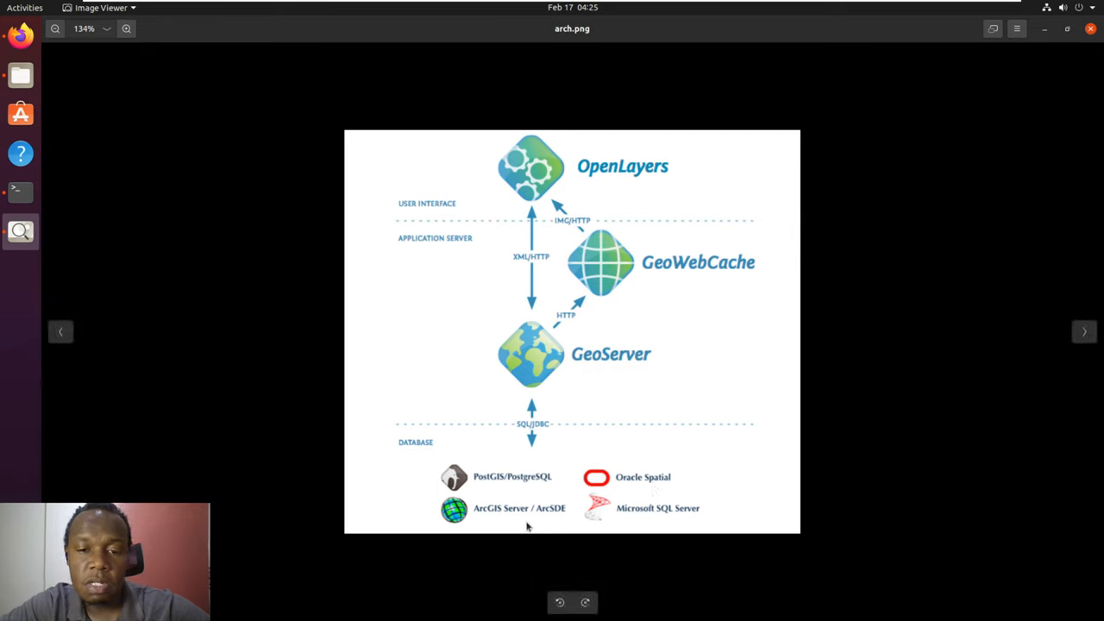
{"action": "mouse_move", "coordinate": [562, 515]}
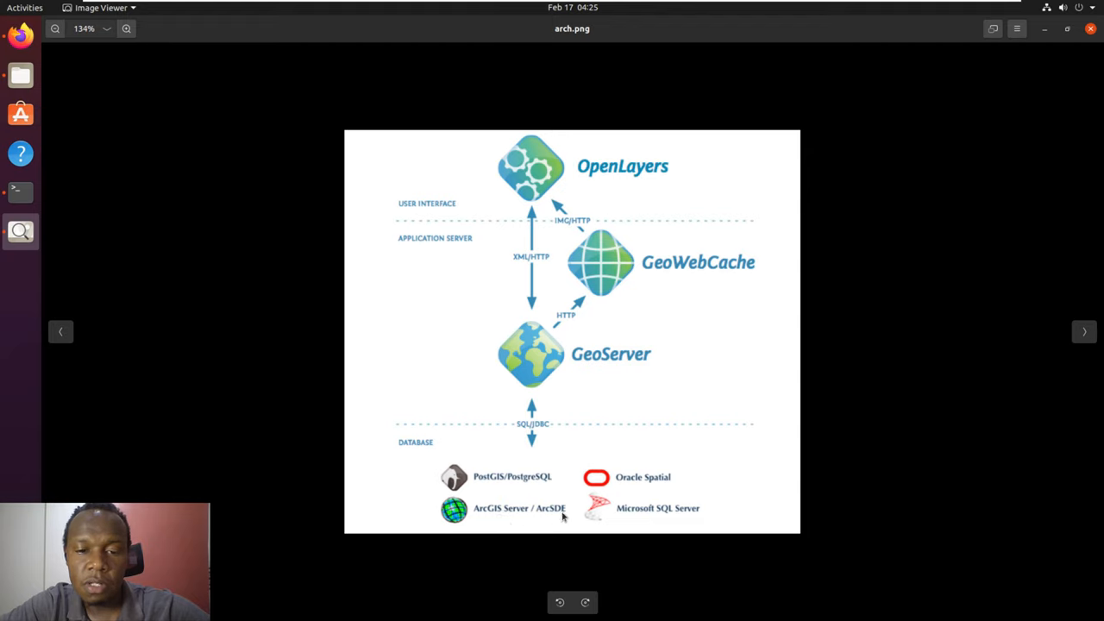
{"action": "mouse_move", "coordinate": [1052, 75]}
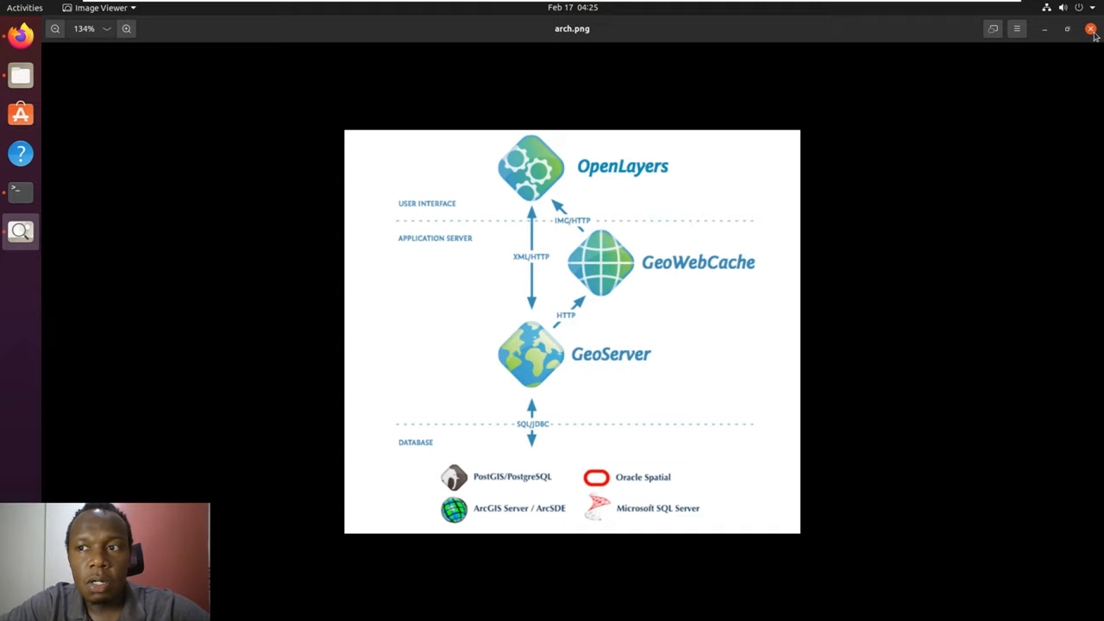
{"action": "left_click", "coordinate": [1090, 28]}
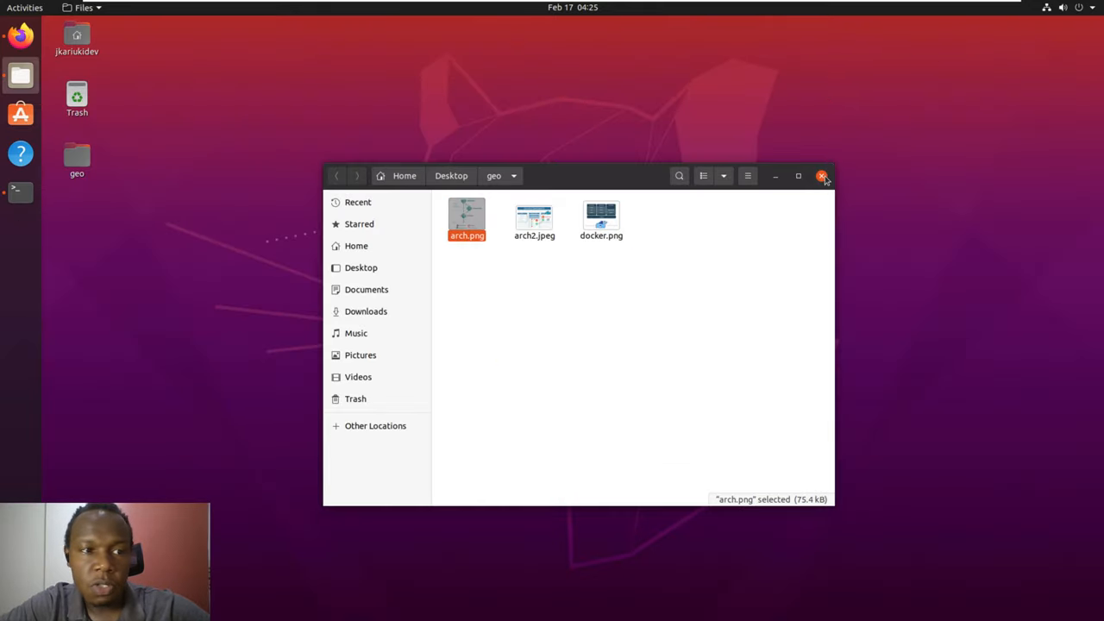
{"action": "left_click", "coordinate": [821, 175]}
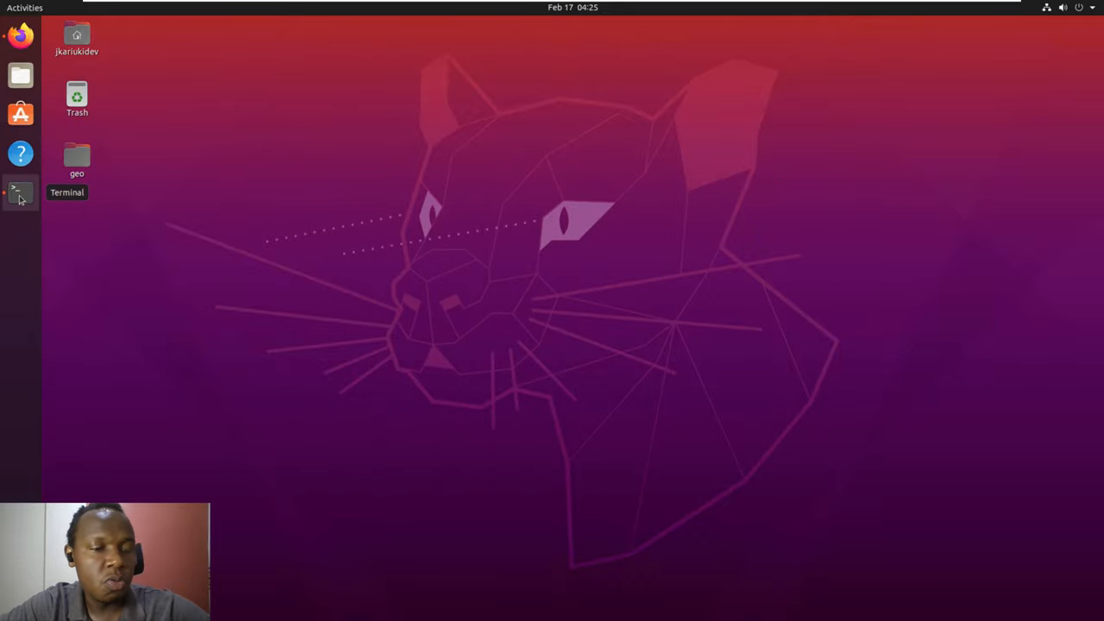
Step: Open and enlarge a terminal, then run free --giga showing 12 GB total, 10 GB available
{"action": "left_click", "coordinate": [21, 191]}
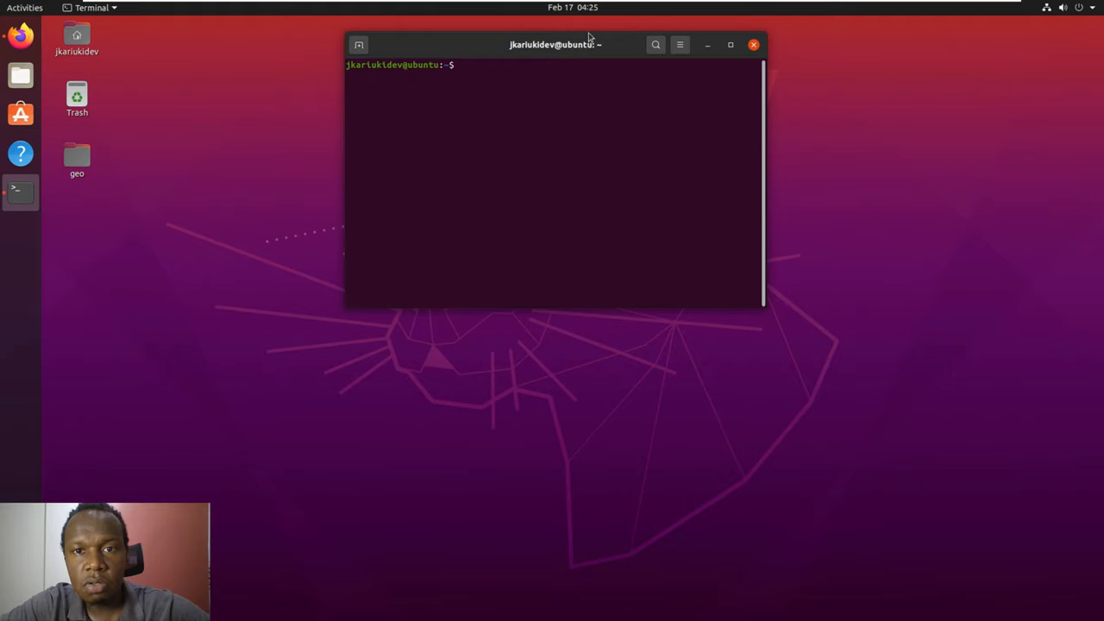
{"action": "left_click_drag", "start_coordinate": [555, 45], "coordinate": [555, 34]}
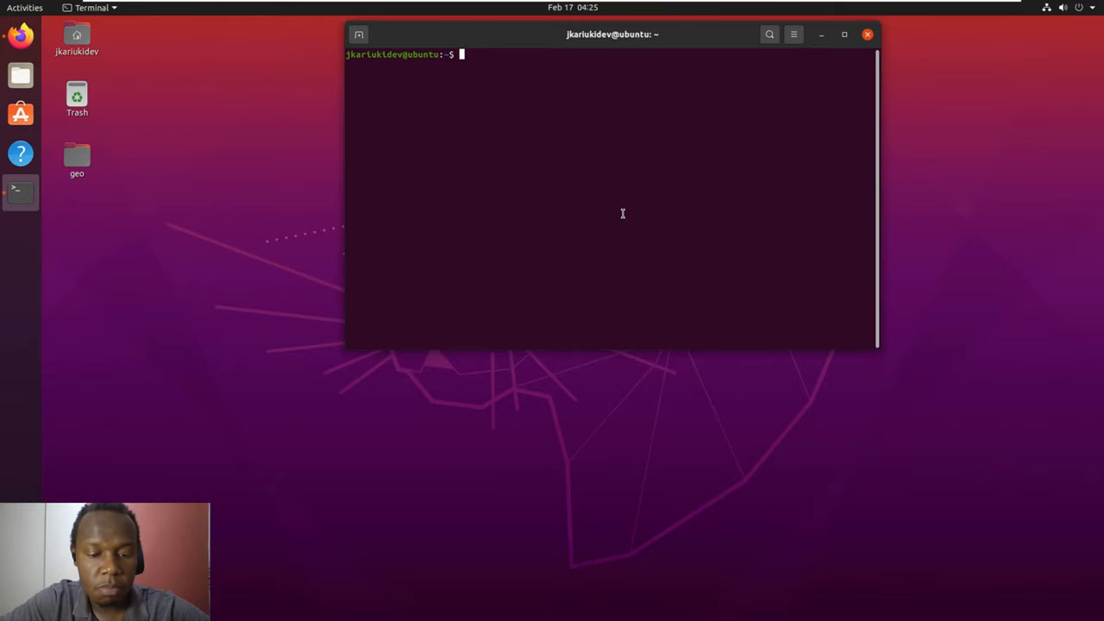
{"action": "type", "text": "free"}
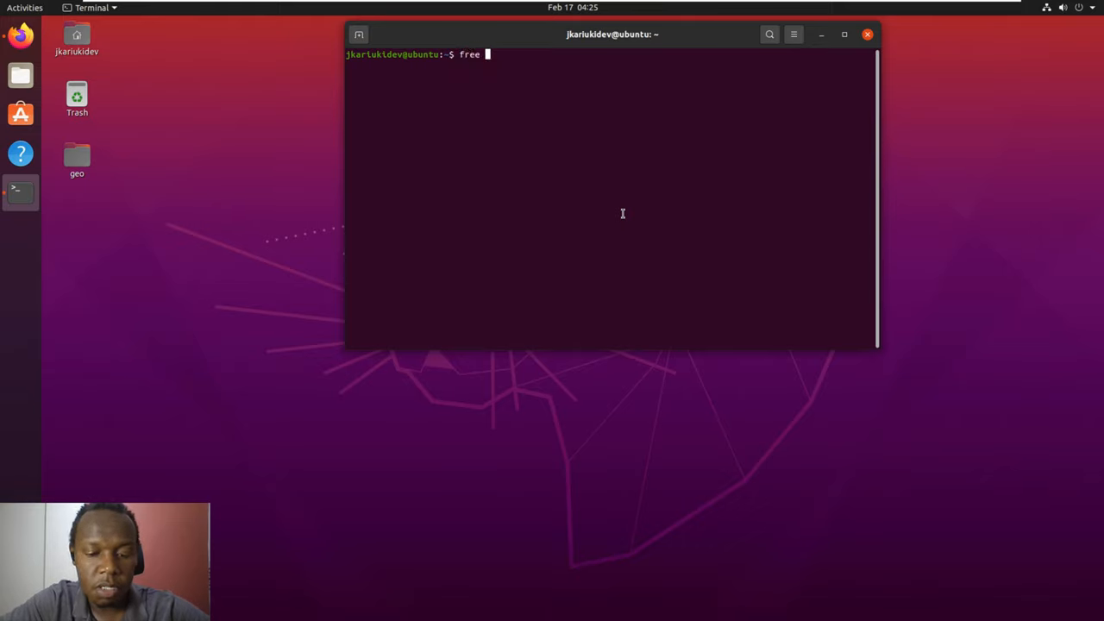
{"action": "type", "text": "--giga"}
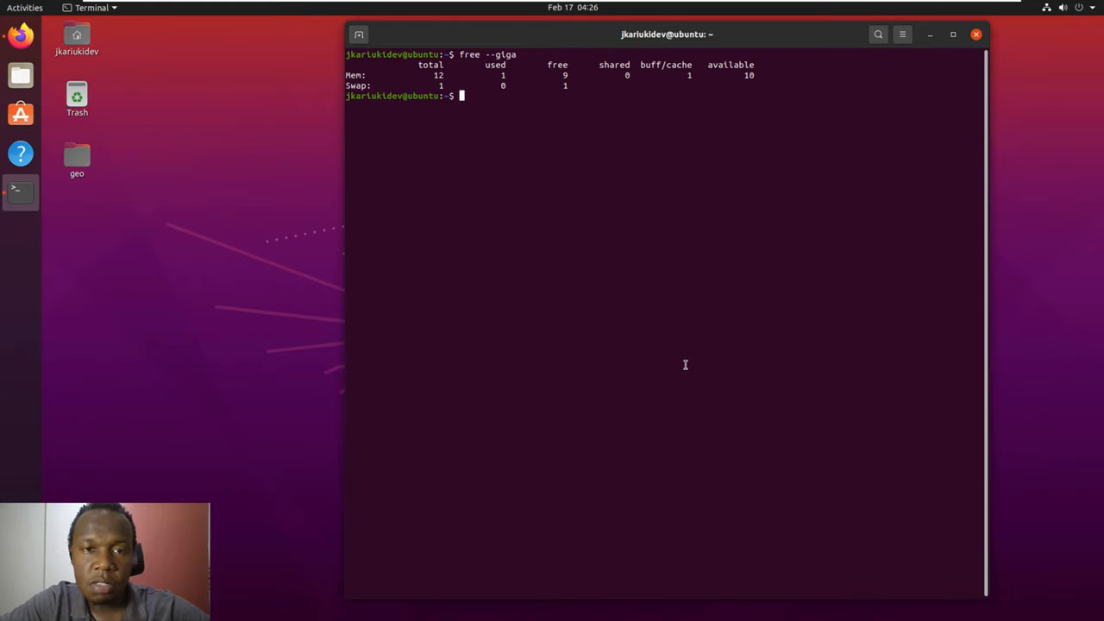
{"action": "mouse_move", "coordinate": [578, 329]}
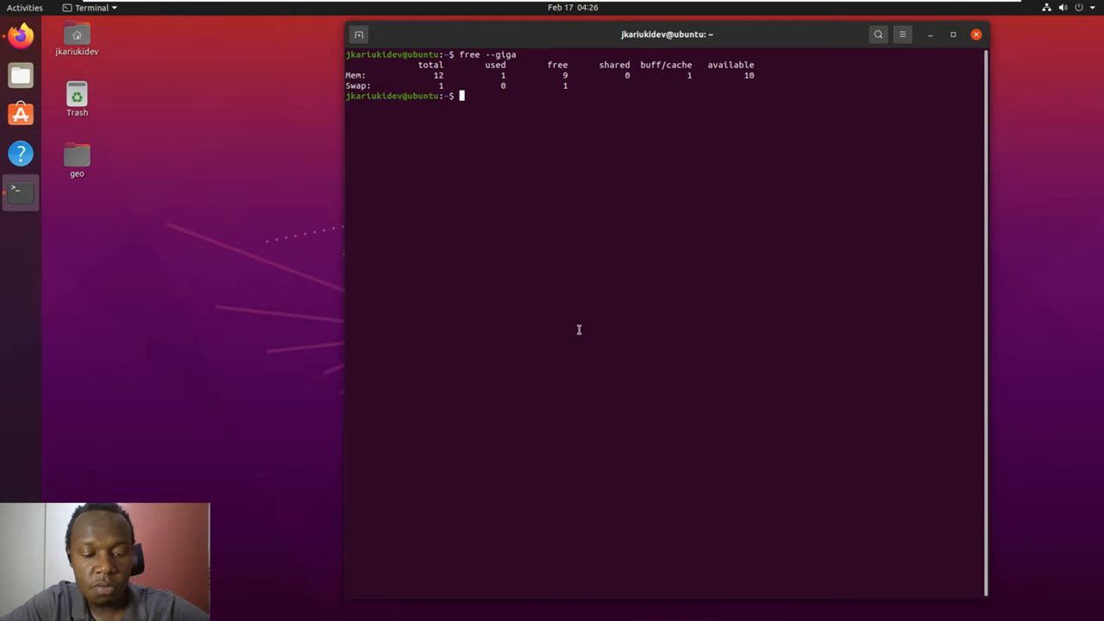
{"action": "type", "text": "cl"}
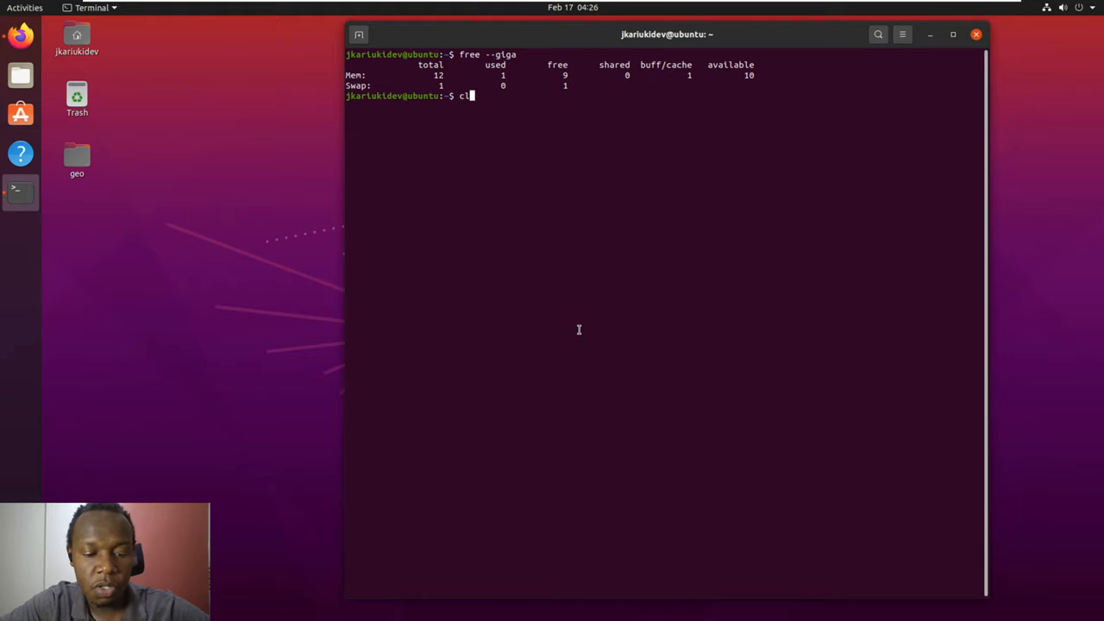
Step: Clear the screen and run plain free to show memory in kilobytes (about 12.2 million total)
{"action": "type", "text": "ear"}
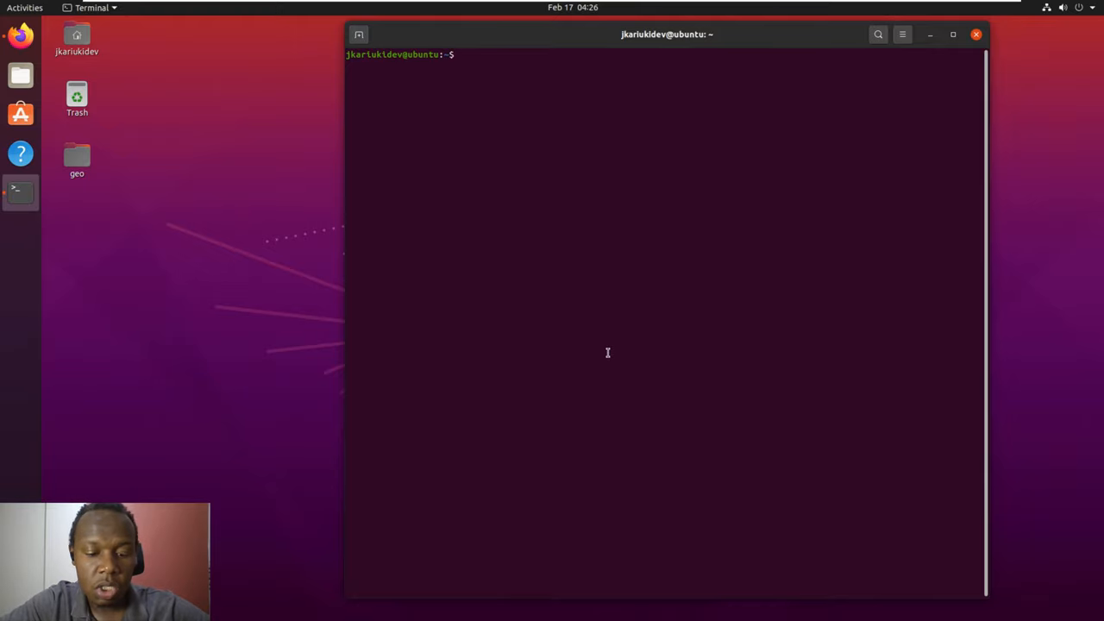
{"action": "type", "text": "n"}
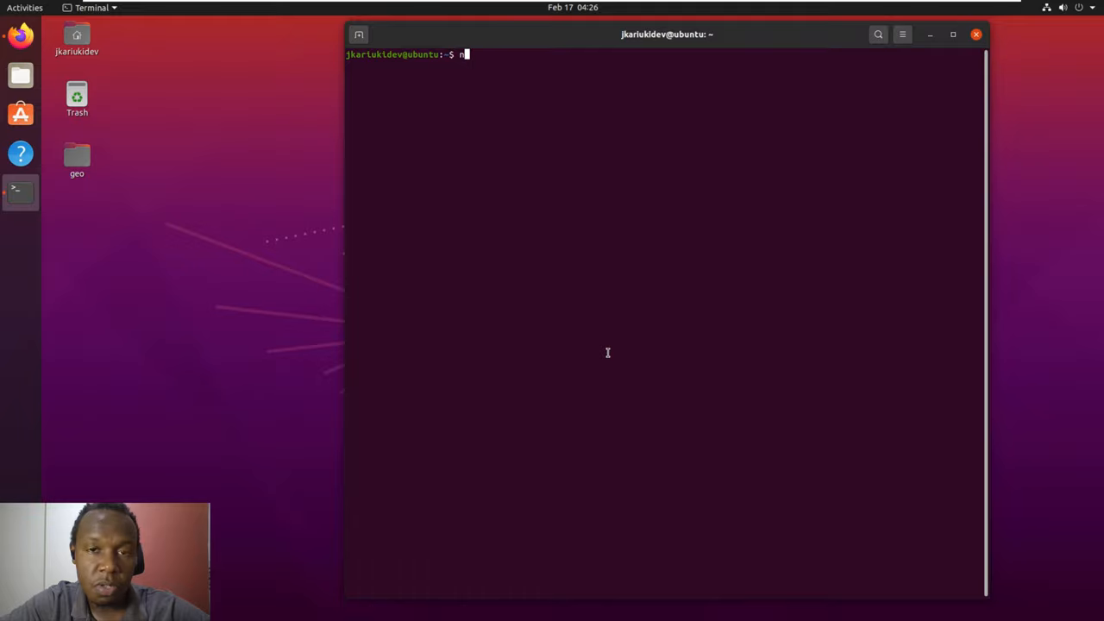
{"action": "key", "text": "BackSpace"}
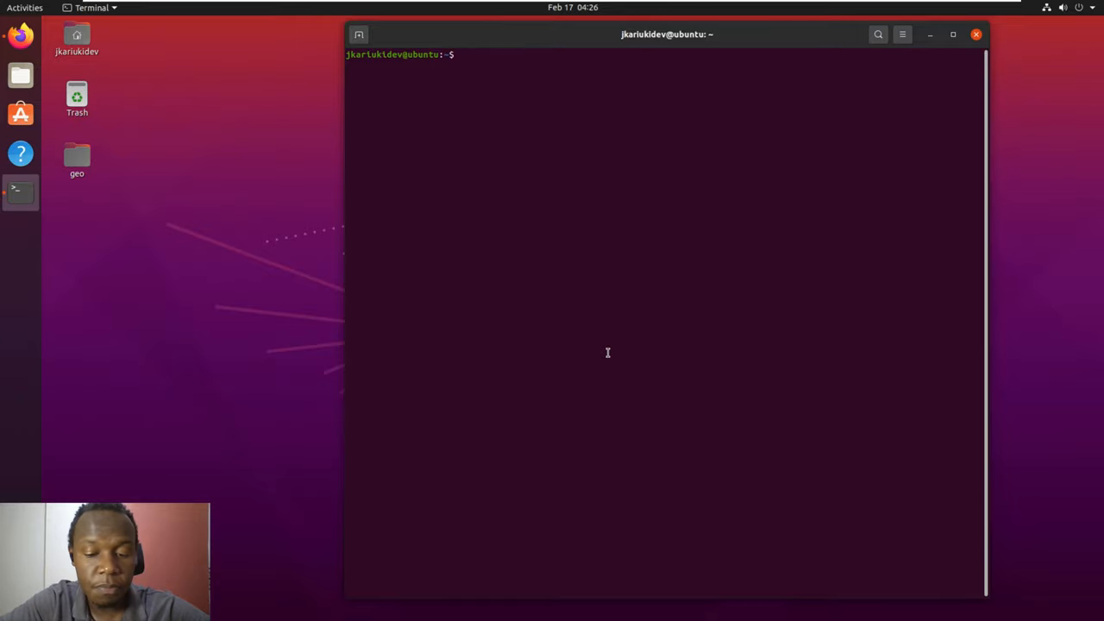
{"action": "type", "text": "n"}
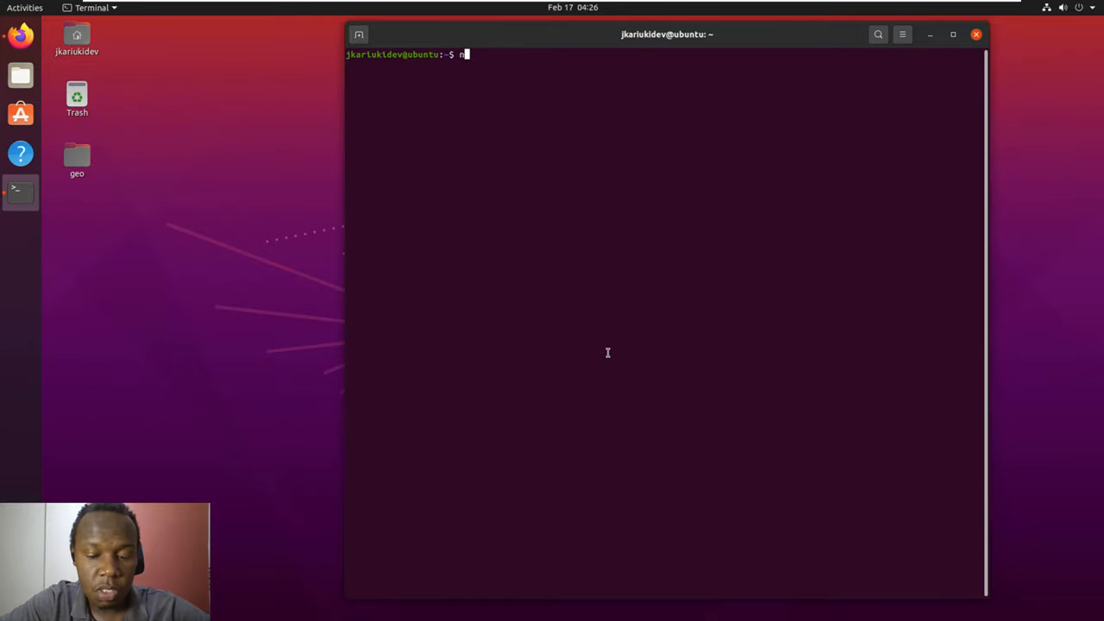
{"action": "type", "text": "pro"}
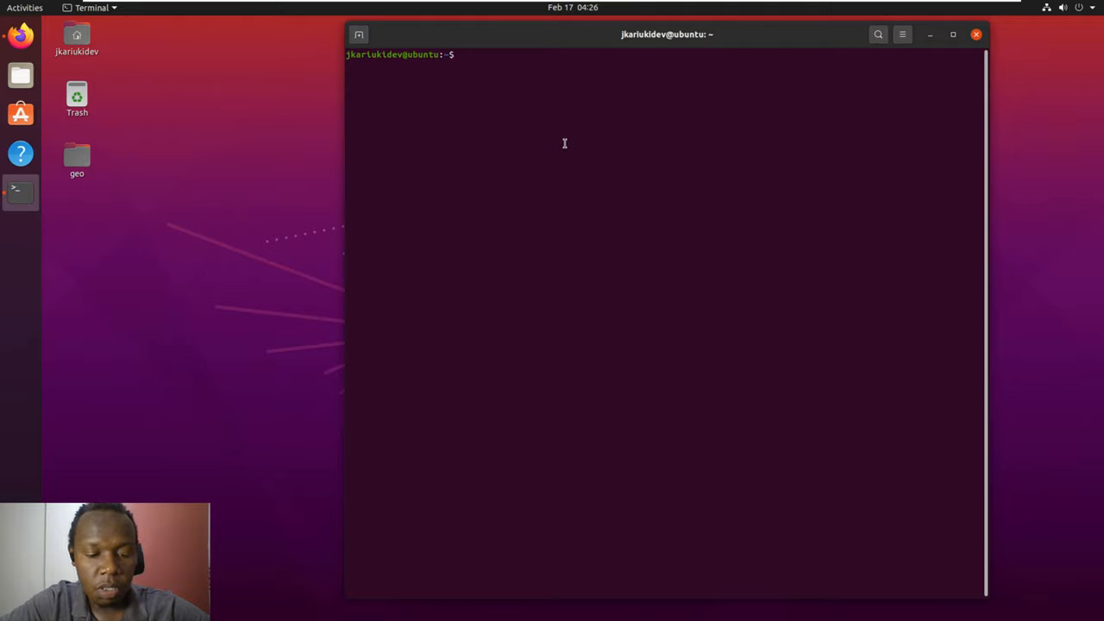
{"action": "type", "text": "free"}
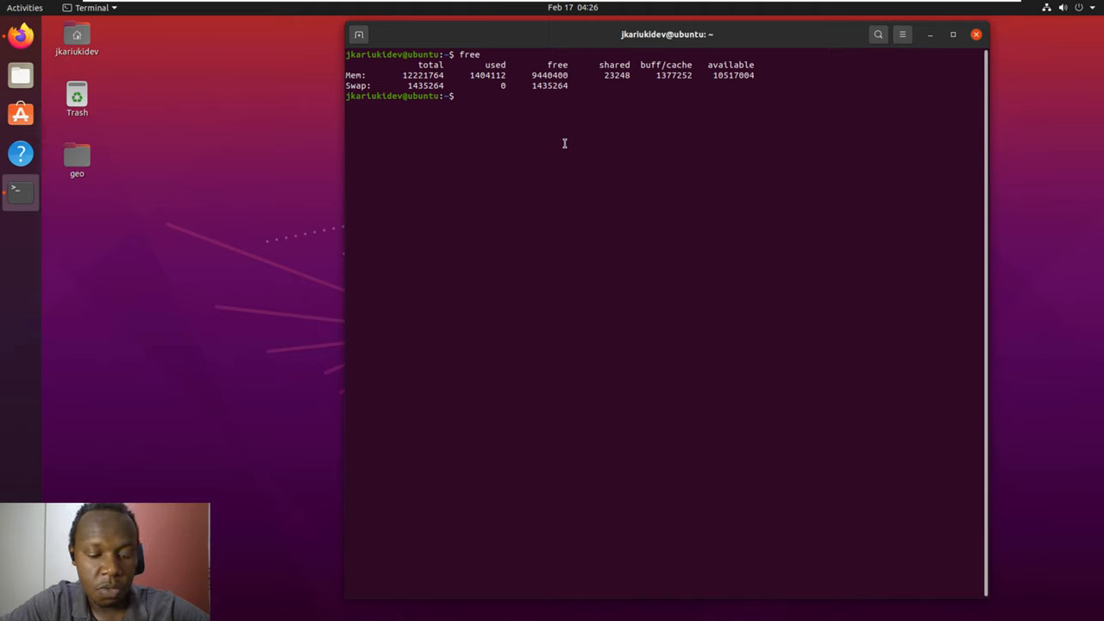
{"action": "type", "text": "cat /"}
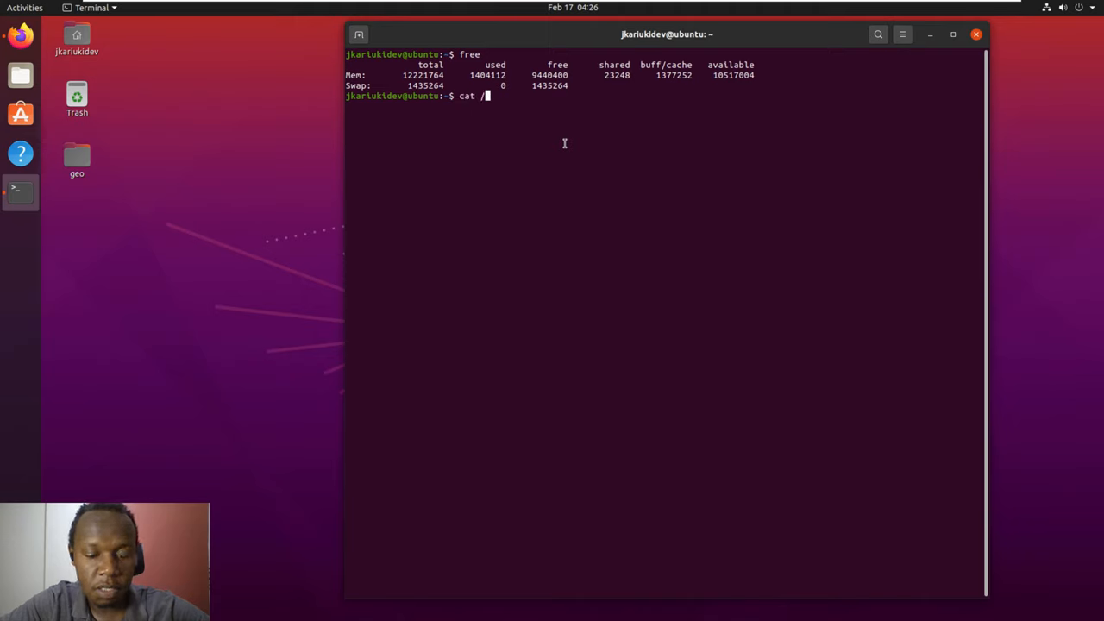
{"action": "type", "text": "proc/"}
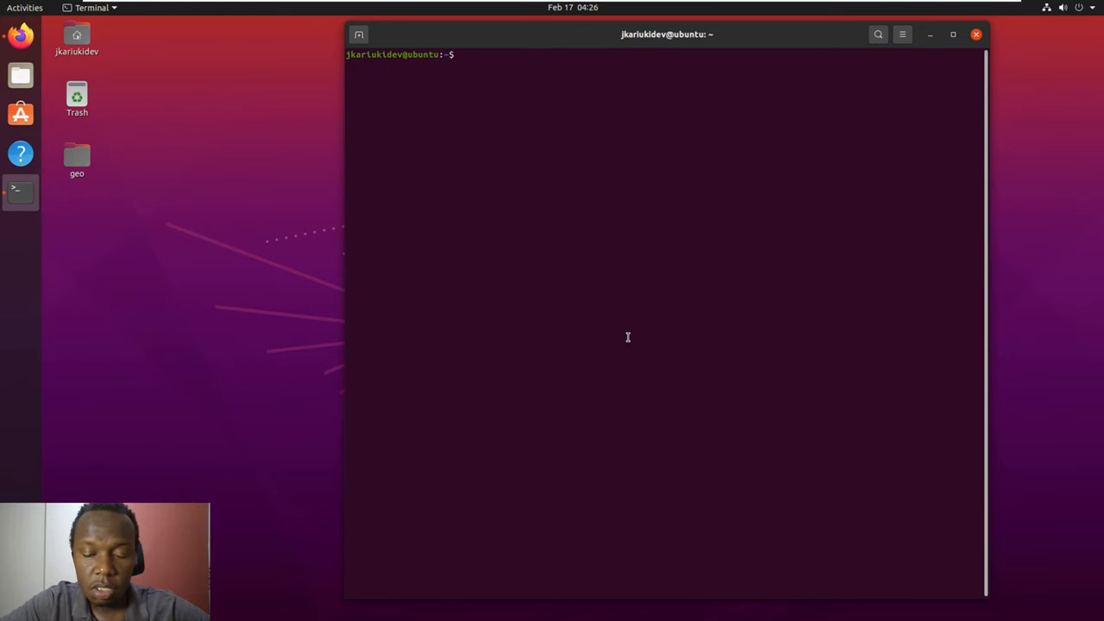
Step: Run cat /proc/cpuinfo, scroll the Intel Core i5-8350U details, then clear the screen
{"action": "type", "text": "cat /proc/meminfo"}
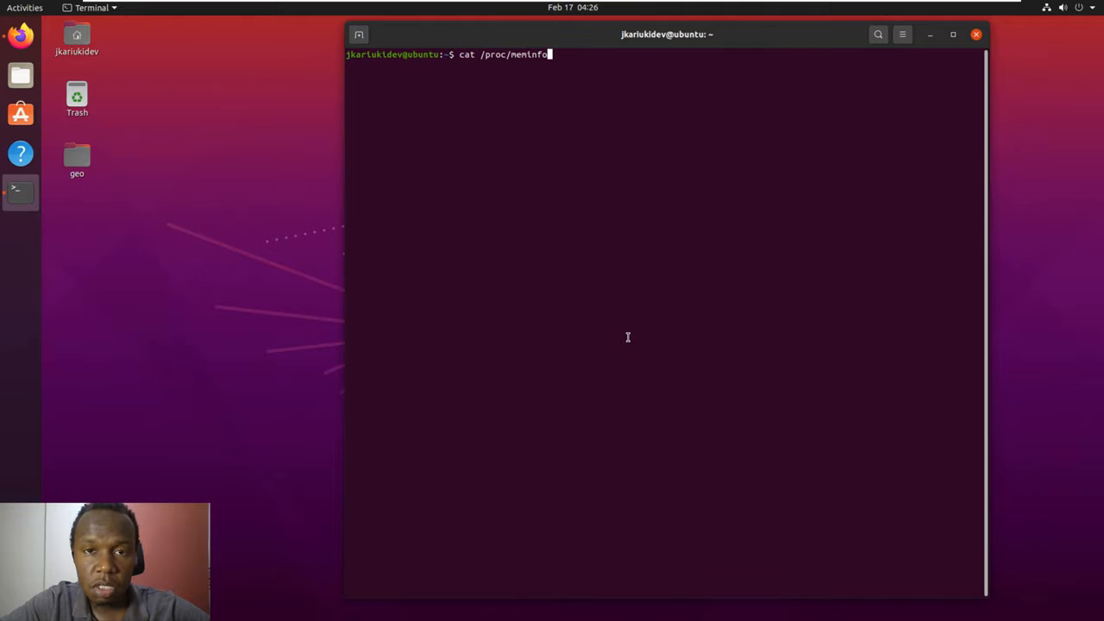
{"action": "key", "text": "BackSpace"}
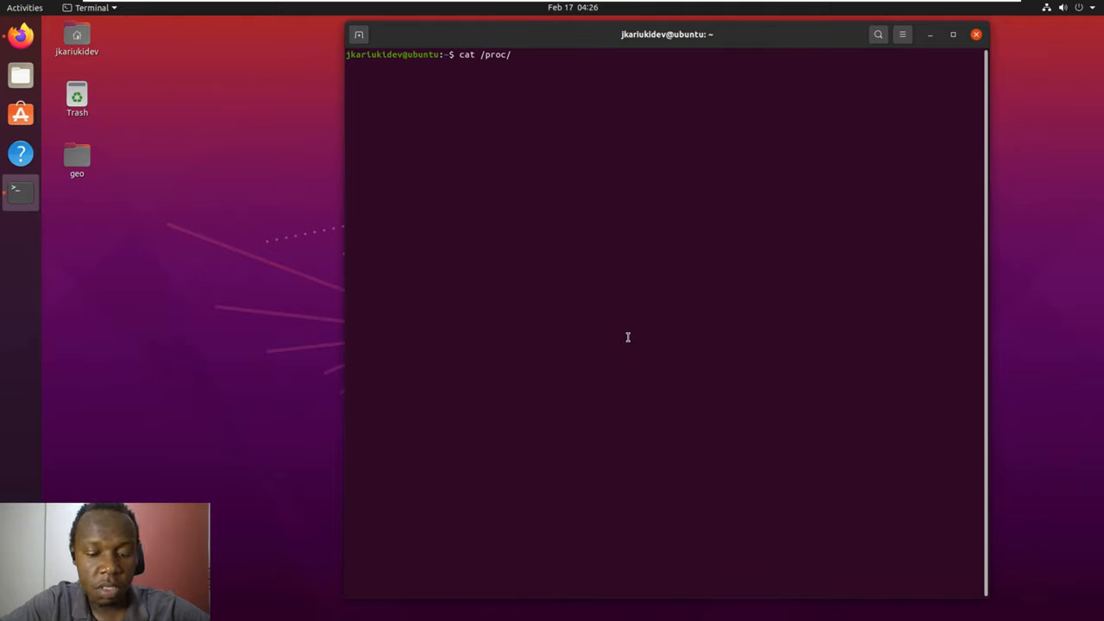
{"action": "type", "text": "cpu"}
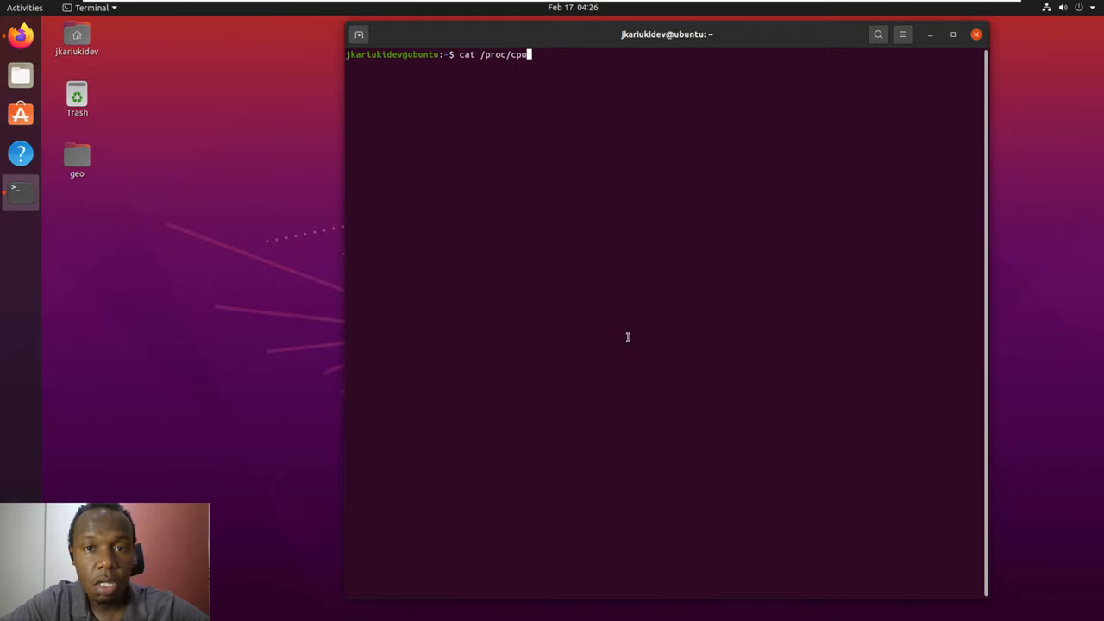
{"action": "key", "text": "Return"}
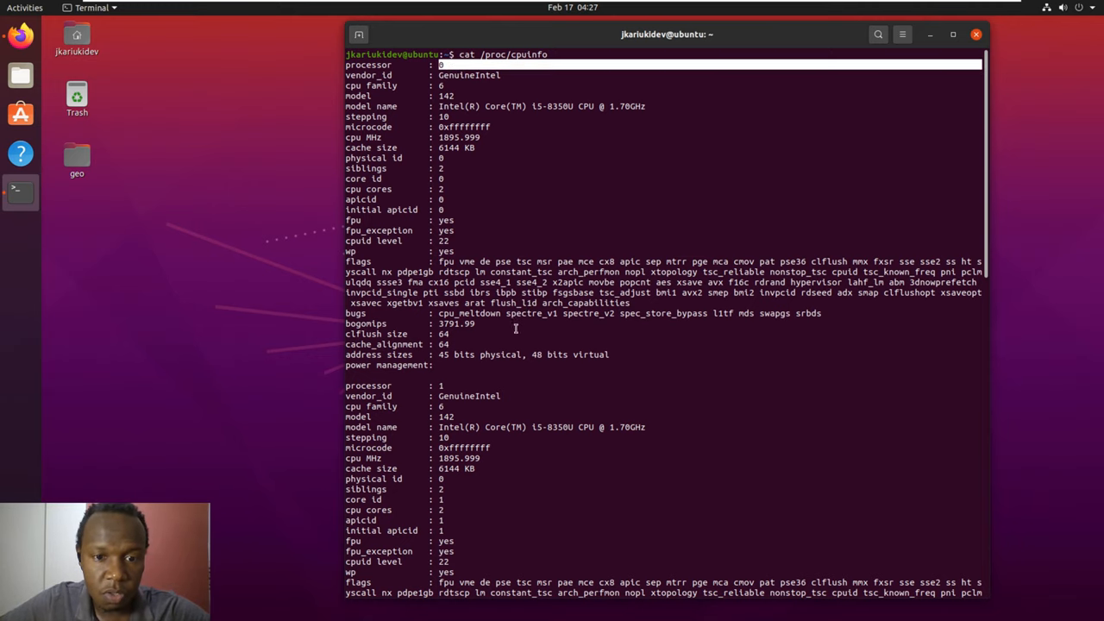
{"action": "scroll", "scroll_direction": "down", "scroll_amount": 3}
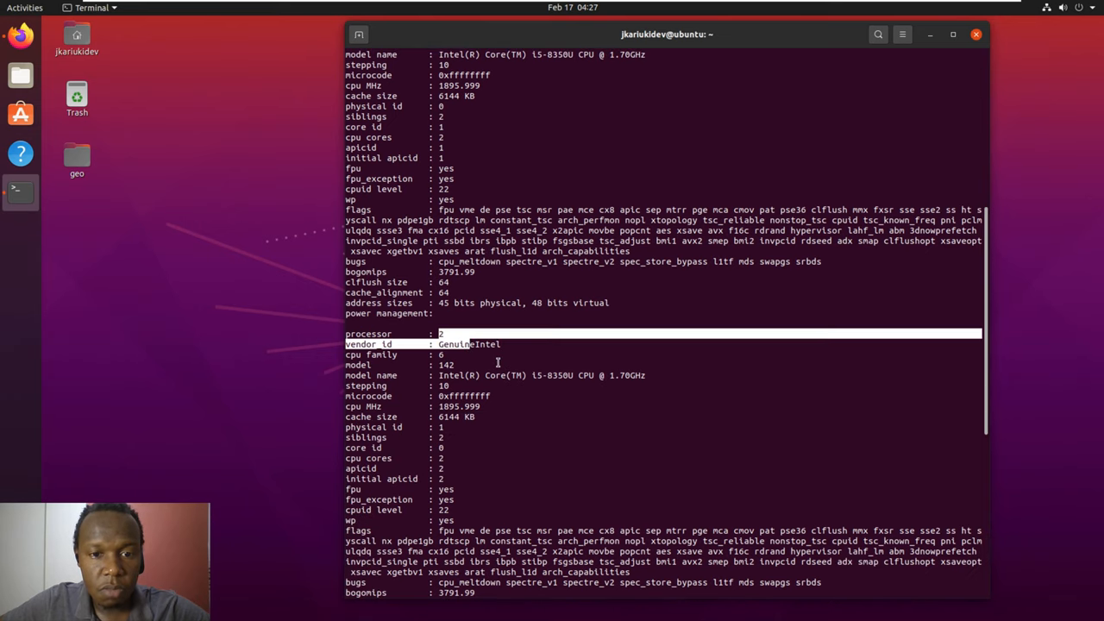
{"action": "scroll", "scroll_direction": "down", "scroll_amount": 3}
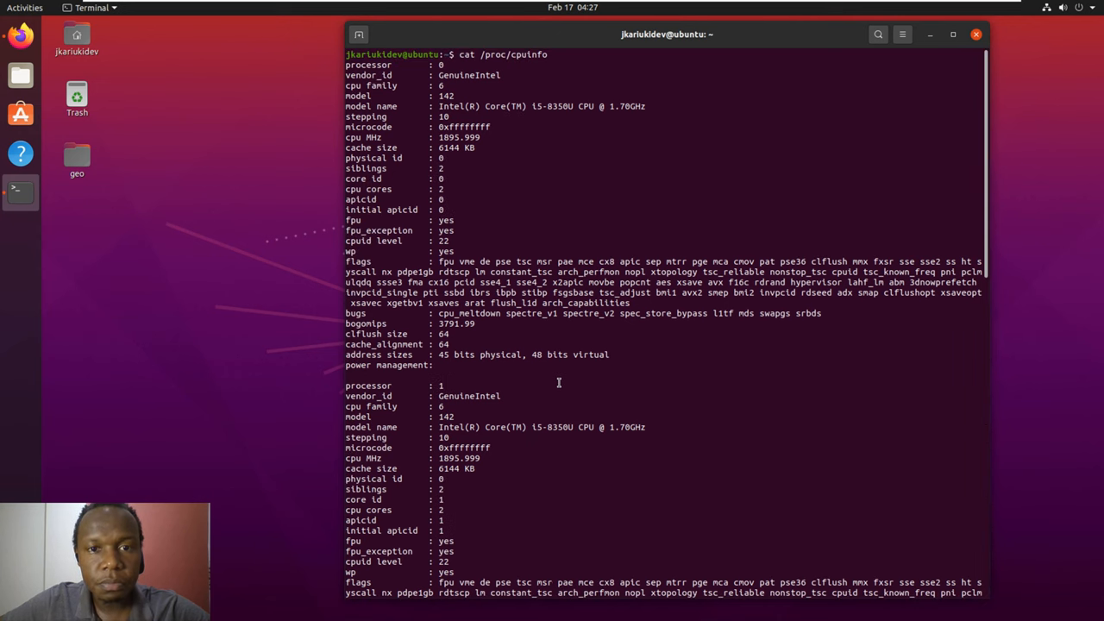
{"action": "type", "text": "clear"}
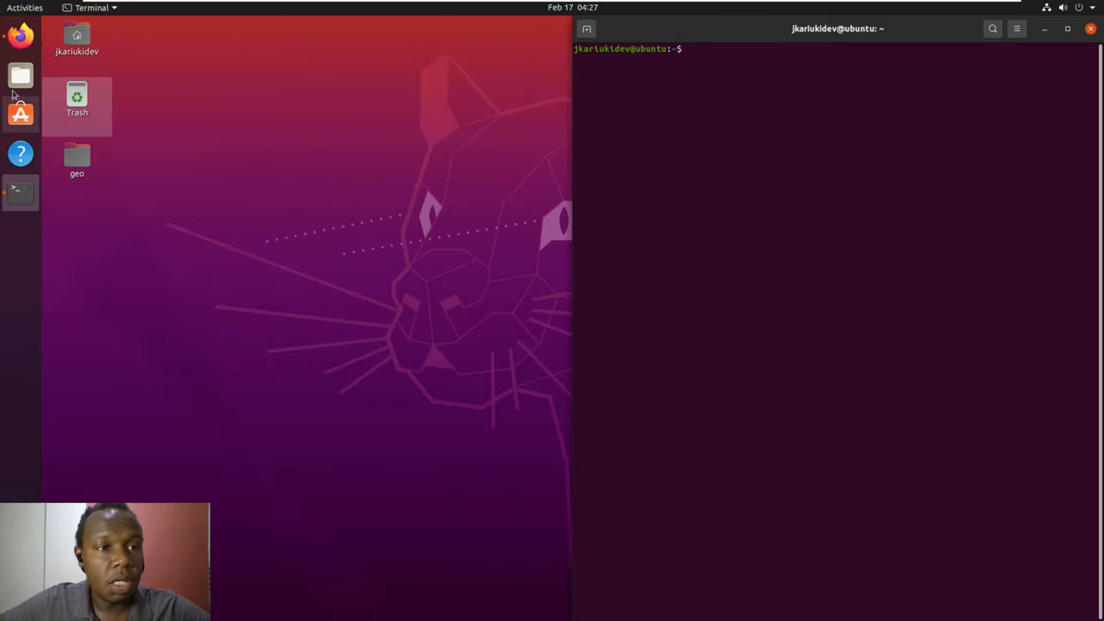
Step: Show the GeoNode install guide beside the terminal and run sudo add-apt-repository ppa:ubuntugis/ppa
{"action": "left_click", "coordinate": [21, 35]}
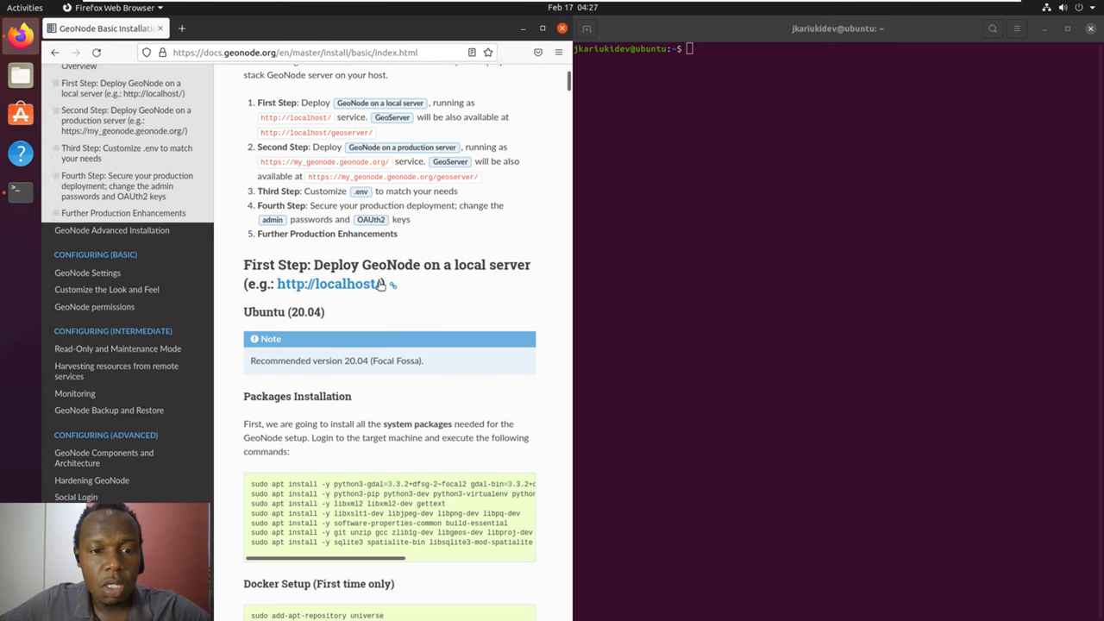
{"action": "scroll", "scroll_direction": "down", "scroll_amount": 3}
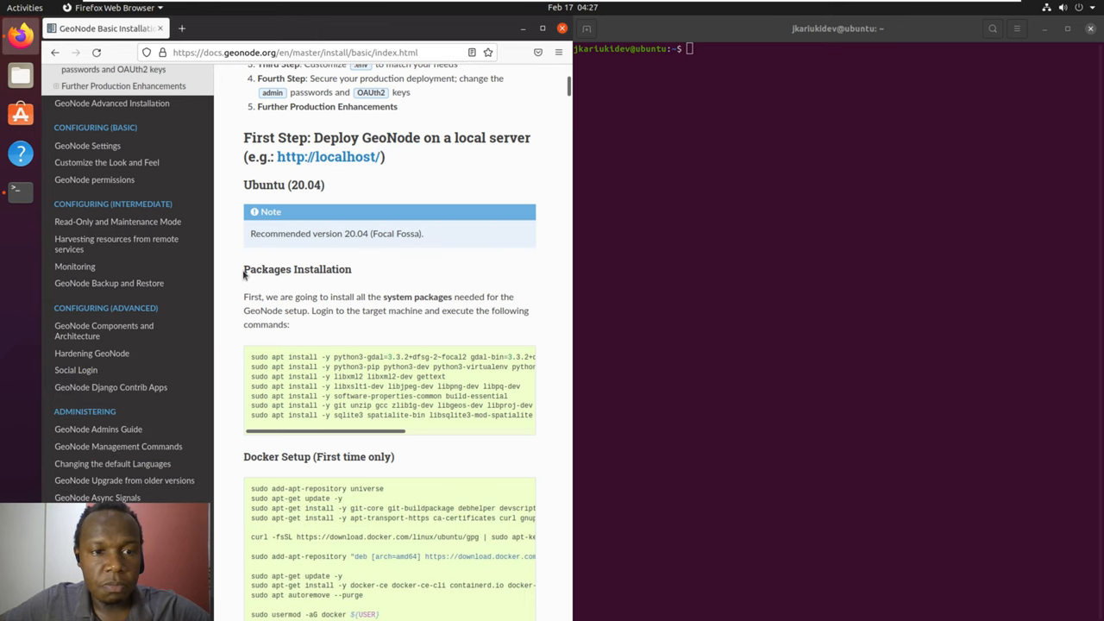
{"action": "mouse_move", "coordinate": [395, 299]}
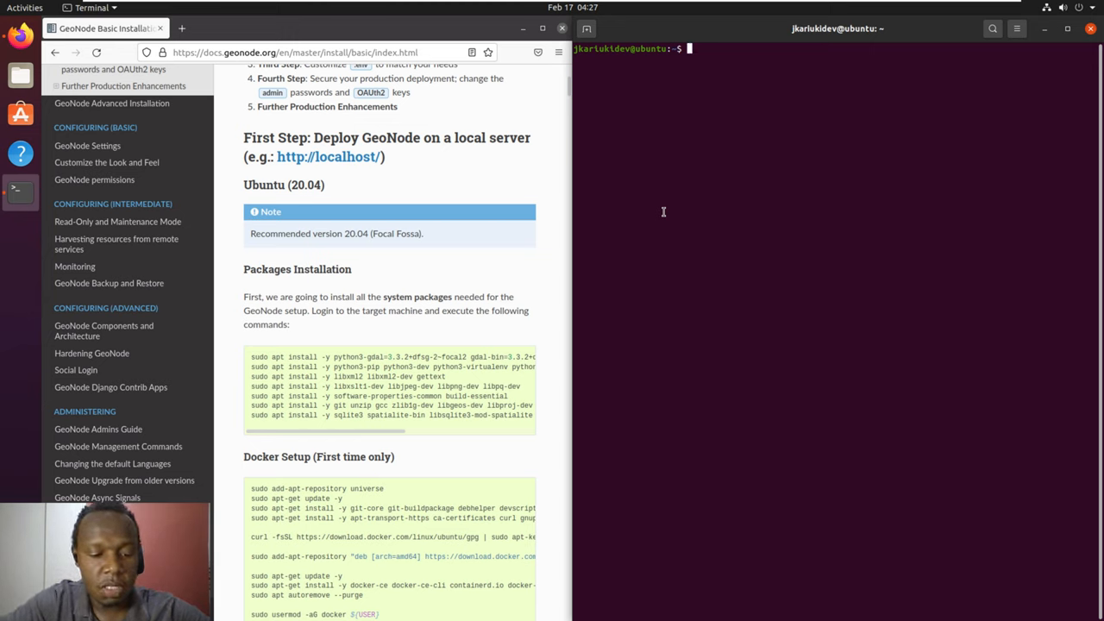
{"action": "type", "text": "sudo"}
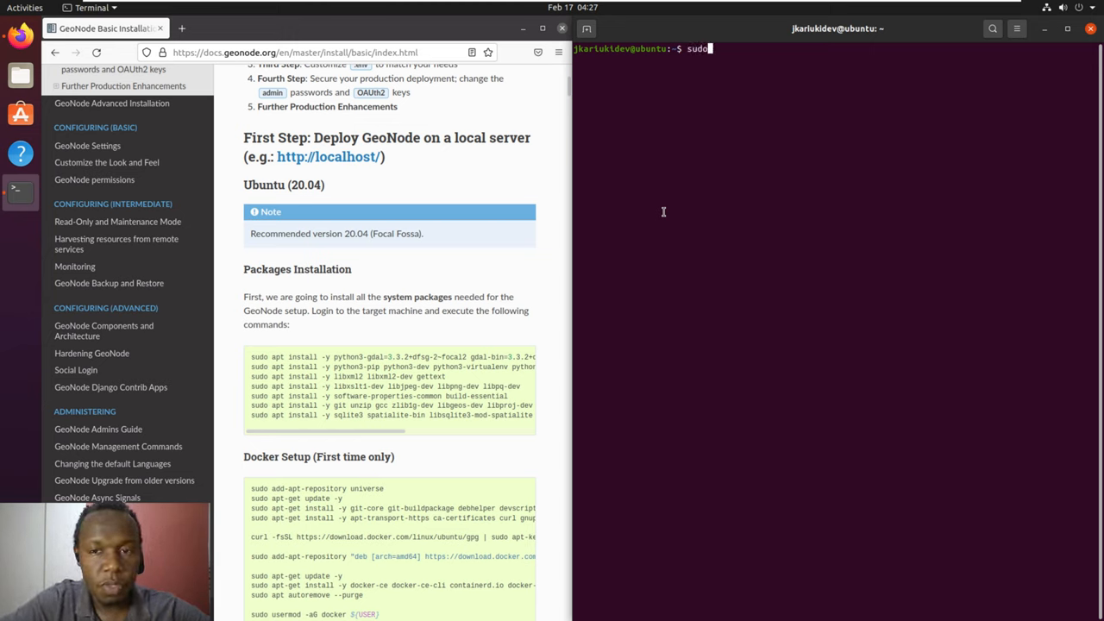
{"action": "type", "text": "a"}
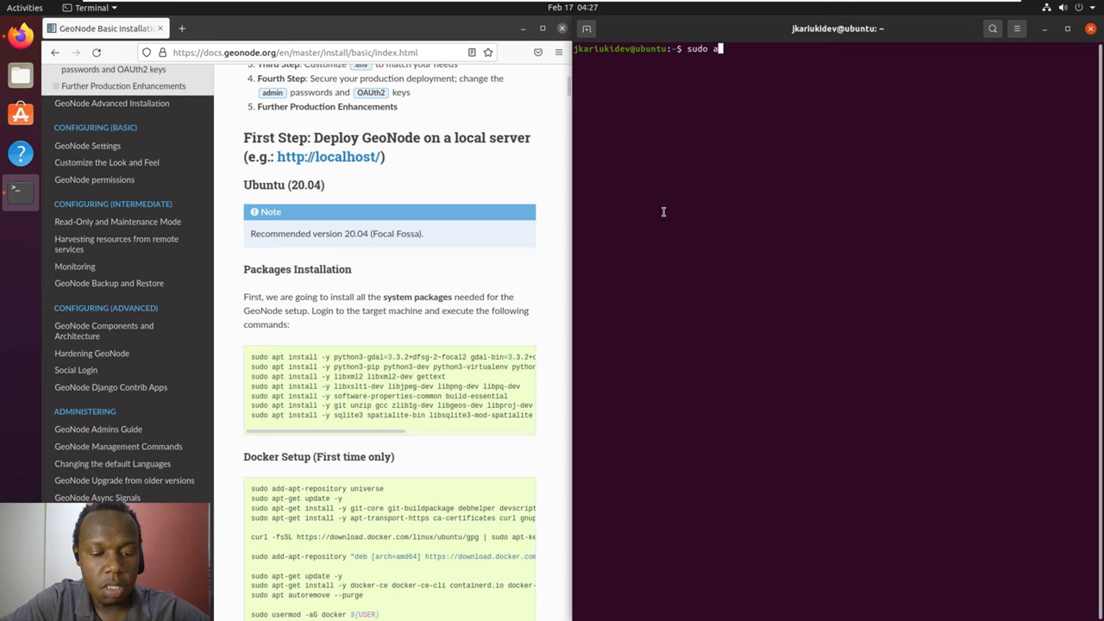
{"action": "type", "text": "dd-"}
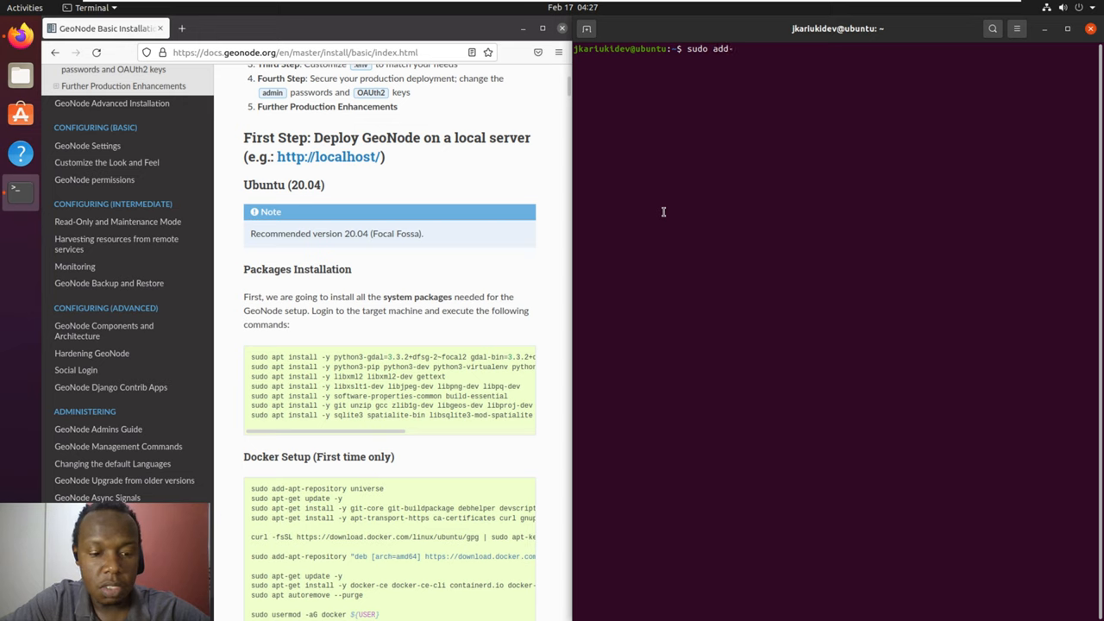
{"action": "type", "text": "apt-repository"}
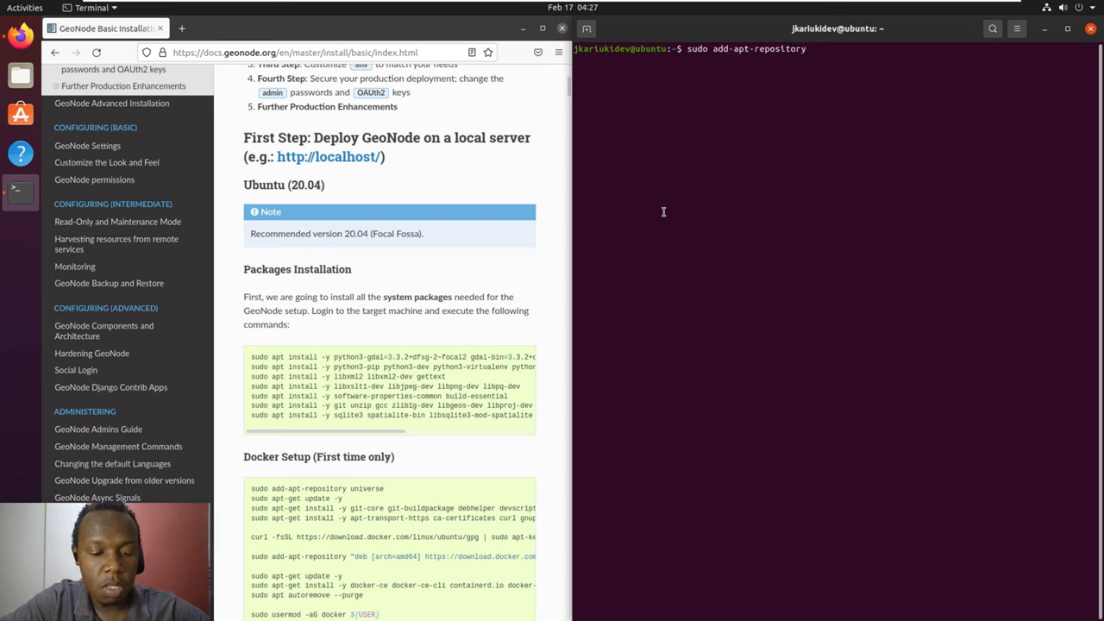
{"action": "type", "text": "ppa:ubuntugis/ppa"}
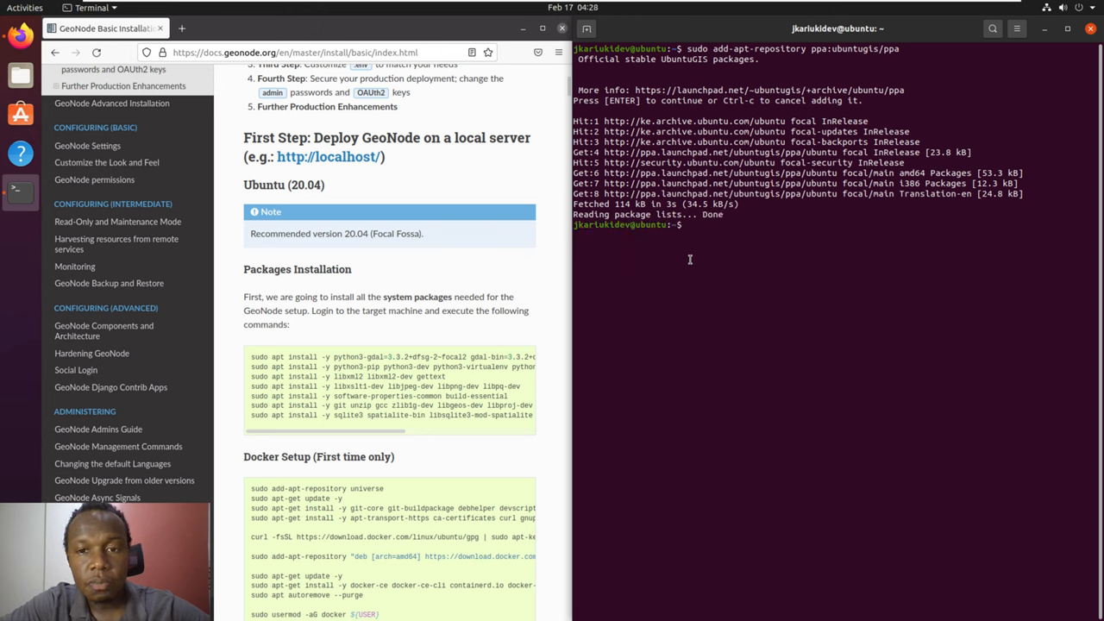
{"action": "type", "text": "cleare"}
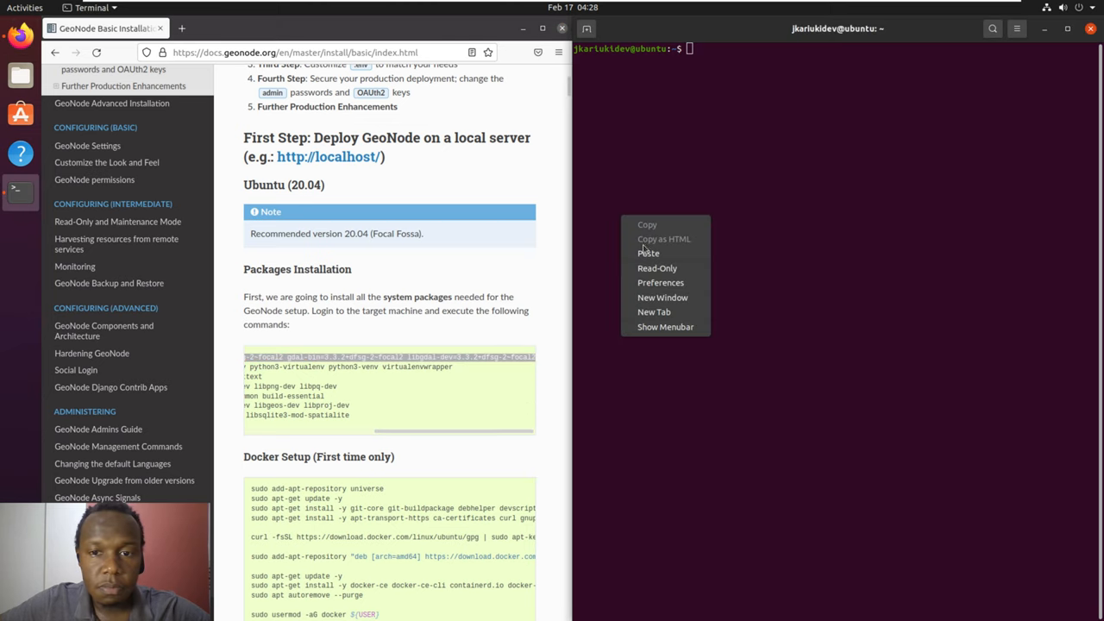
Step: Combine the guide's package lines (GDAL, Python dev, libxml2, sqlite3, spatialite) into one apt install command
{"action": "left_click", "coordinate": [649, 253]}
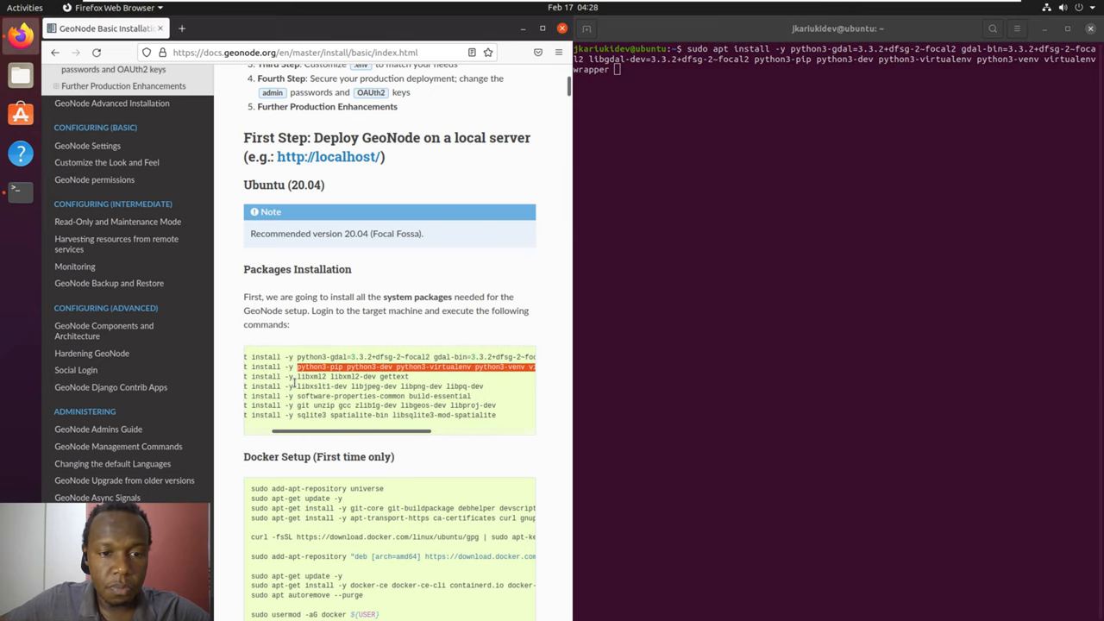
{"action": "right_click", "coordinate": [354, 377]}
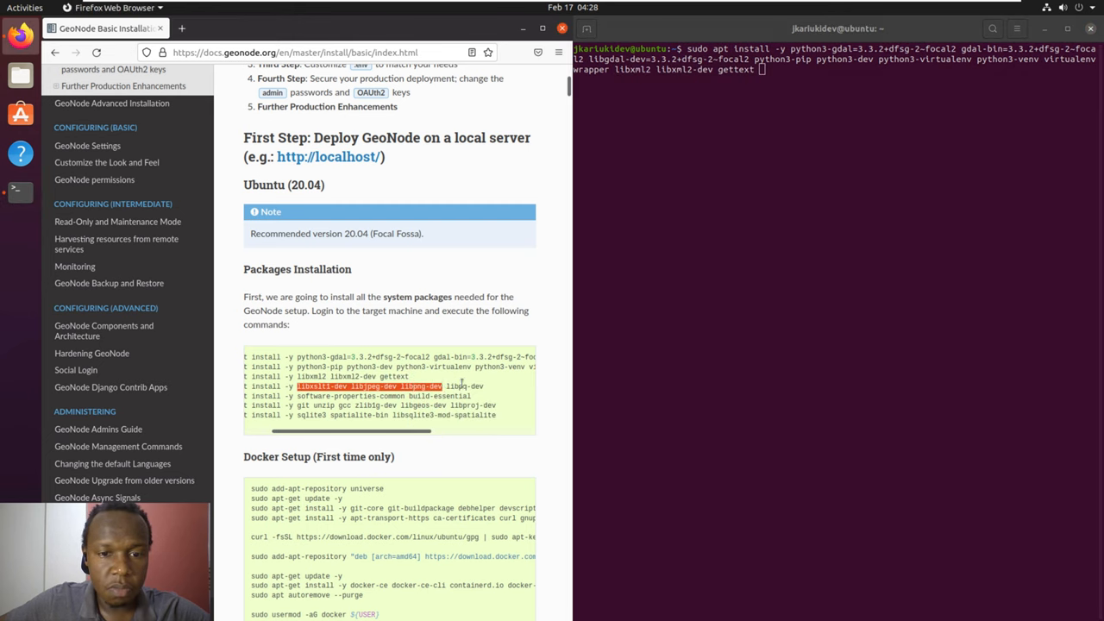
{"action": "right_click", "coordinate": [698, 354]}
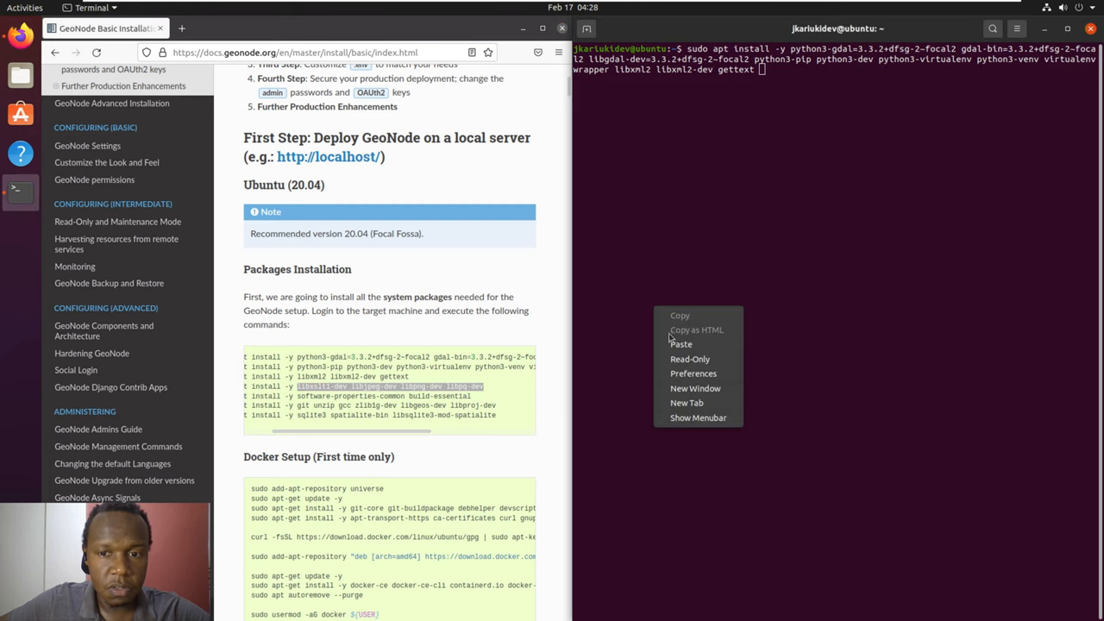
{"action": "left_click", "coordinate": [681, 343]}
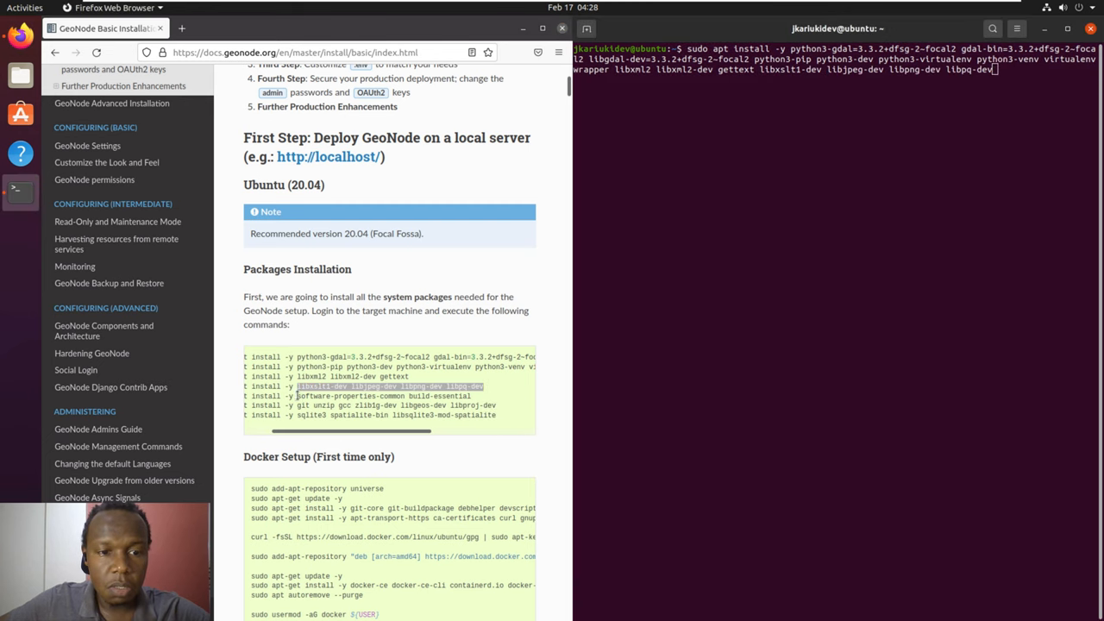
{"action": "right_click", "coordinate": [383, 395]}
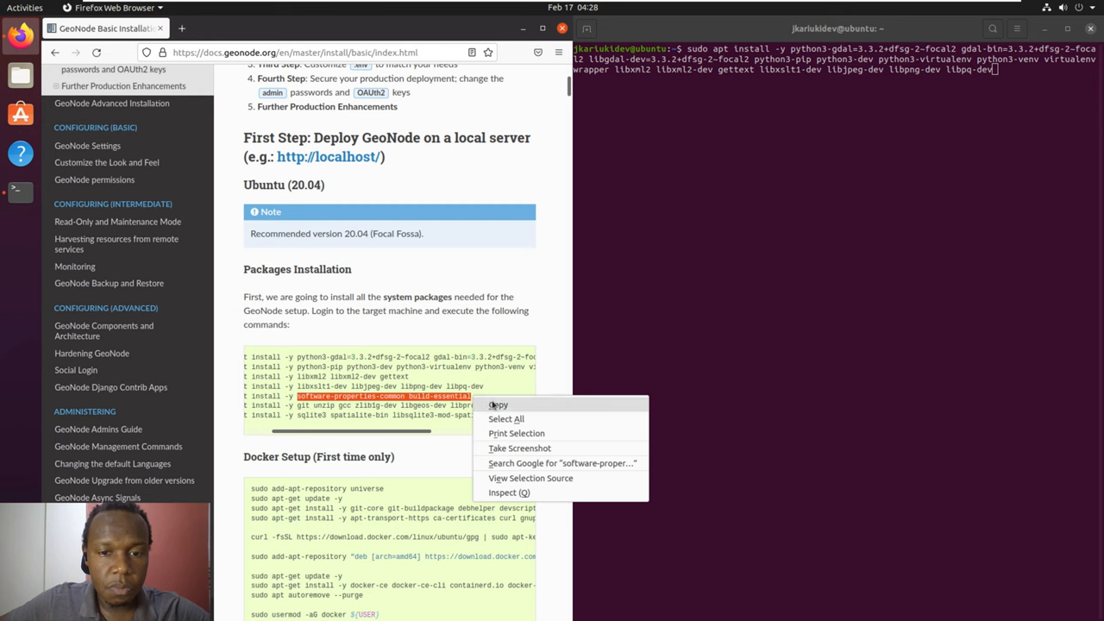
{"action": "left_click", "coordinate": [497, 405]}
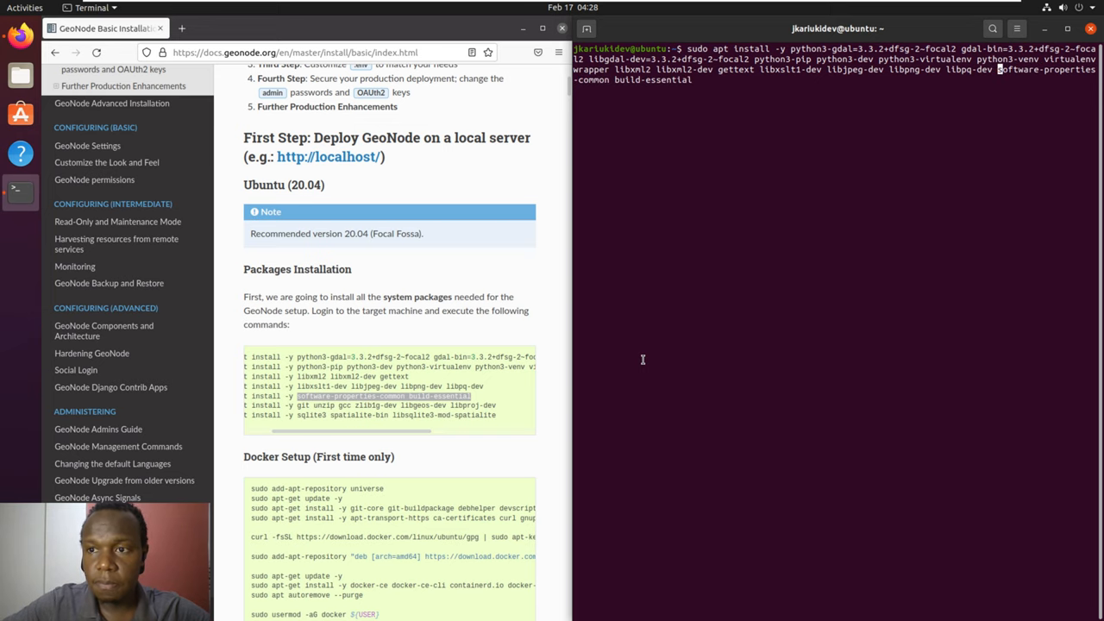
{"action": "mouse_move", "coordinate": [112, 463]}
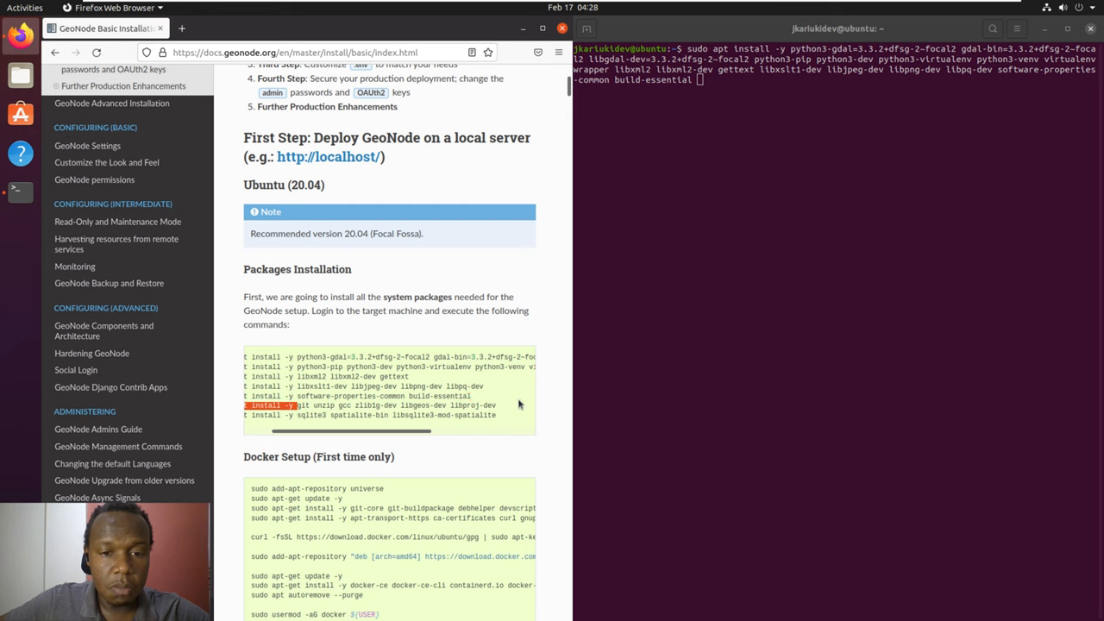
{"action": "right_click", "coordinate": [716, 259]}
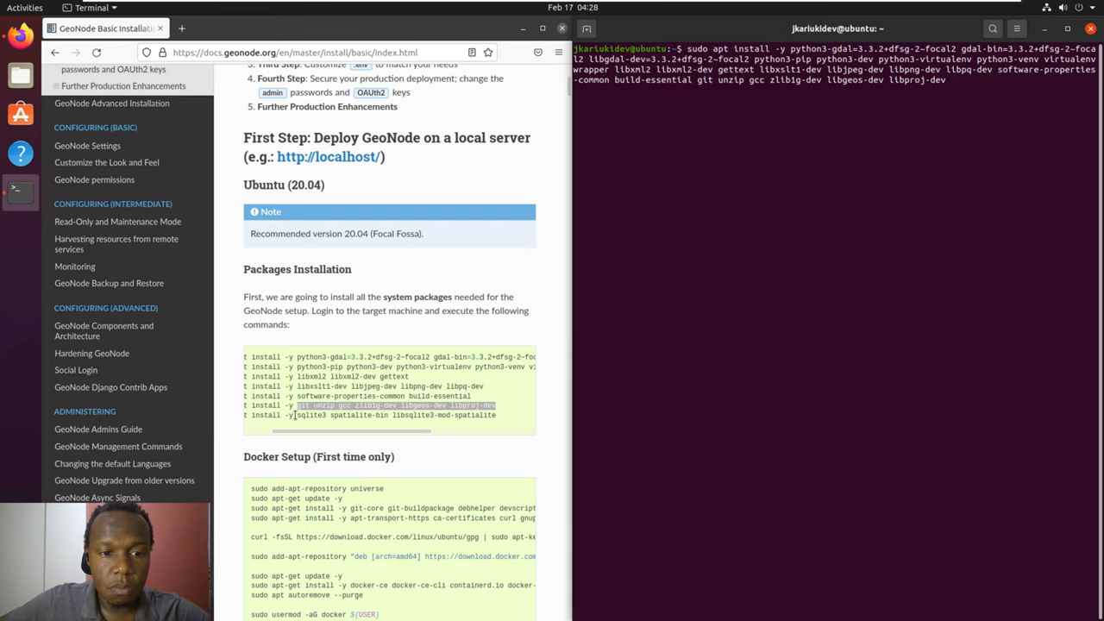
{"action": "right_click", "coordinate": [397, 414]}
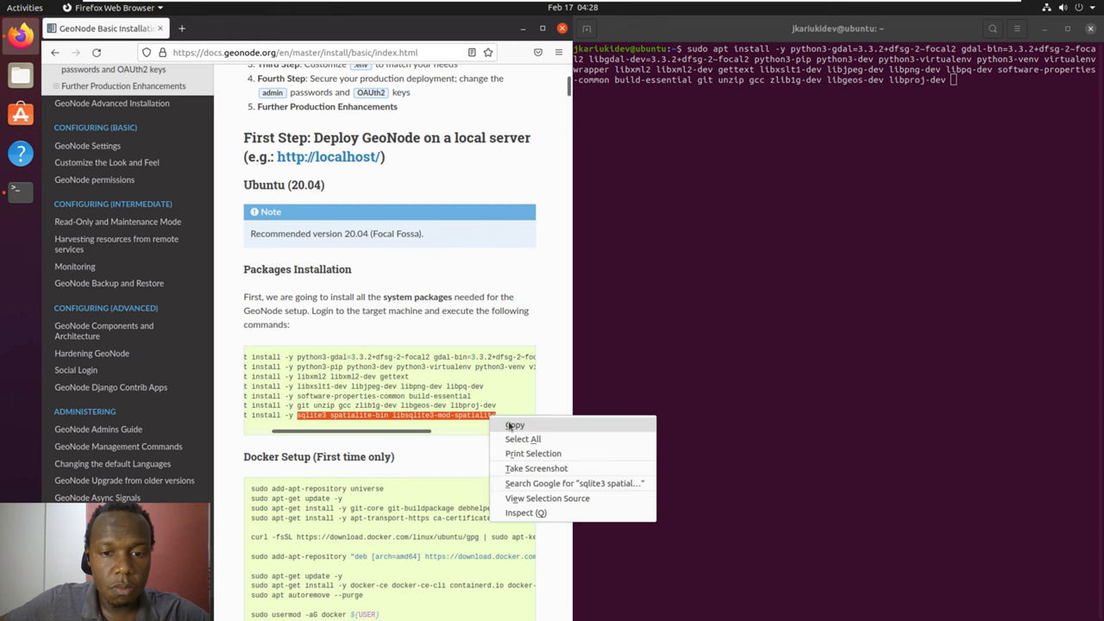
{"action": "left_click", "coordinate": [515, 425]}
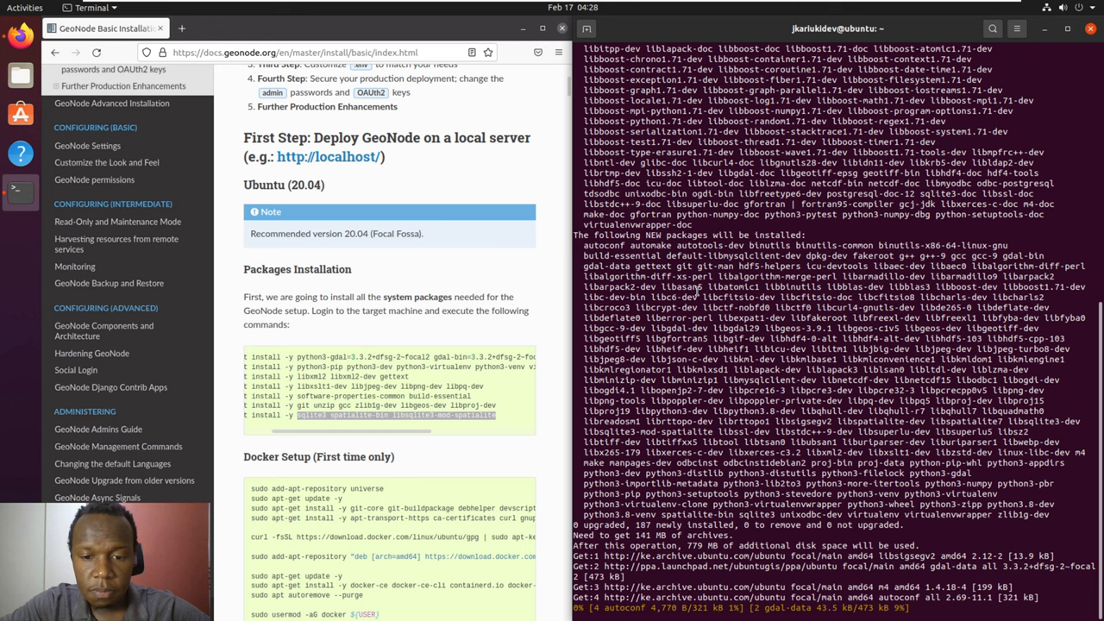
Step: Enable the universe repository and install git-core, git-buildpackage, debhelper and devscripts
{"action": "scroll", "scroll_direction": "down", "scroll_amount": 3}
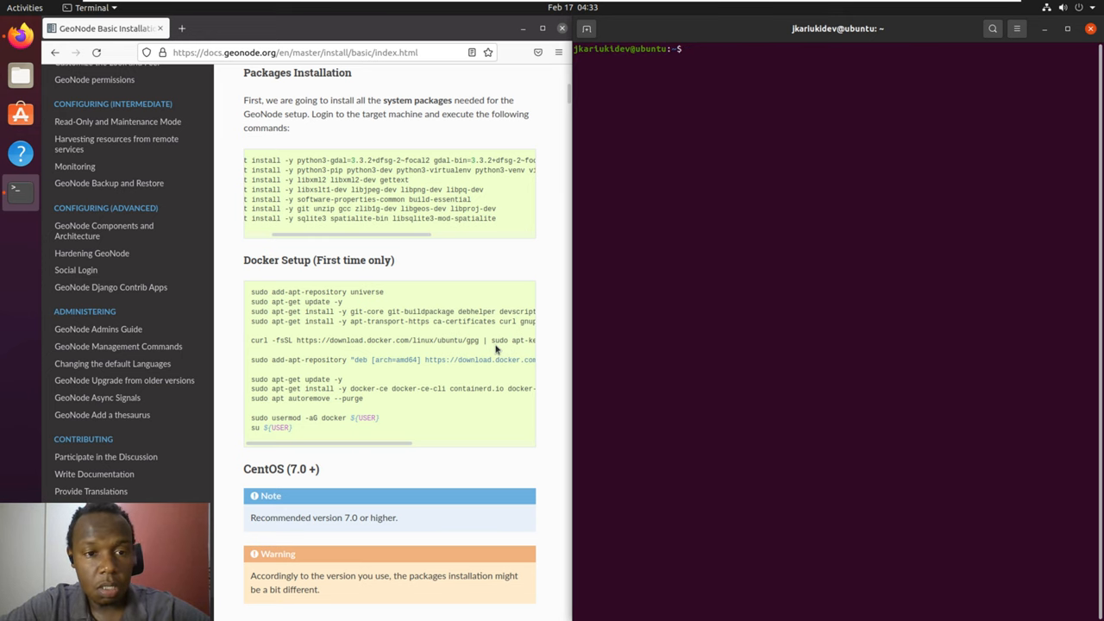
{"action": "right_click", "coordinate": [316, 291]}
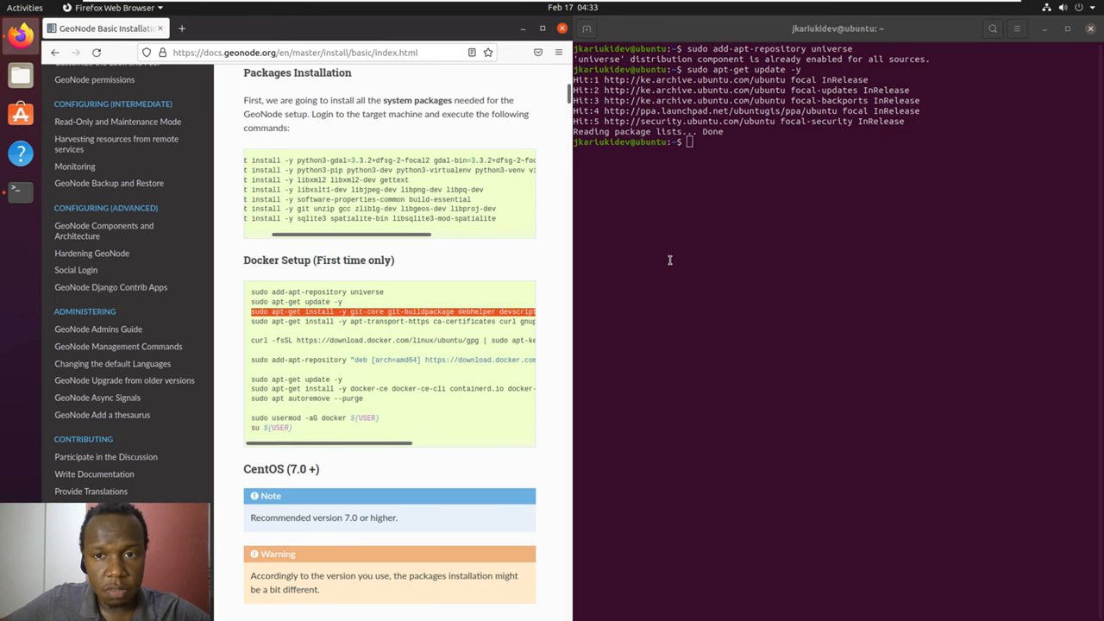
{"action": "type", "text": "sudo apt-get install -y git-core git-buildpackage debhelper devscripts"}
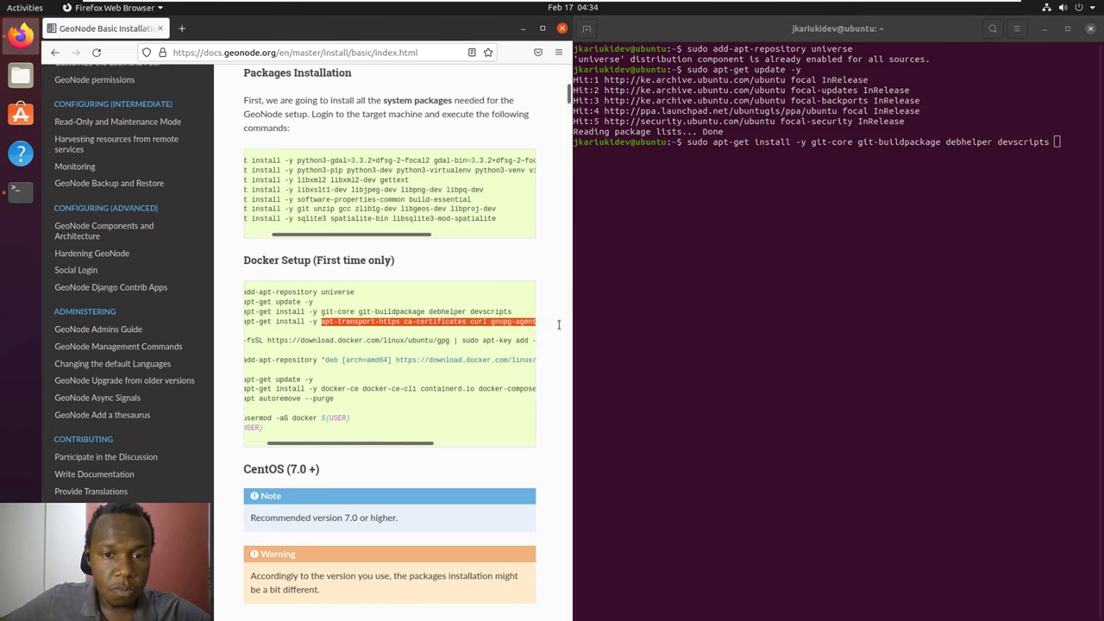
{"action": "scroll", "scroll_direction": "right", "scroll_amount": 3}
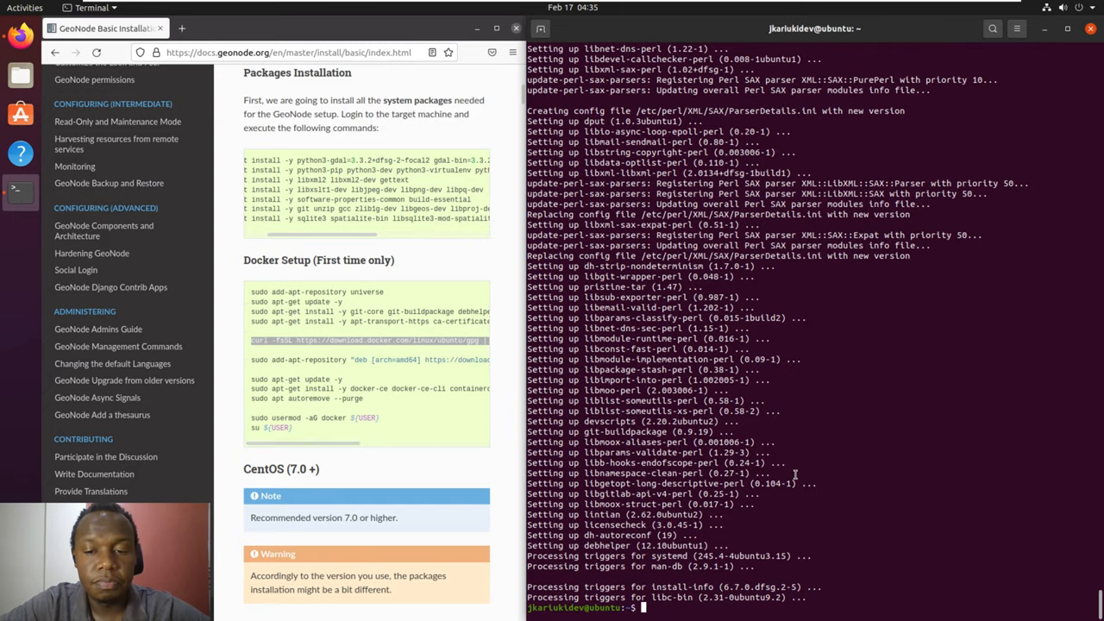
Step: Add Docker's GPG key and the download.docker.com stable repository, then type sudo apt-get update -y
{"action": "type", "text": "cle"}
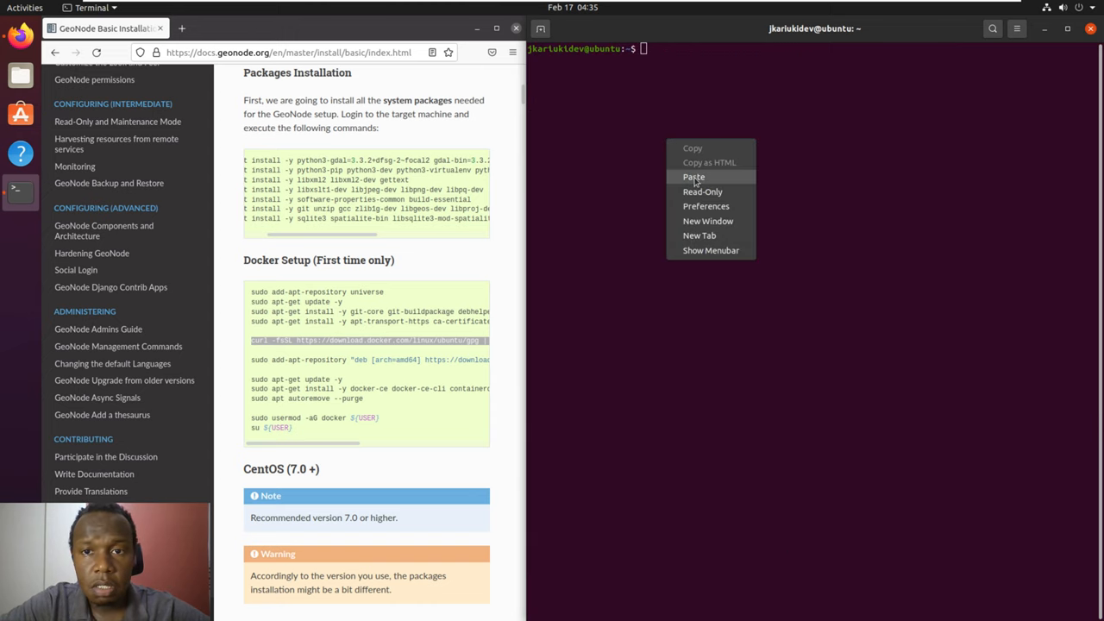
{"action": "left_click", "coordinate": [693, 177]}
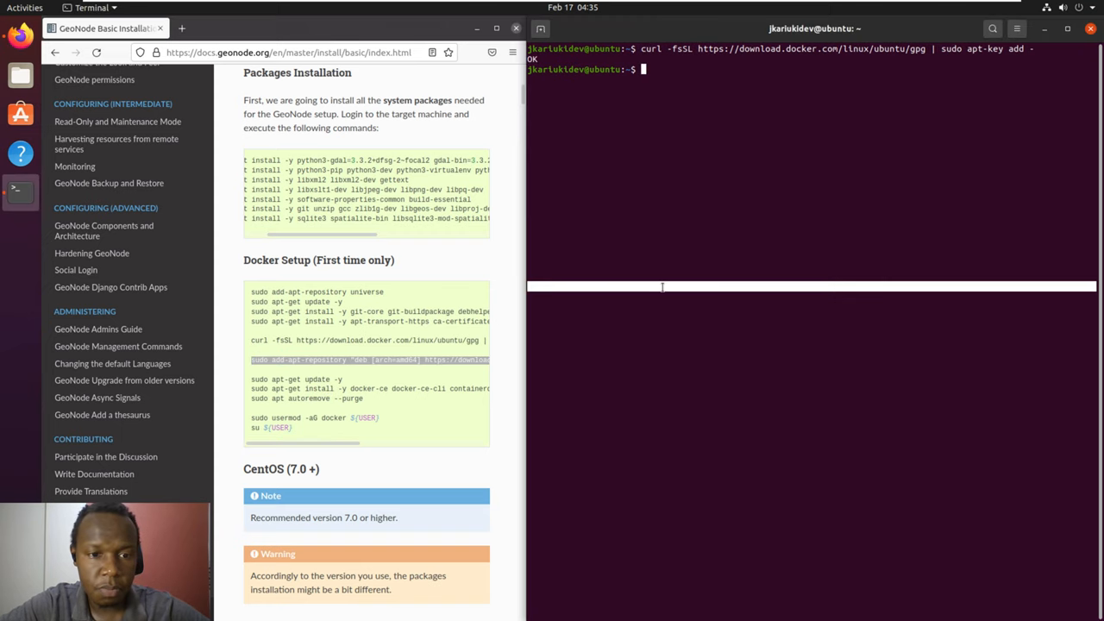
{"action": "type", "text": "sudo add-apt-repository \"deb [arch=amd64] https://download.docker.com/linux/ubuntu $(lsb_release -cs) stable\""}
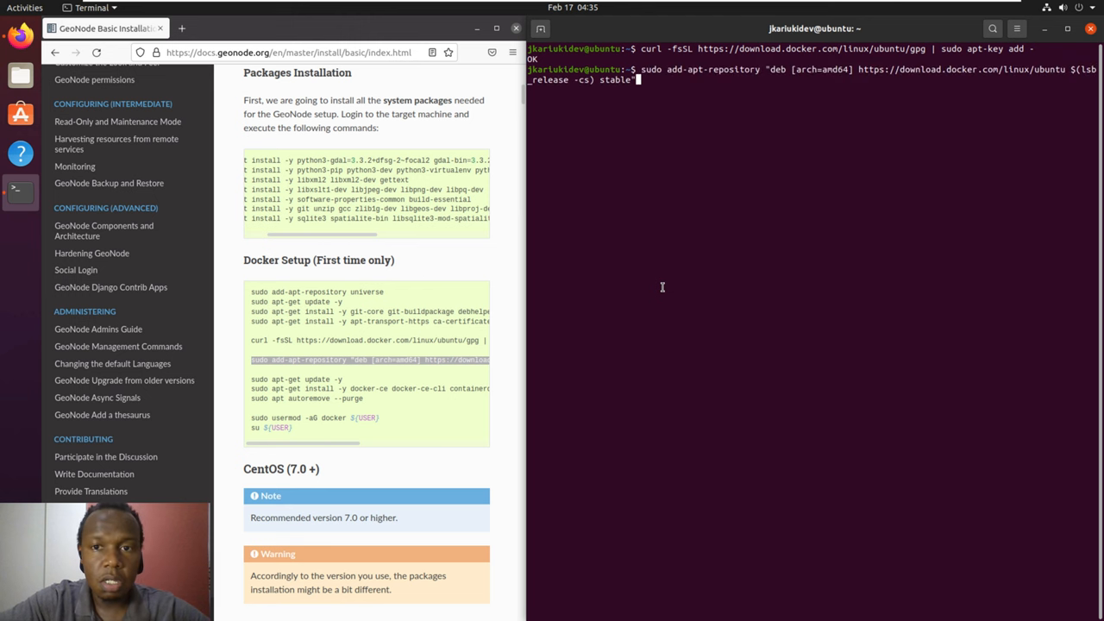
{"action": "key", "text": "Return"}
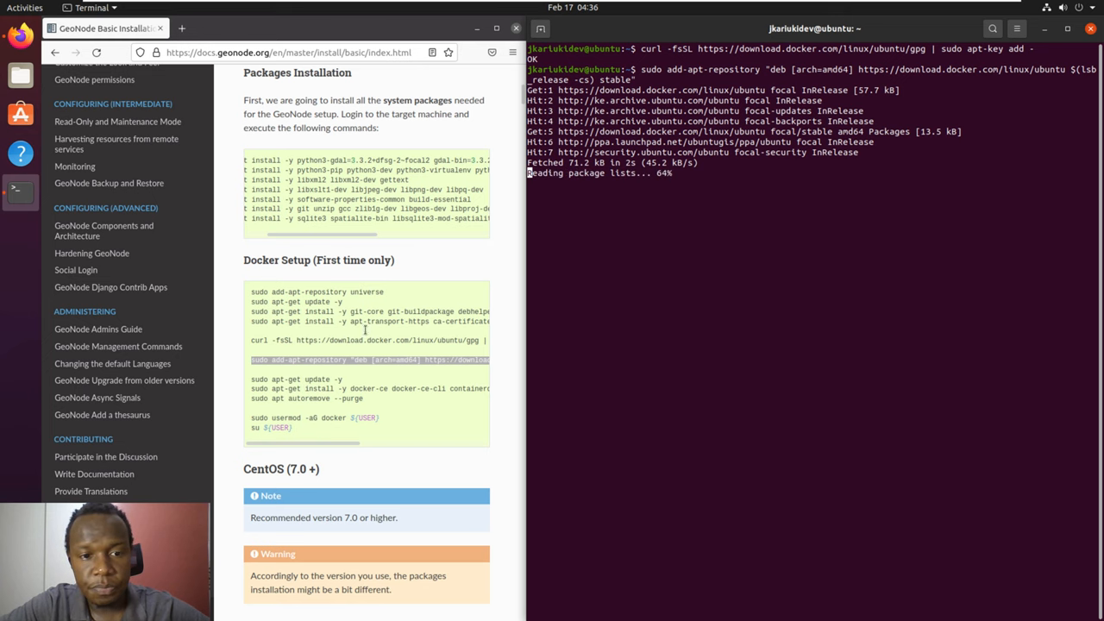
{"action": "right_click", "coordinate": [293, 379]}
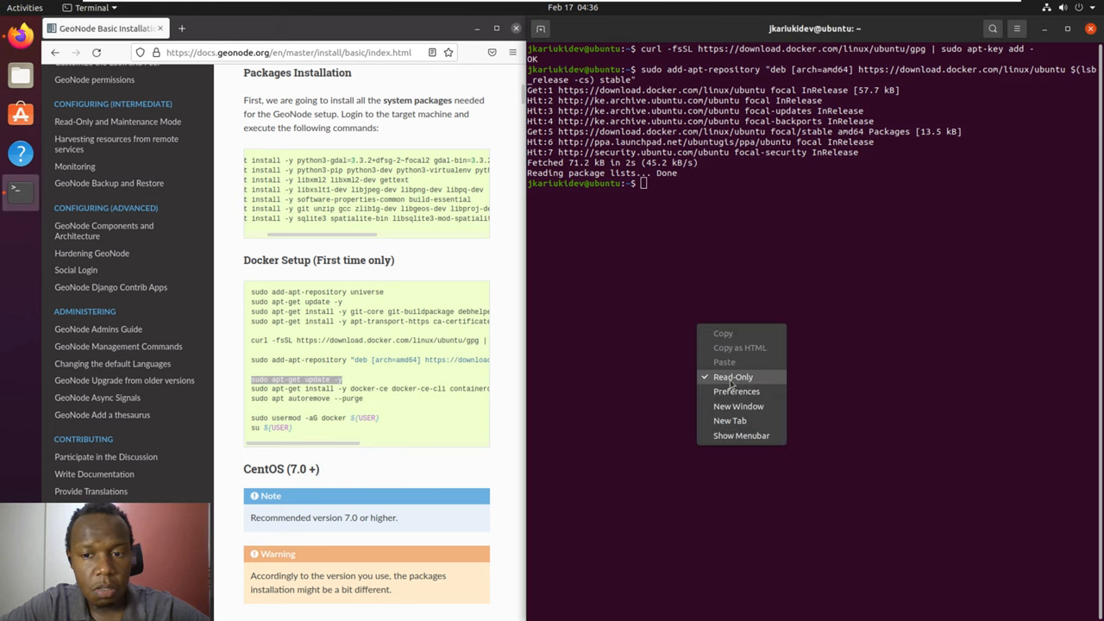
{"action": "type", "text": "sudo apt-get update -y"}
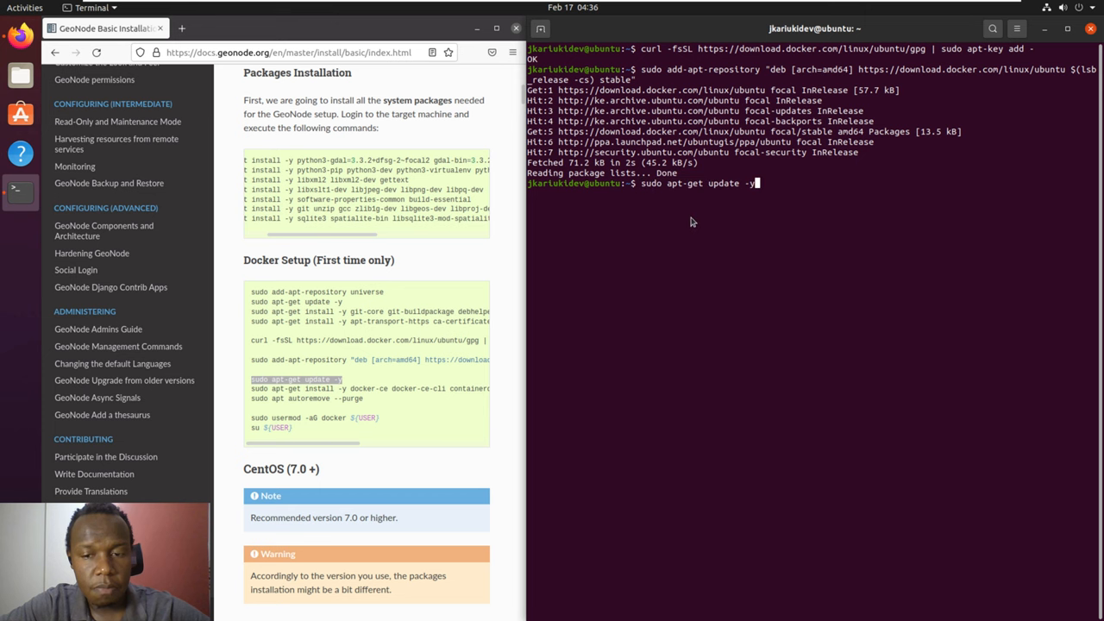
Step: Refresh package lists and install docker-ce, docker-ce-cli, containerd.io and docker-compose
{"action": "key", "text": "Return"}
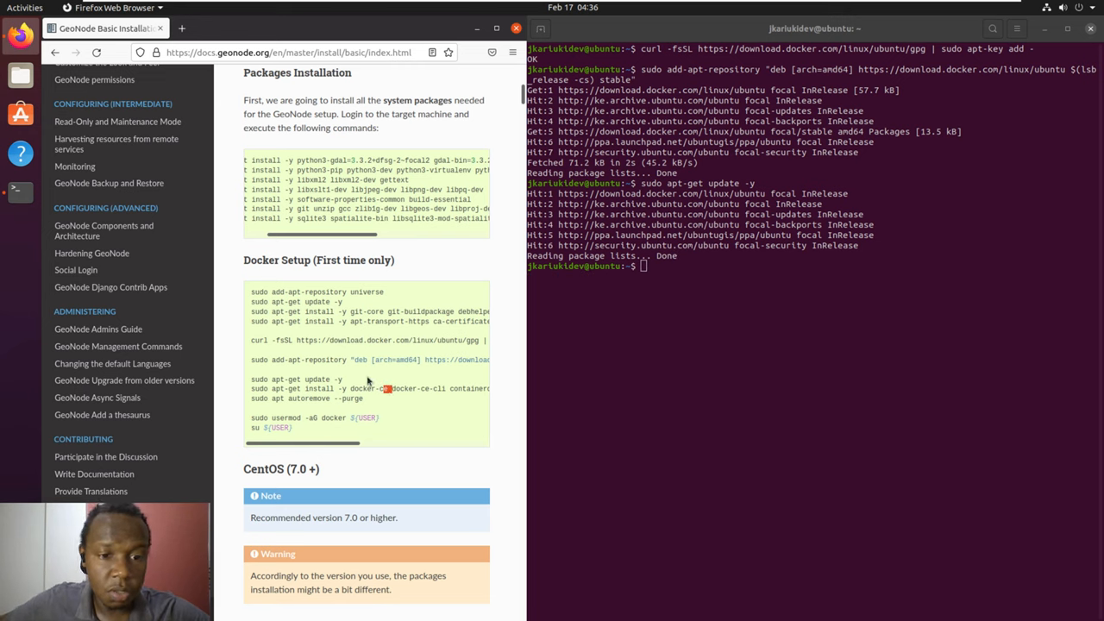
{"action": "triple_click", "coordinate": [371, 388]}
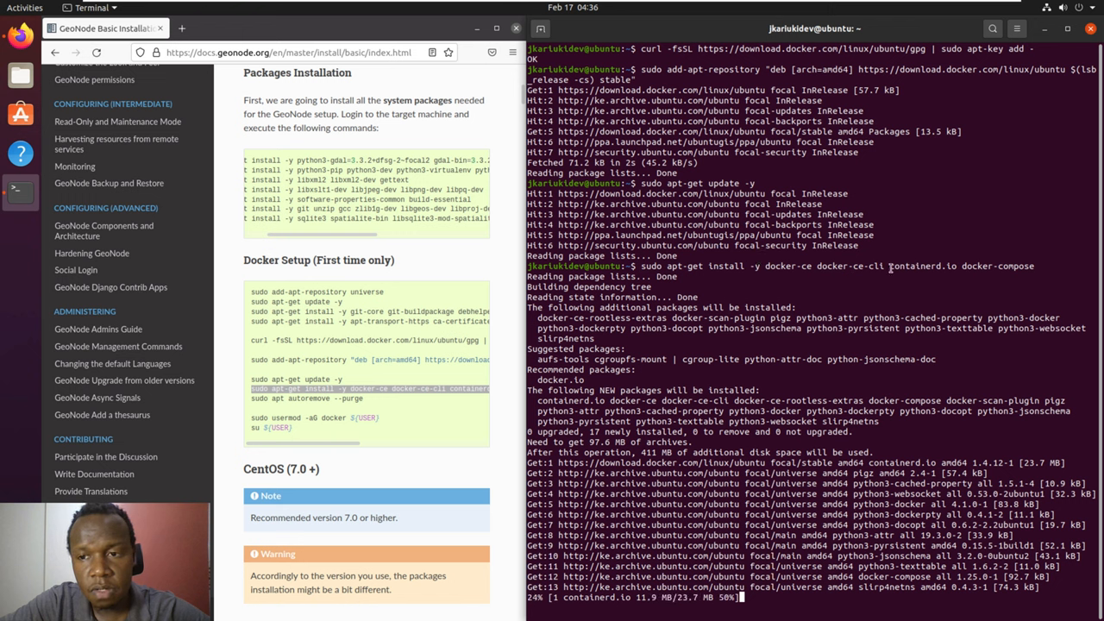
{"action": "double_click", "coordinate": [914, 265]}
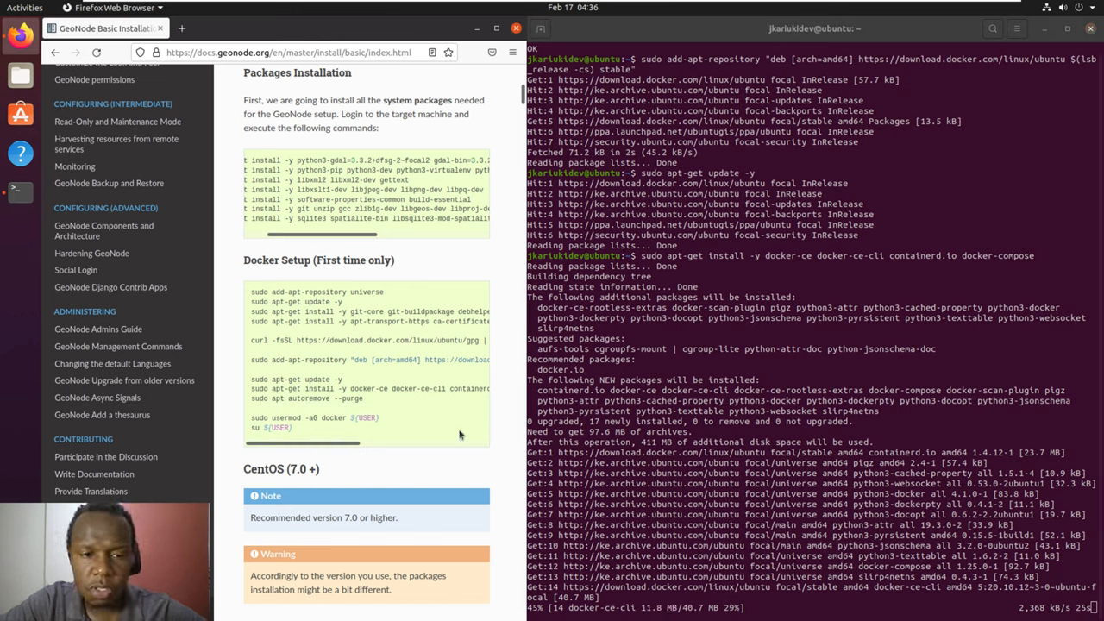
{"action": "mouse_move", "coordinate": [516, 348]}
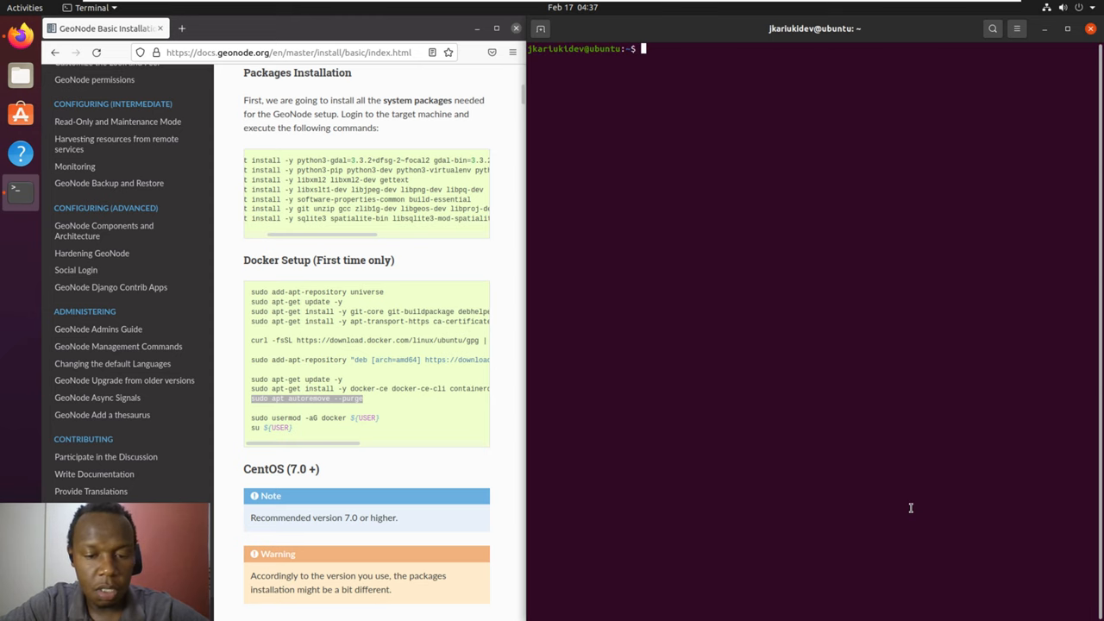
{"action": "mouse_move", "coordinate": [991, 415]}
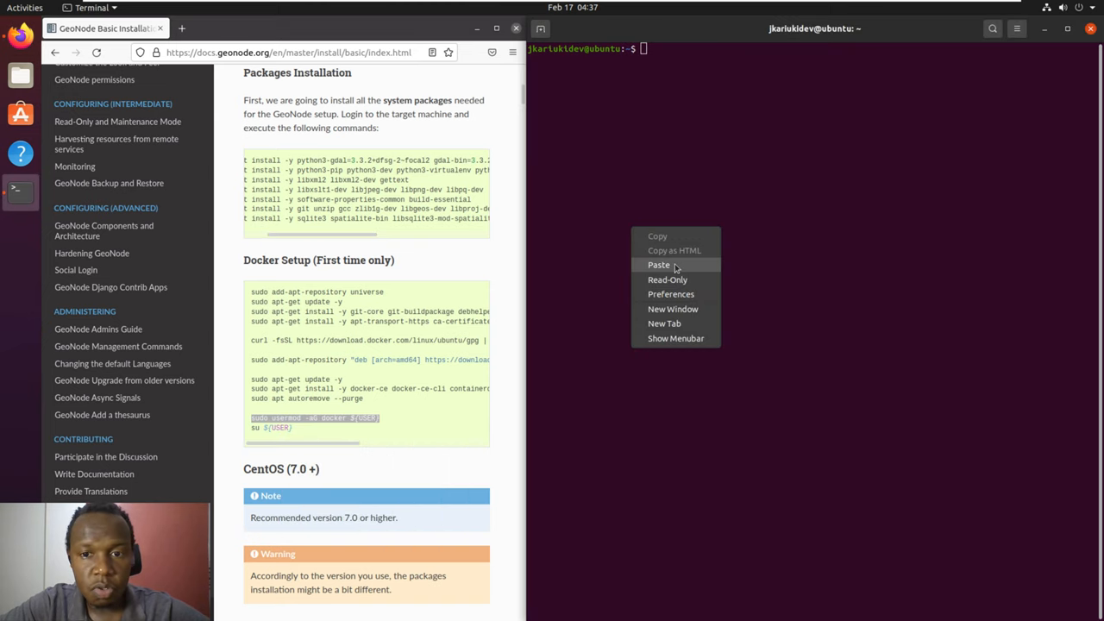
Step: Add the user to the docker group, run su ${USER} with the password, and clear
{"action": "left_click", "coordinate": [659, 265]}
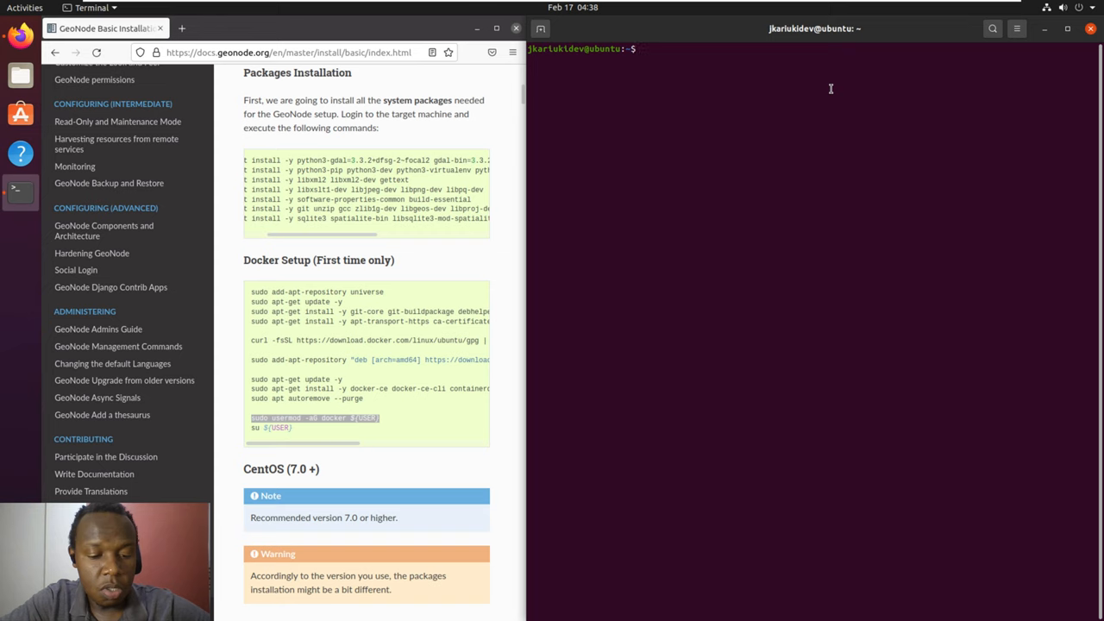
{"action": "type", "text": "su"}
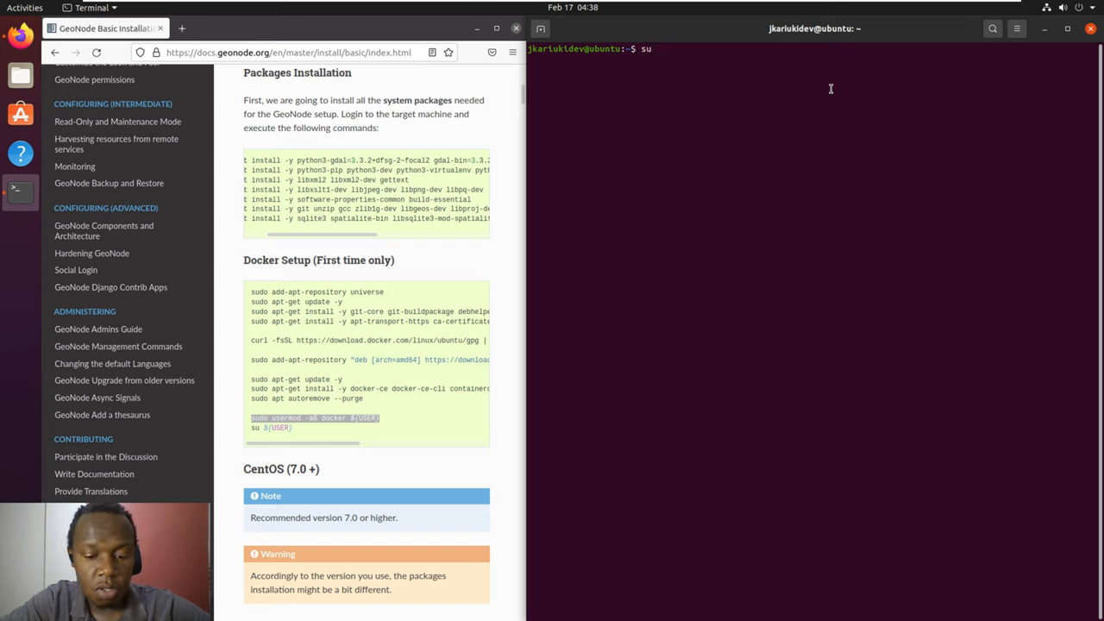
{"action": "type", "text": "s"}
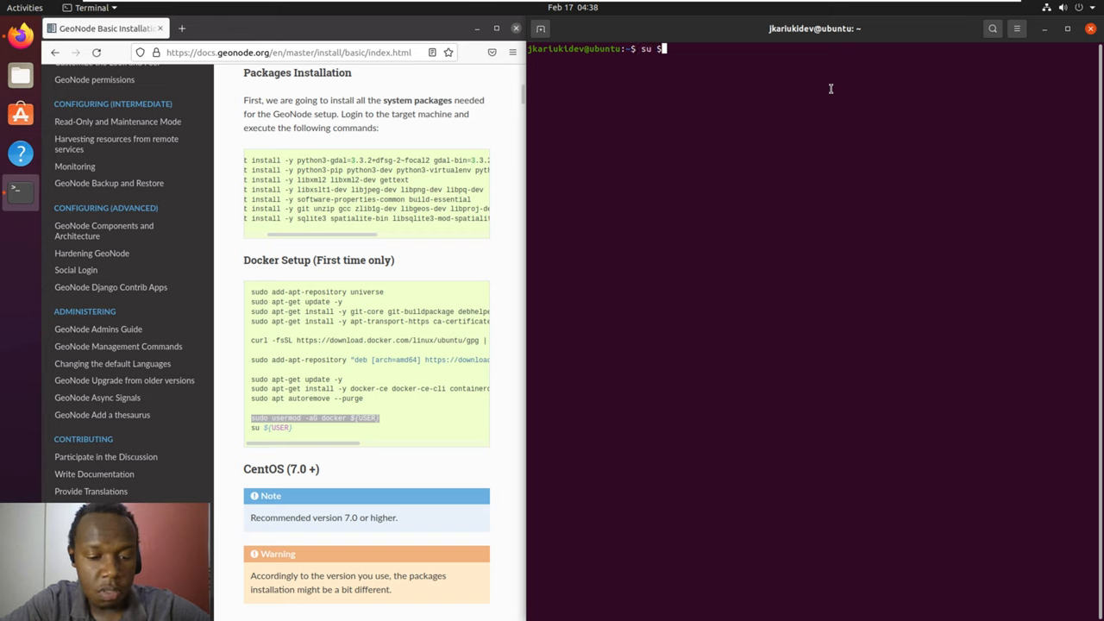
{"action": "type", "text": "${USER"}
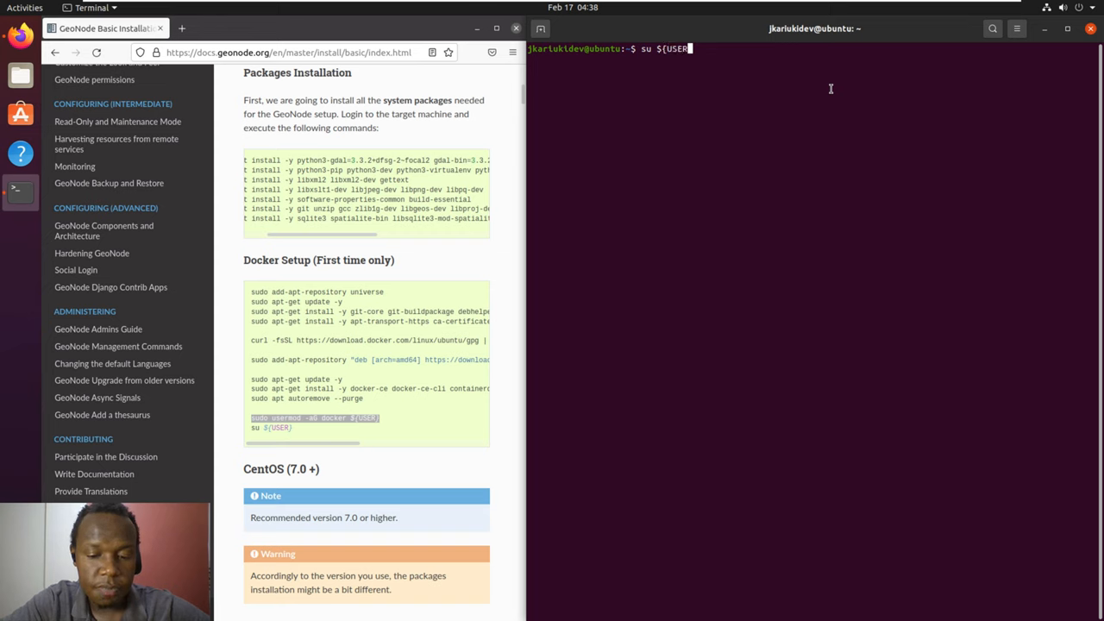
{"action": "key", "text": "Return"}
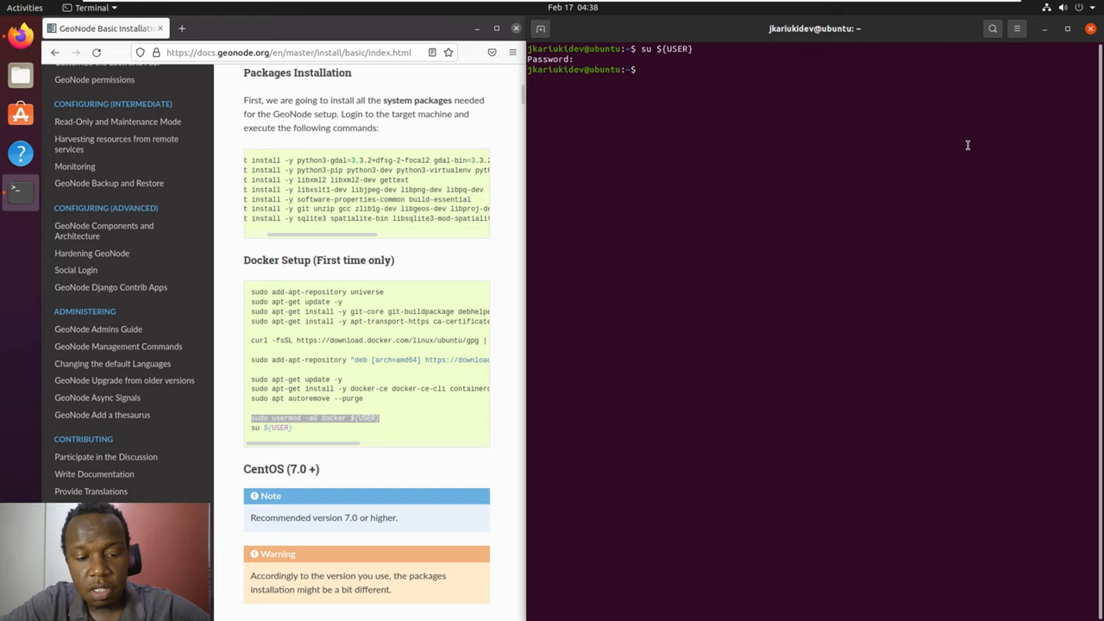
{"action": "type", "text": "cle"}
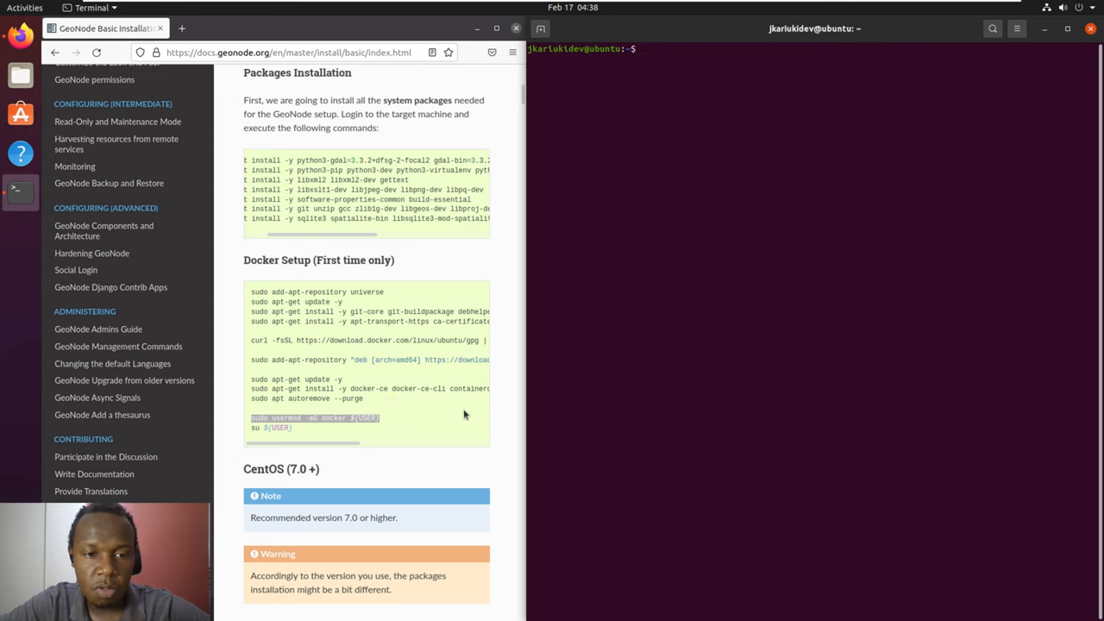
{"action": "scroll", "scroll_direction": "down", "scroll_amount": 3}
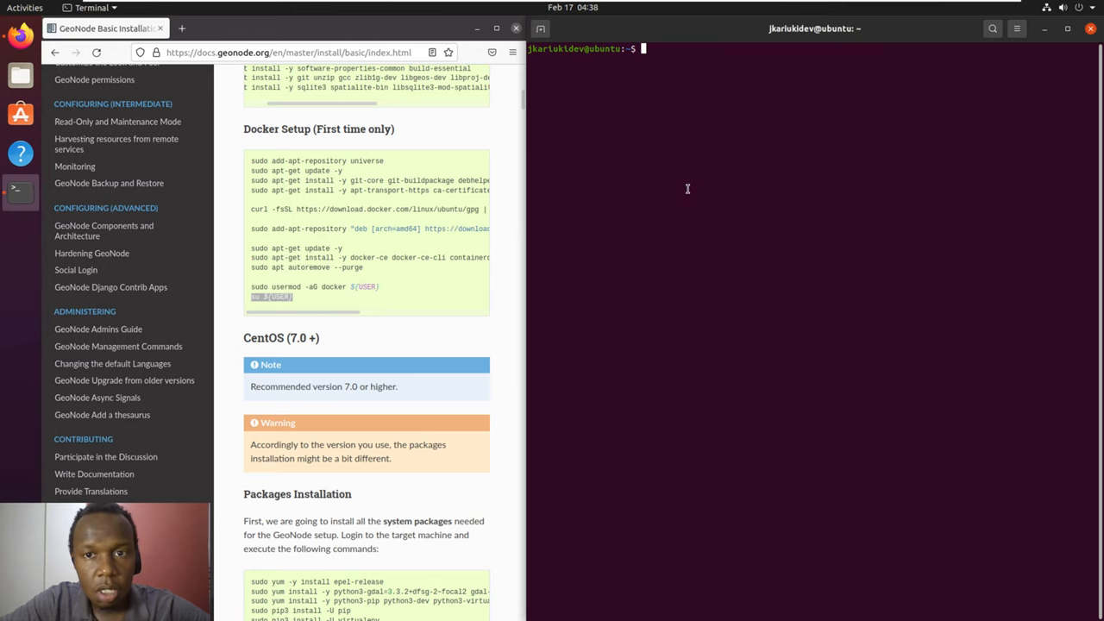
Step: Run docker ps -a to confirm no containers, then copy the guide's git clone command
{"action": "type", "text": "docker"}
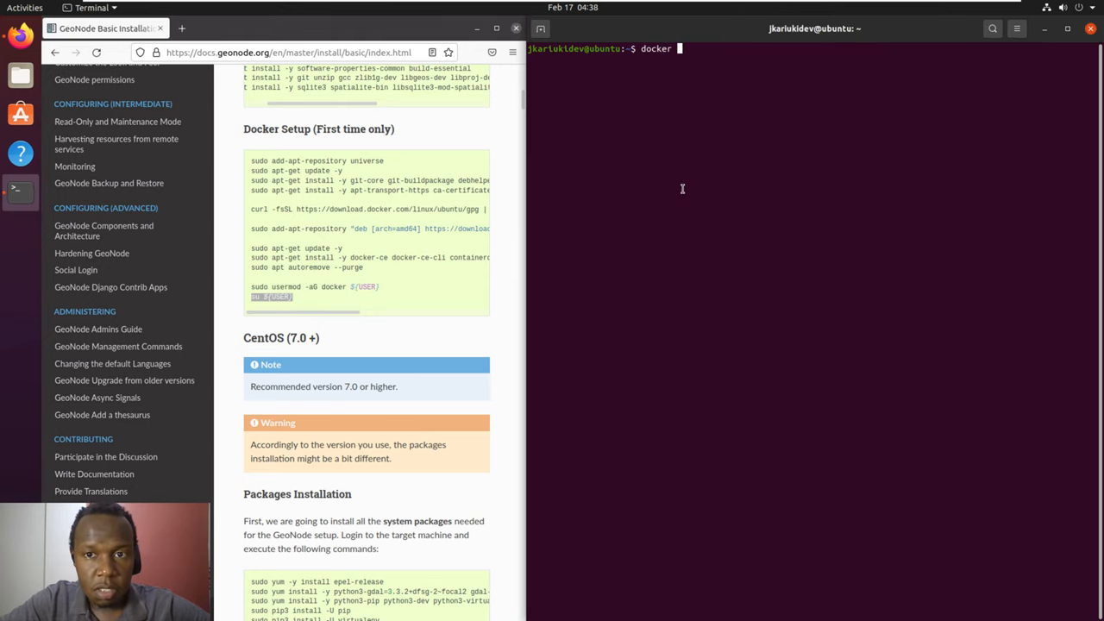
{"action": "type", "text": "ps -a"}
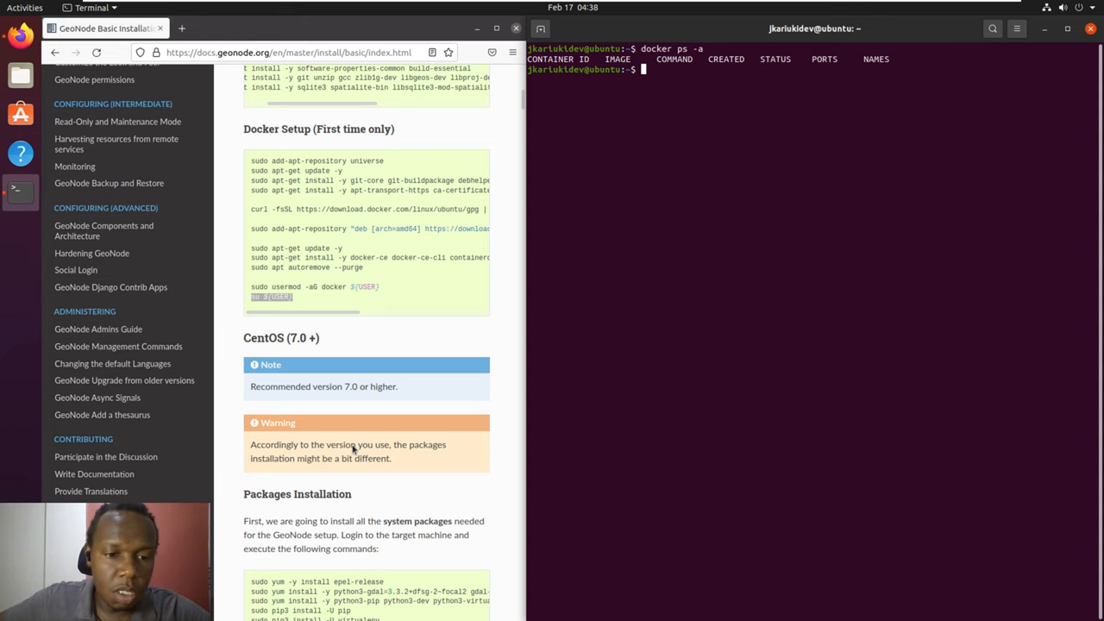
{"action": "scroll", "scroll_direction": "down", "scroll_amount": 3}
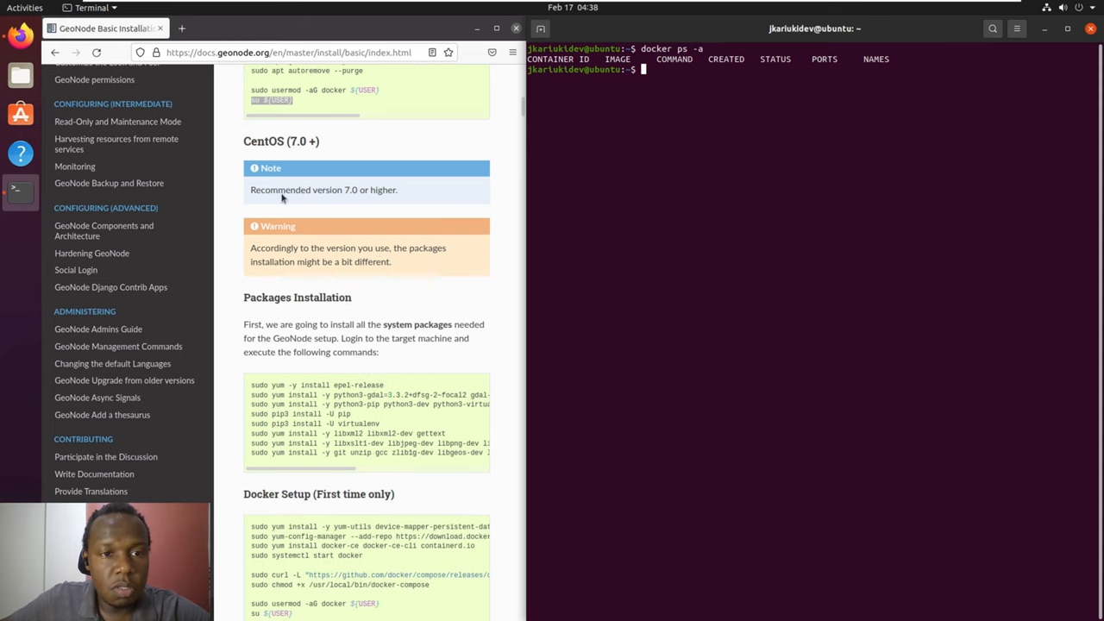
{"action": "scroll", "scroll_direction": "down", "scroll_amount": 3}
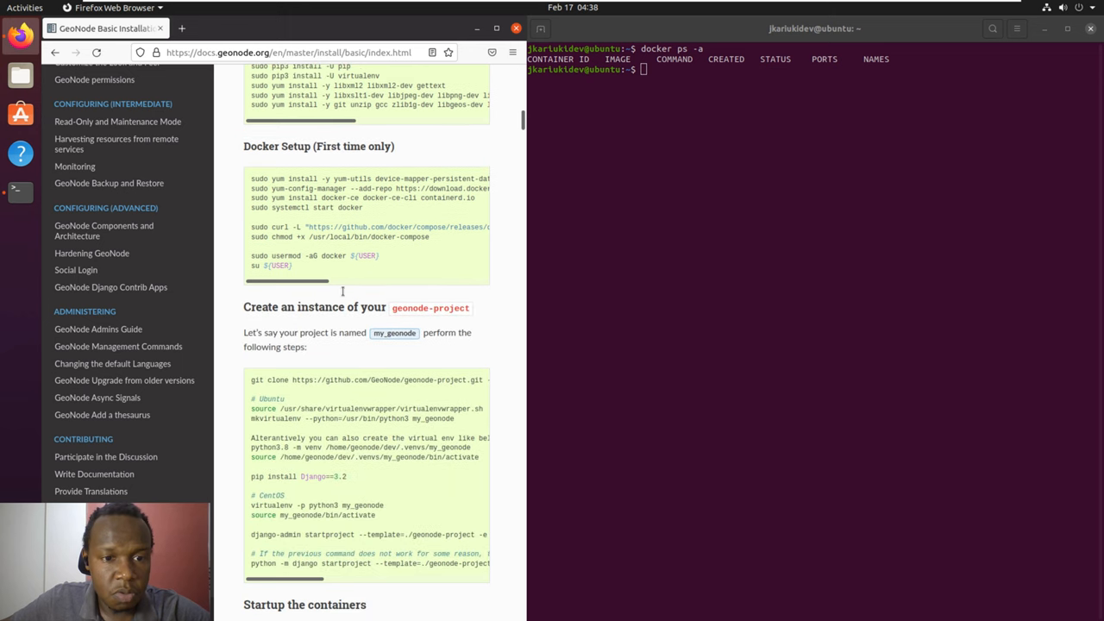
{"action": "scroll", "scroll_direction": "down", "scroll_amount": 3}
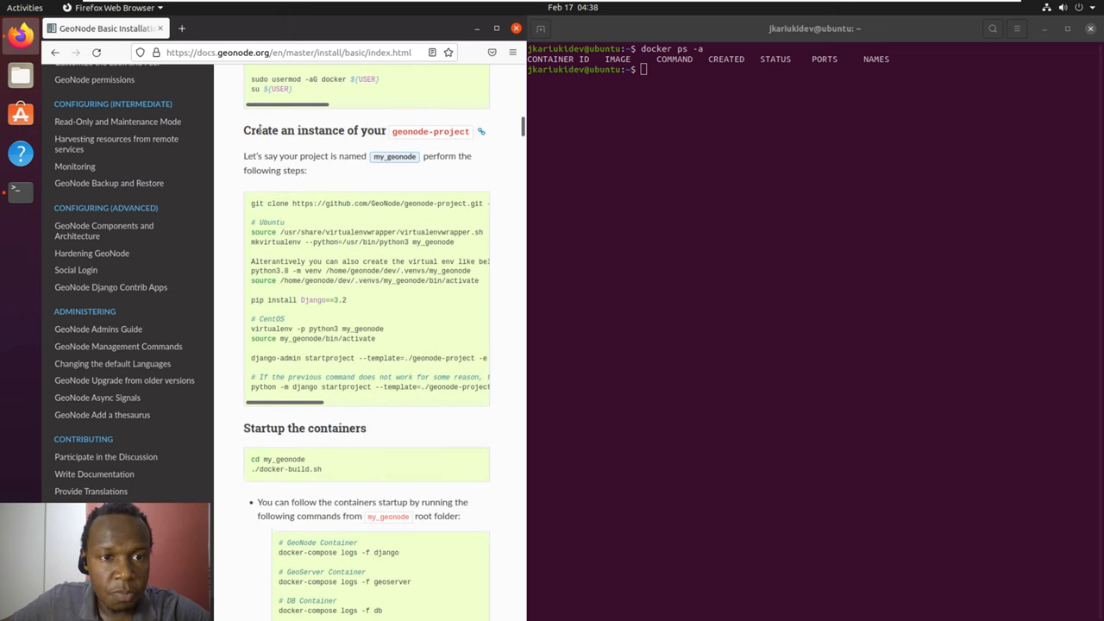
{"action": "left_click_drag", "start_coordinate": [244, 130], "coordinate": [470, 131]}
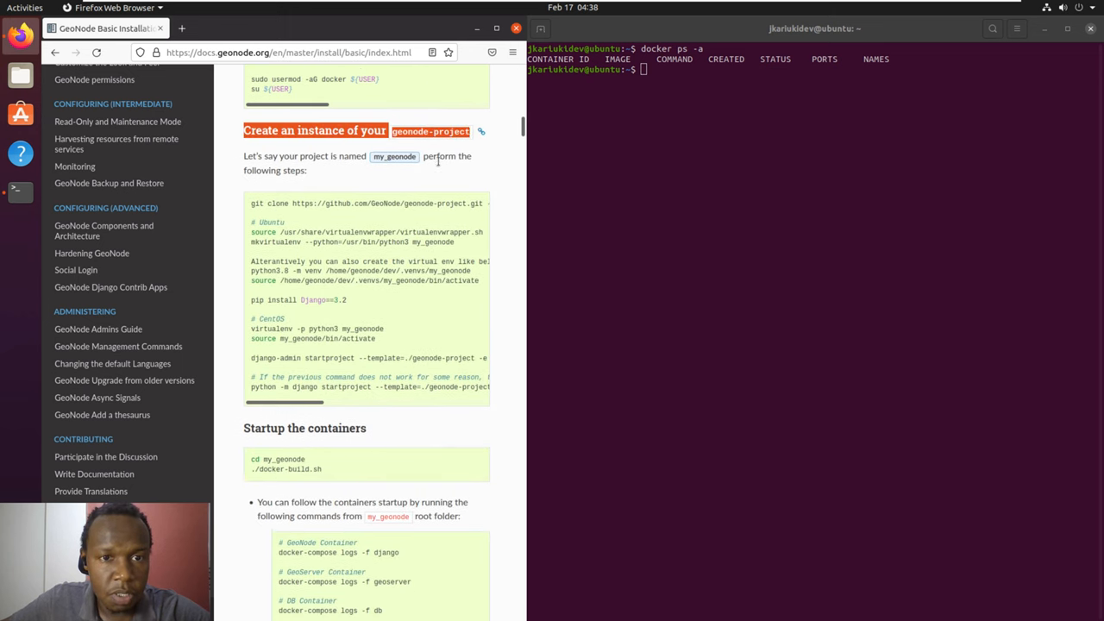
{"action": "right_click", "coordinate": [369, 204]}
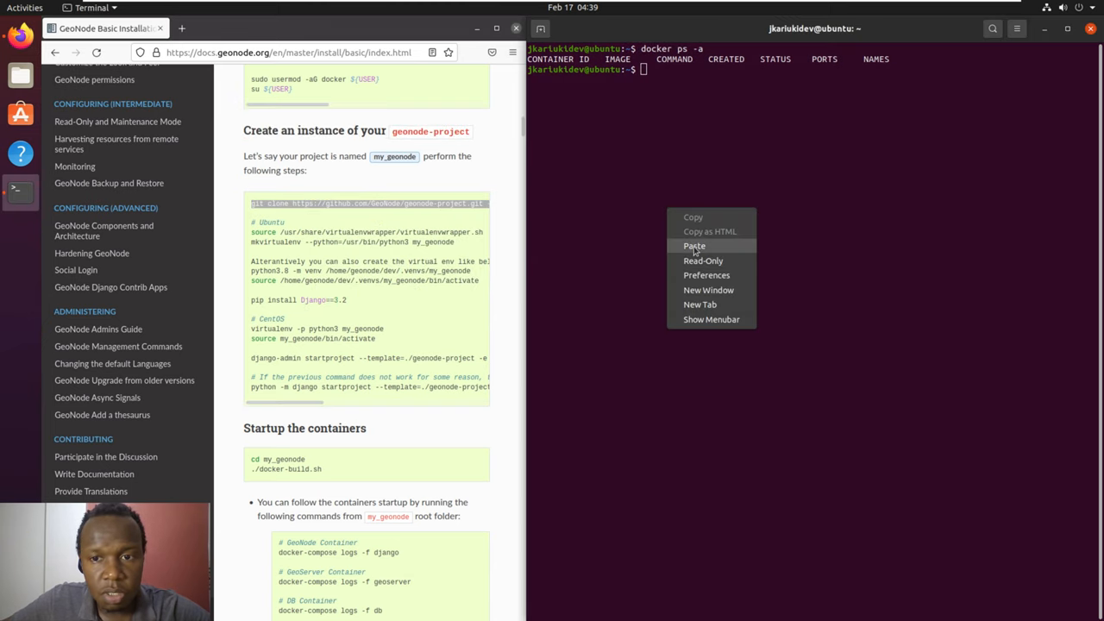
Step: Paste and run the geonode-project 3.2.x git clone command, then type clear
{"action": "left_click", "coordinate": [695, 246]}
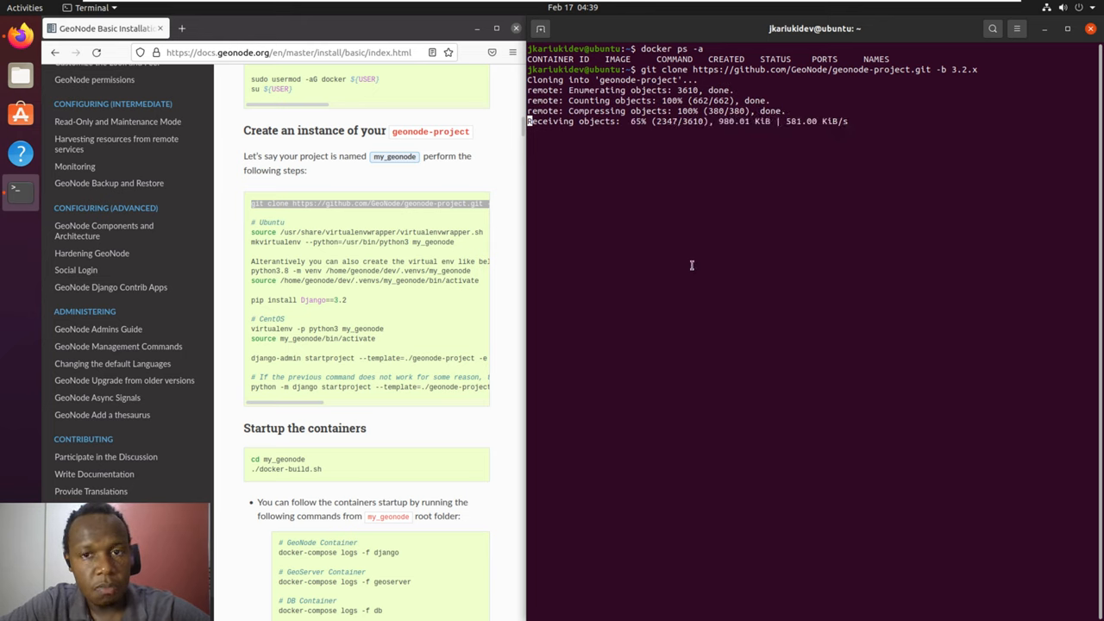
{"action": "type", "text": "clear"}
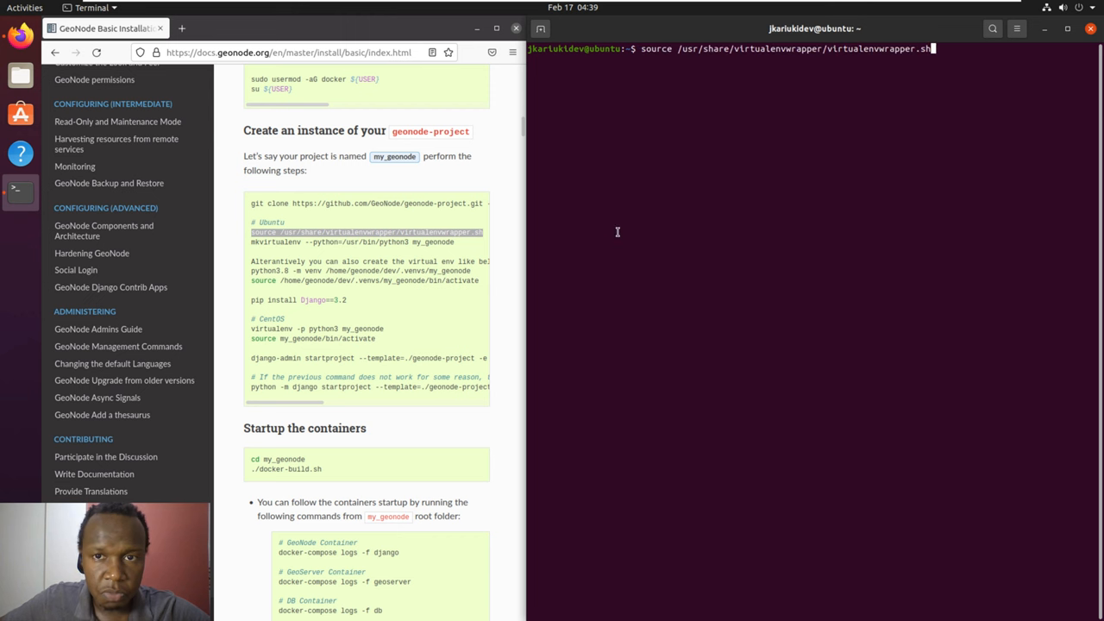
Step: Source virtualenvwrapper and run mkvirtualenv --python=/usr/bin/python3 my_geonode
{"action": "key", "text": "Return"}
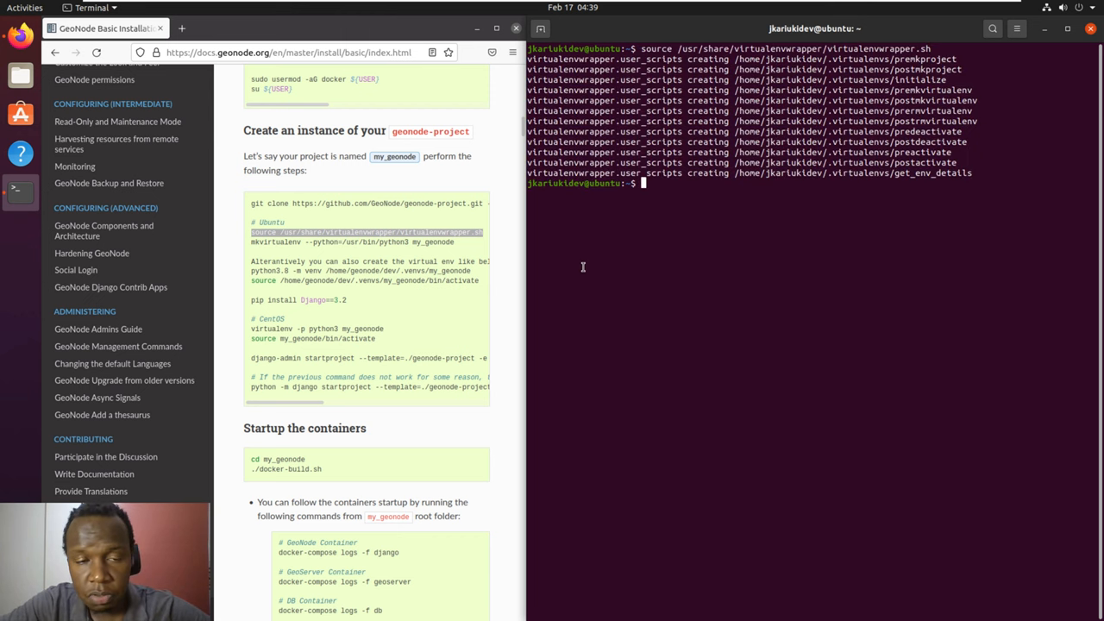
{"action": "right_click", "coordinate": [352, 241]}
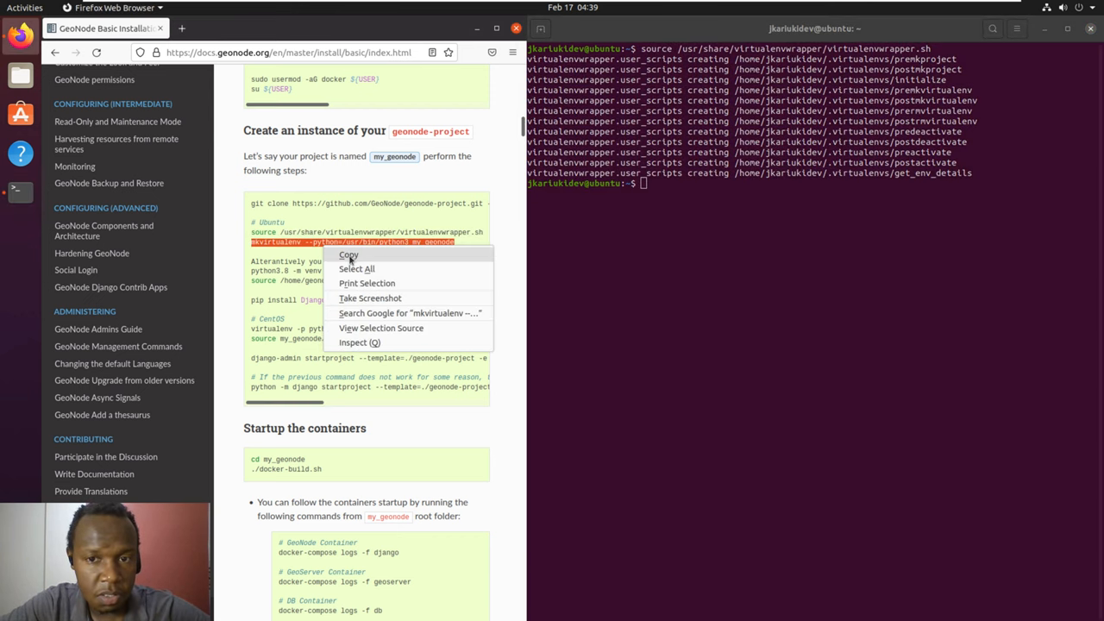
{"action": "right_click", "coordinate": [701, 319]}
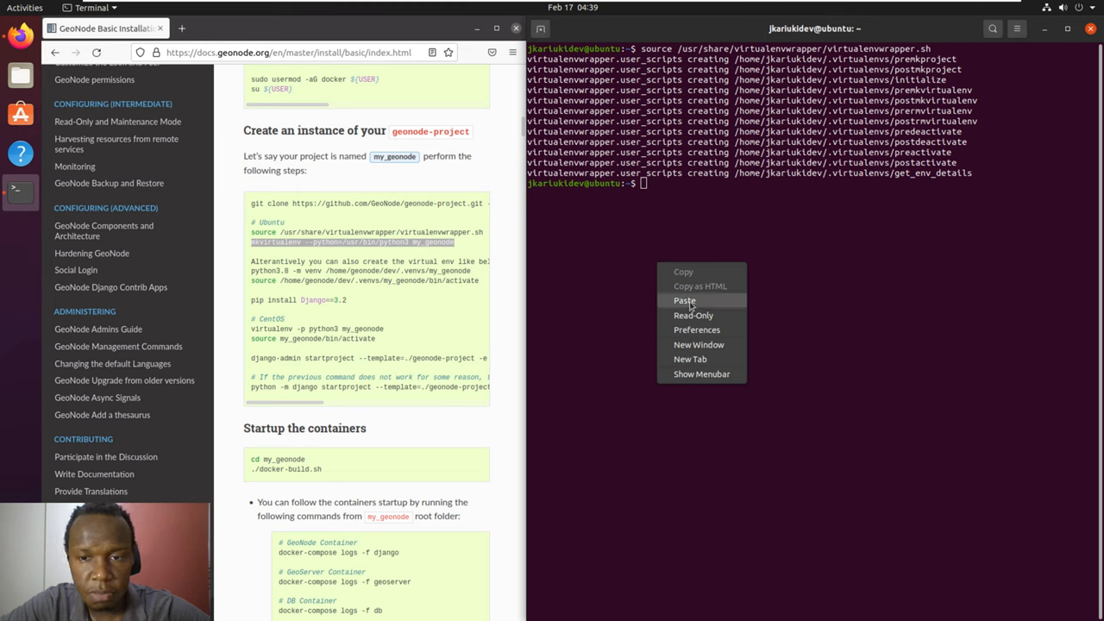
{"action": "left_click", "coordinate": [683, 300]}
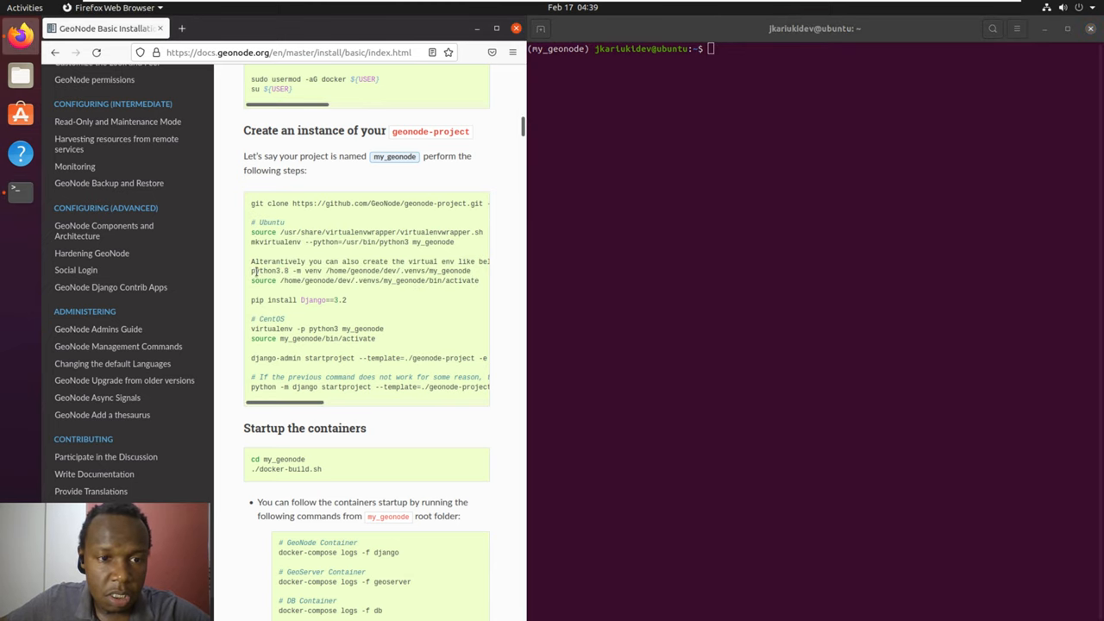
{"action": "left_click_drag", "start_coordinate": [250, 271], "coordinate": [478, 281]}
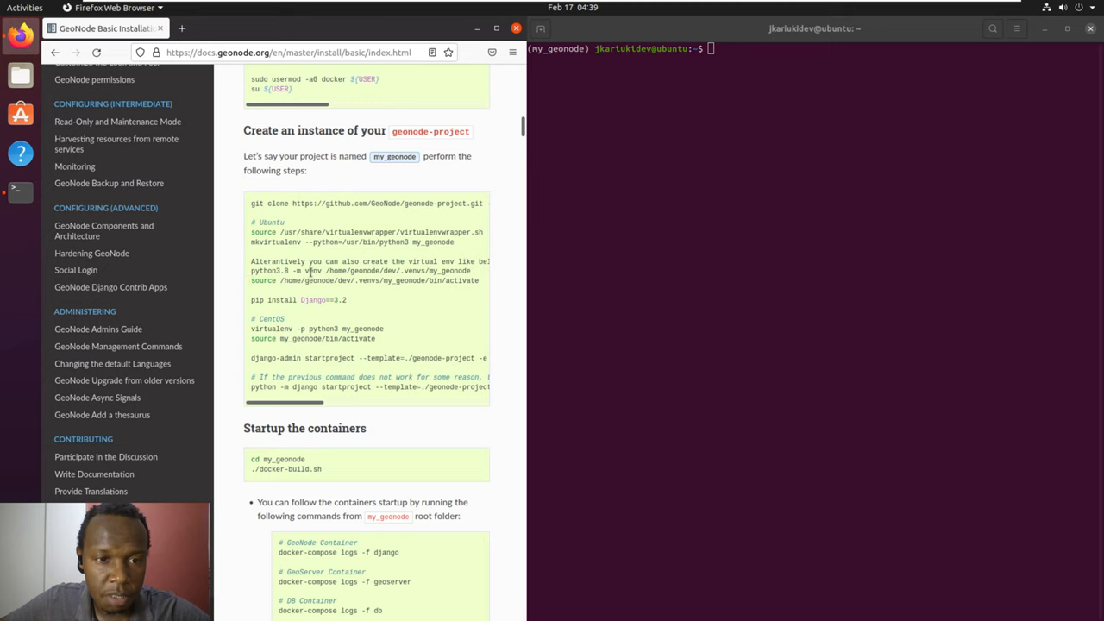
{"action": "left_click_drag", "start_coordinate": [251, 281], "coordinate": [372, 280]}
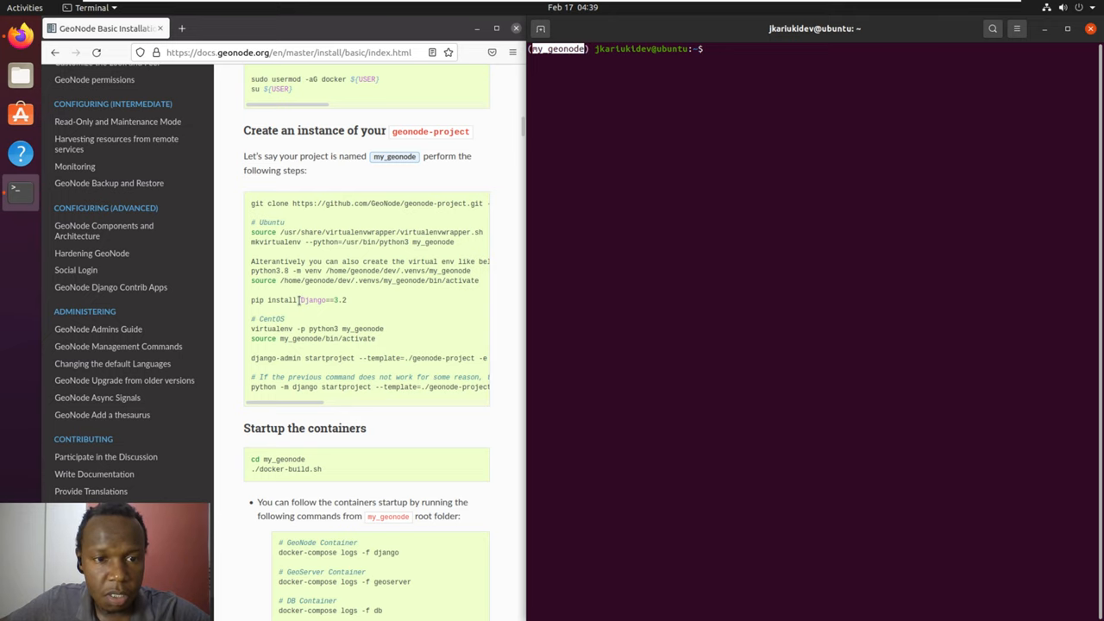
Step: Paste and run 'pip install Django==3.2' inside the my_geonode environment
{"action": "triple_click", "coordinate": [298, 299]}
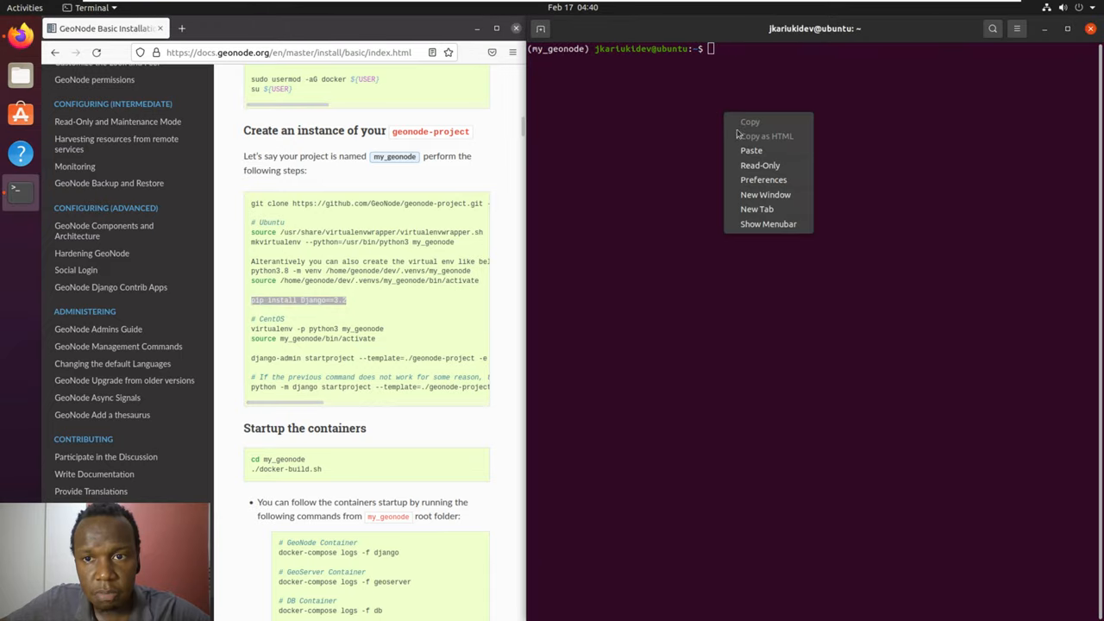
{"action": "left_click", "coordinate": [750, 150]}
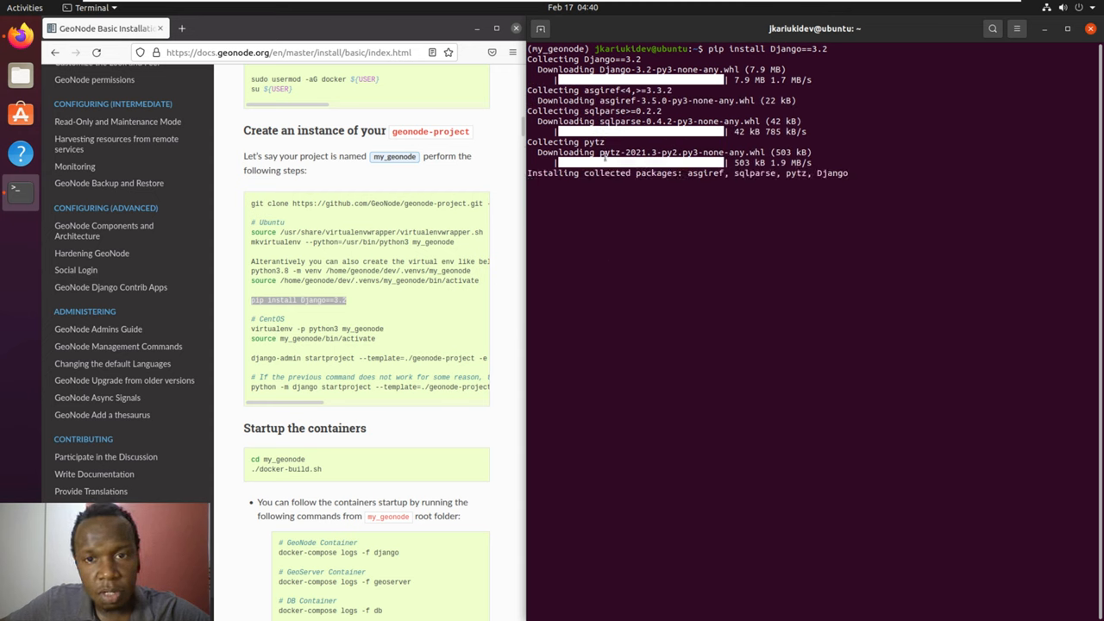
{"action": "mouse_move", "coordinate": [641, 225]}
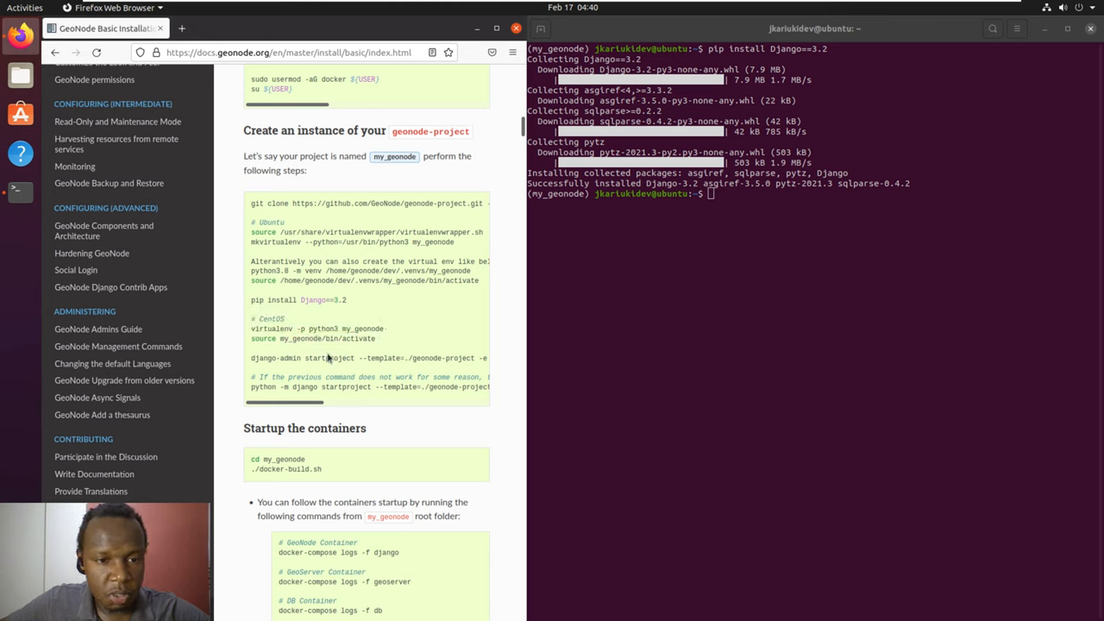
{"action": "right_click", "coordinate": [345, 358]}
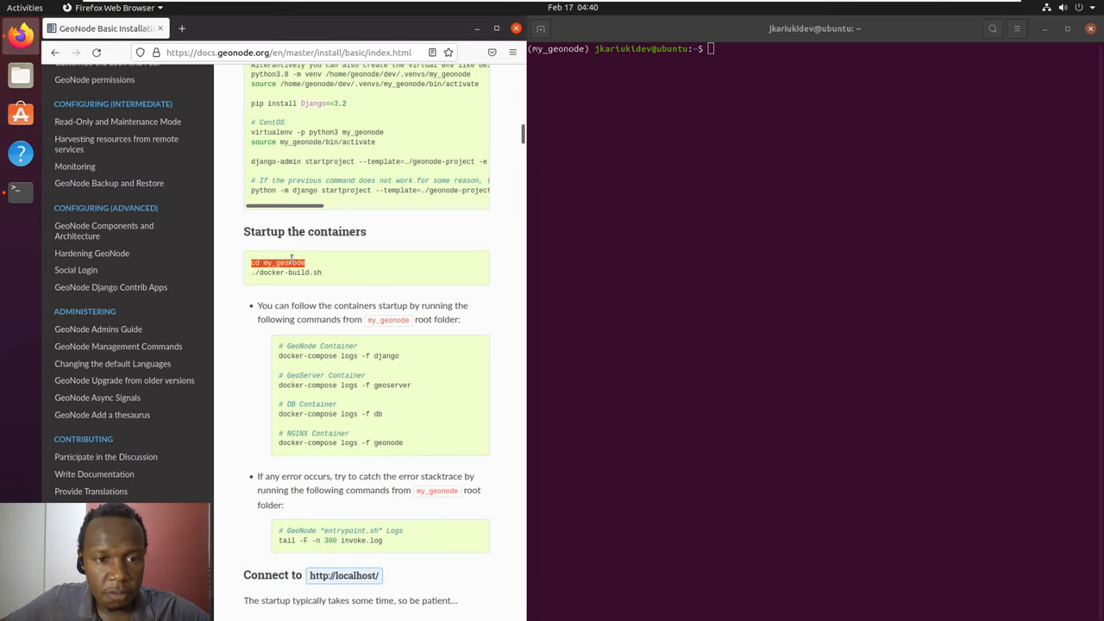
Step: Change into the my_geonode folder and view docker-build.sh in nano
{"action": "type", "text": "cd my_geonode"}
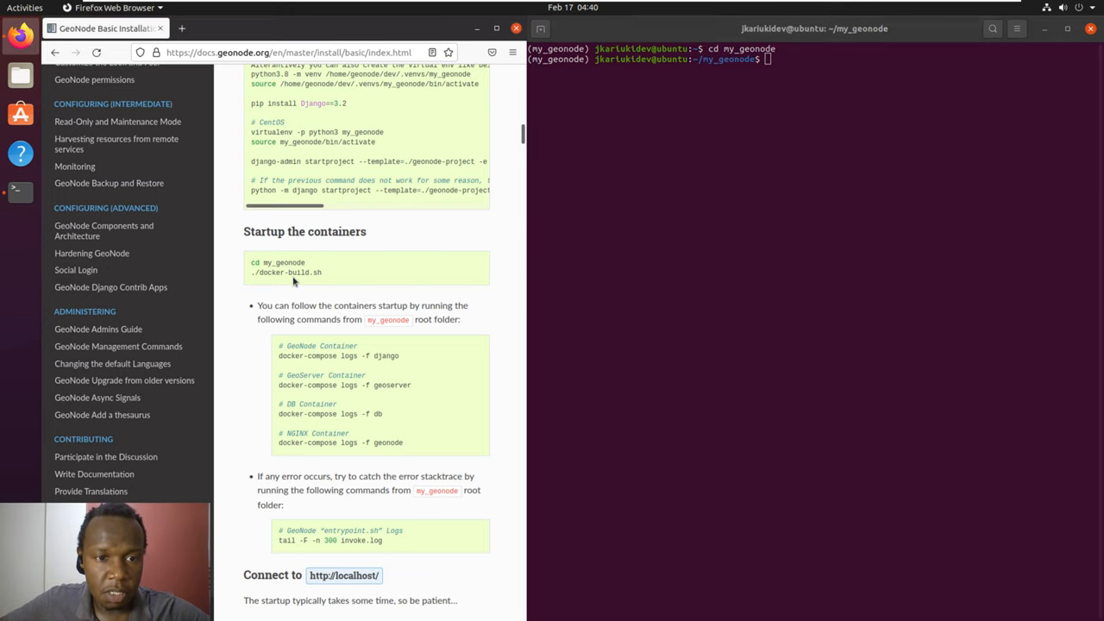
{"action": "double_click", "coordinate": [286, 272]}
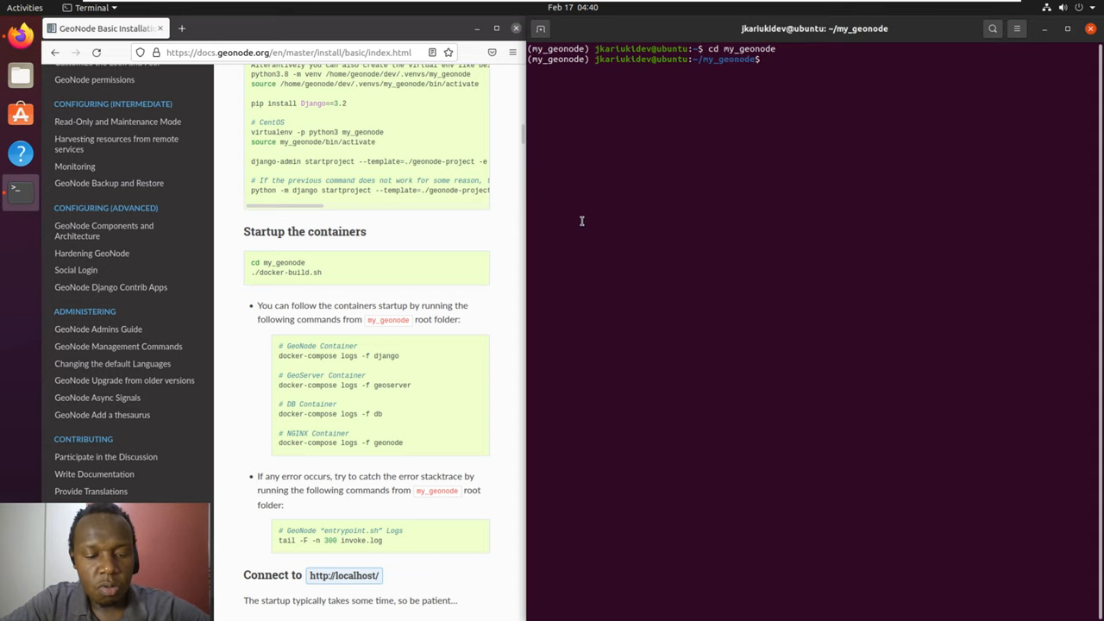
{"action": "type", "text": "nano"}
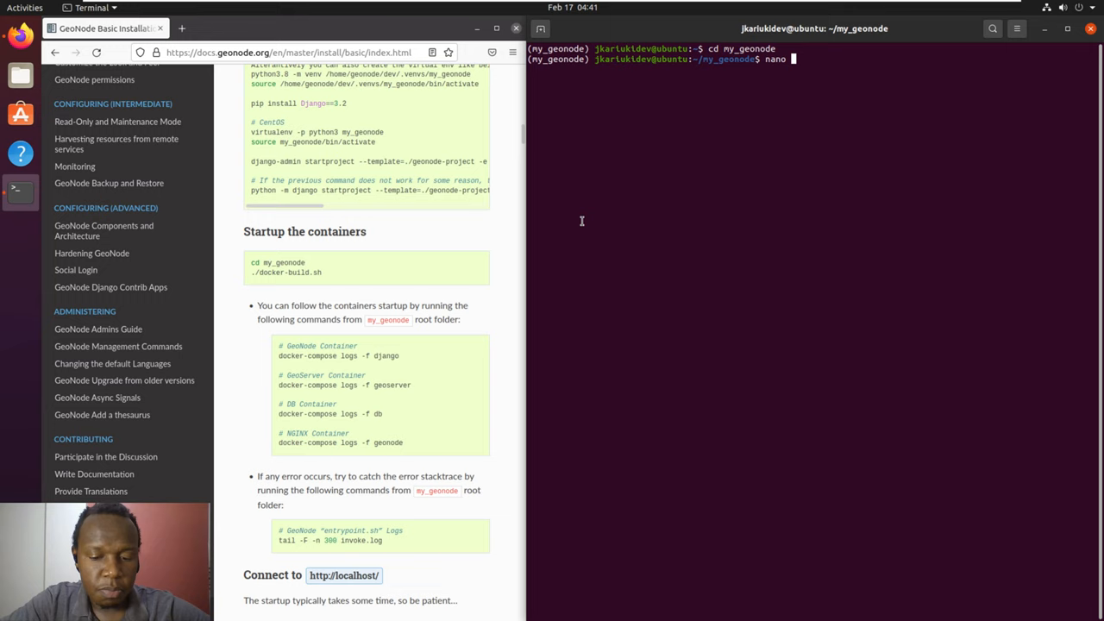
{"action": "type", "text": "docker-b"}
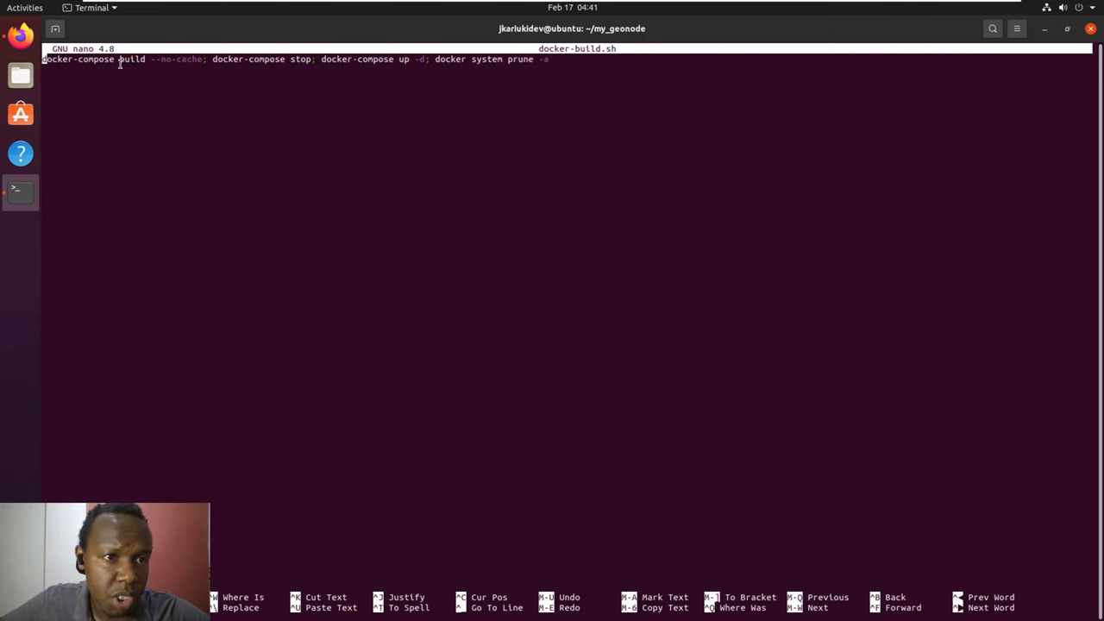
{"action": "left_click_drag", "start_coordinate": [119, 59], "coordinate": [204, 59]}
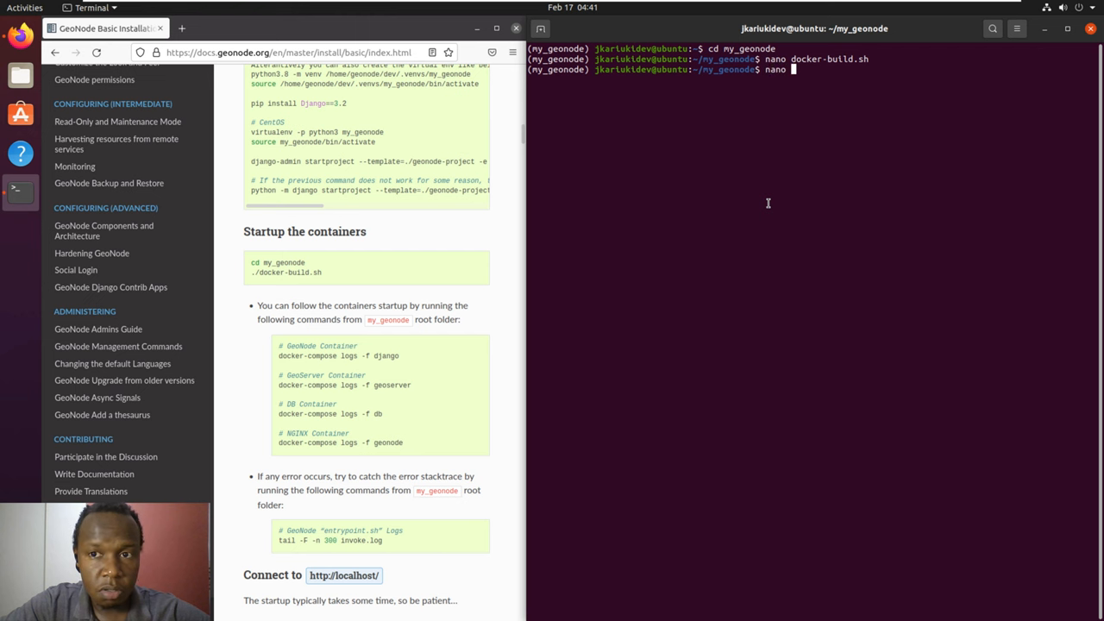
Step: Open the project's Dockerfile in nano for editing
{"action": "type", "text": "Dockerfile"}
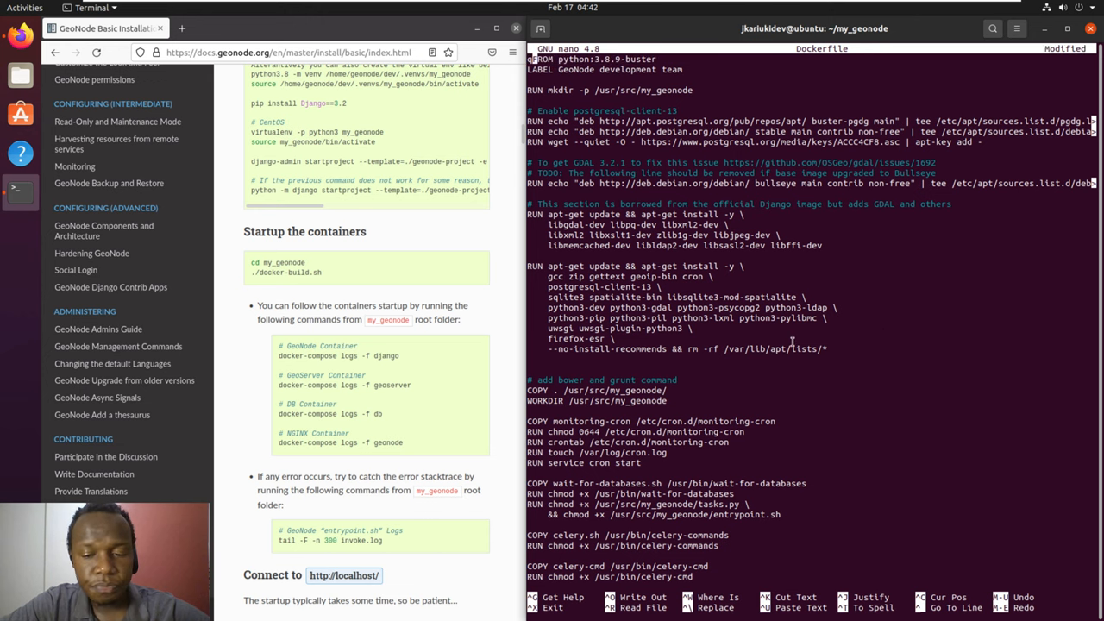
Step: Exit nano, clear the screen, and run ./docker-build.sh to start the GeoNode build
{"action": "key", "text": "ctrl+x"}
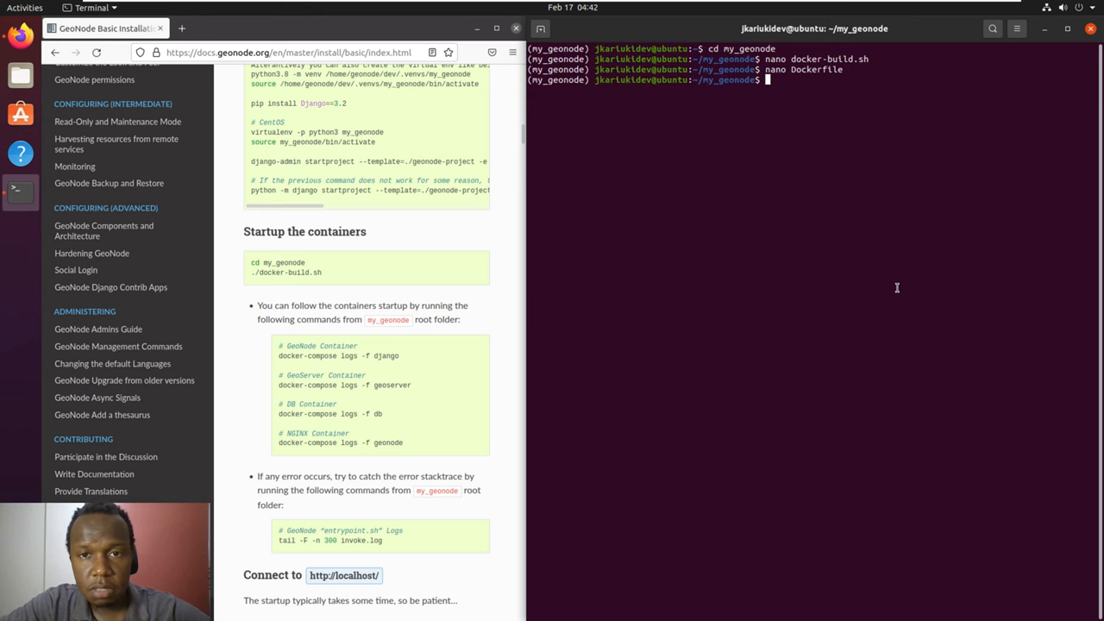
{"action": "type", "text": "clear"}
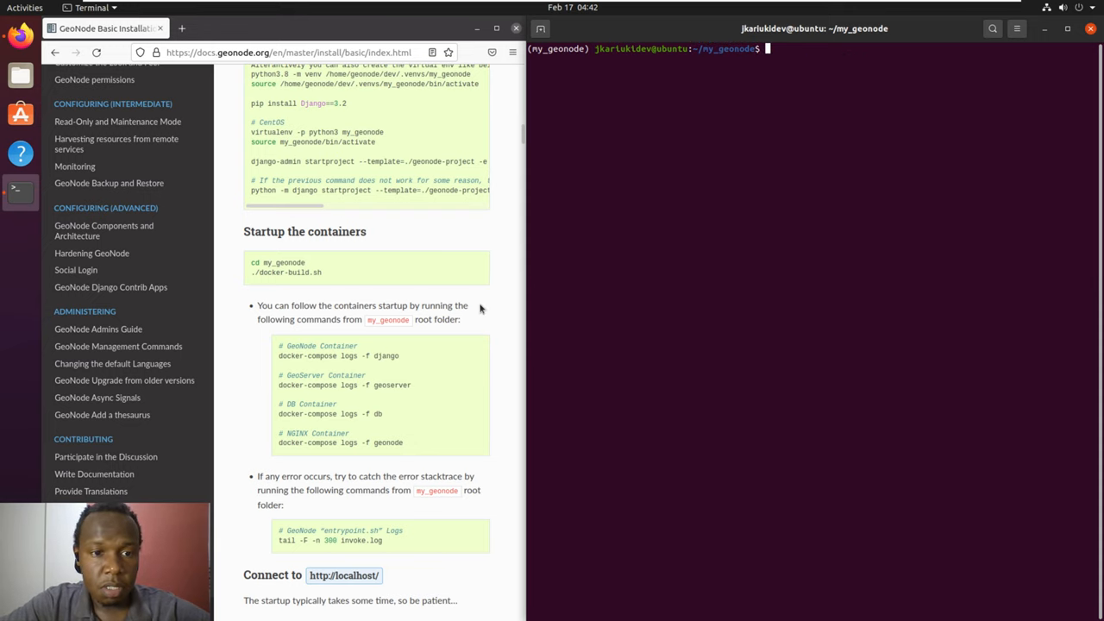
{"action": "double_click", "coordinate": [285, 273]}
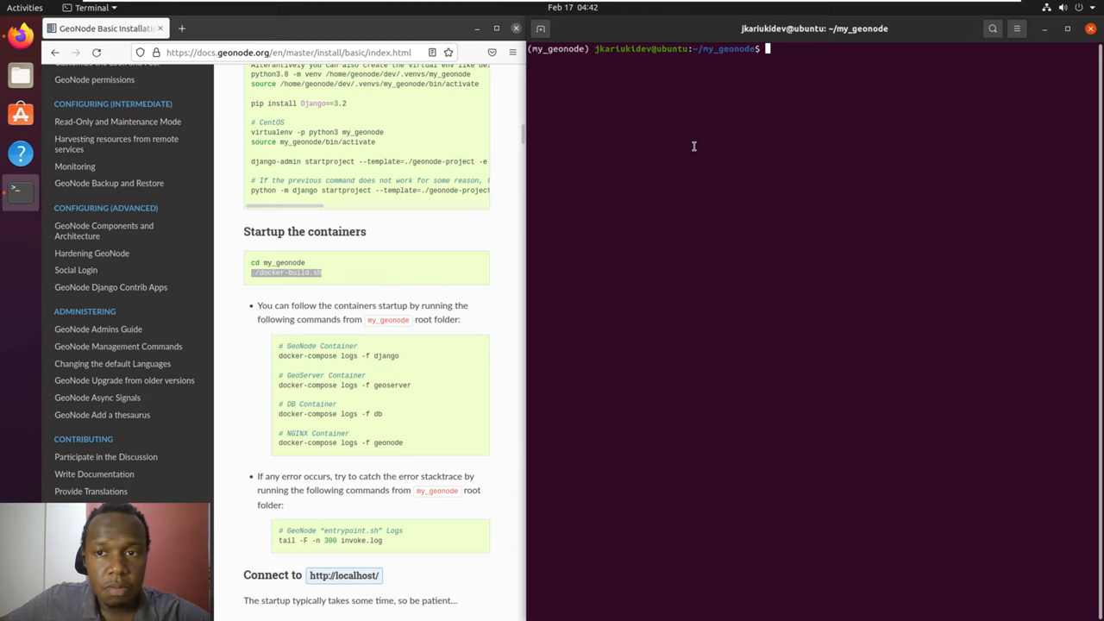
{"action": "type", "text": "./docker-build.sh"}
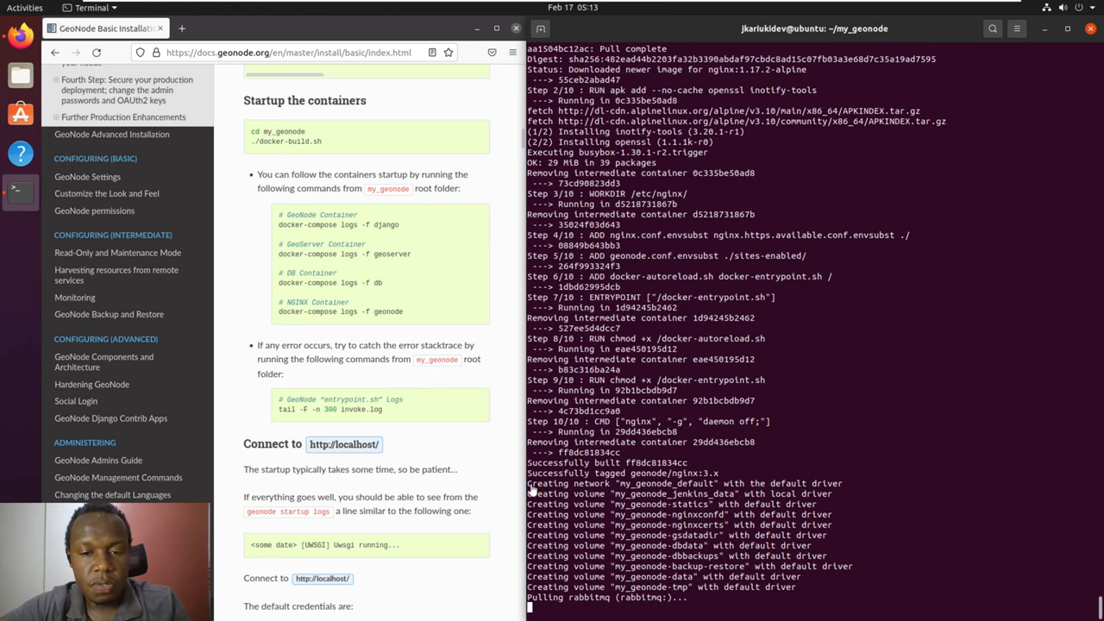
{"action": "mouse_move", "coordinate": [634, 514]}
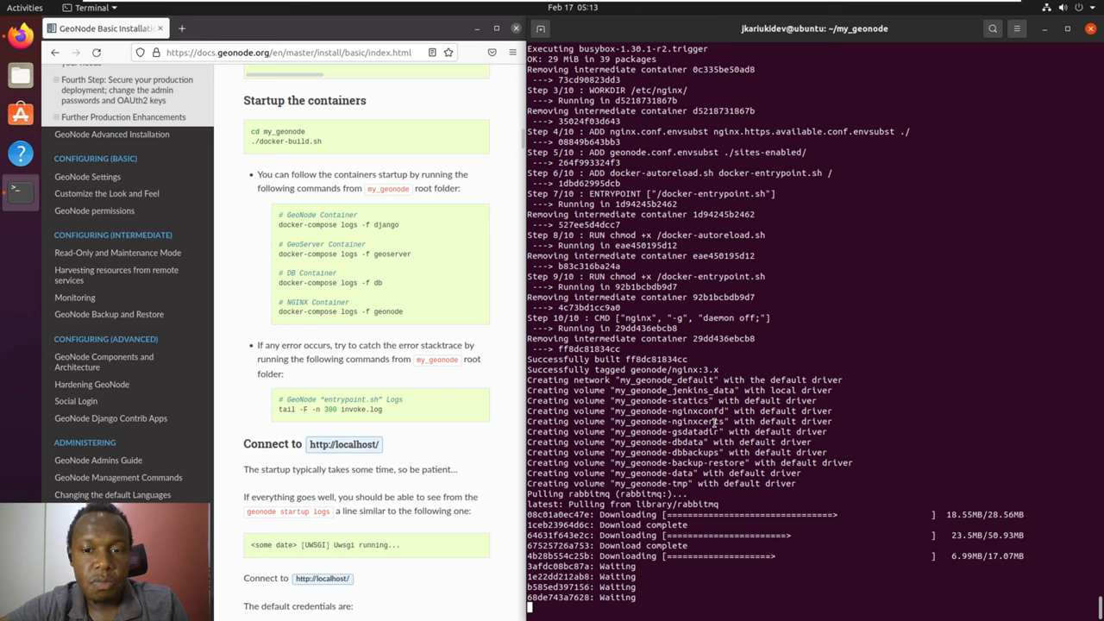
Step: Wait for the my_geonode containers to be created, answer y to the prune prompts, and clear
{"action": "double_click", "coordinate": [672, 390]}
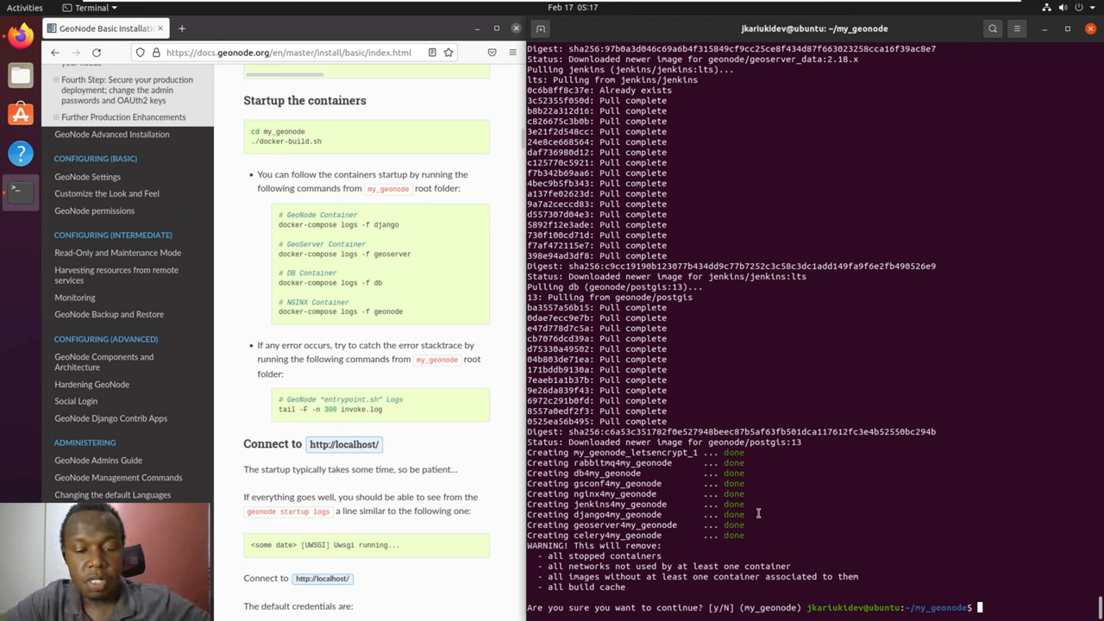
{"action": "type", "text": "y"}
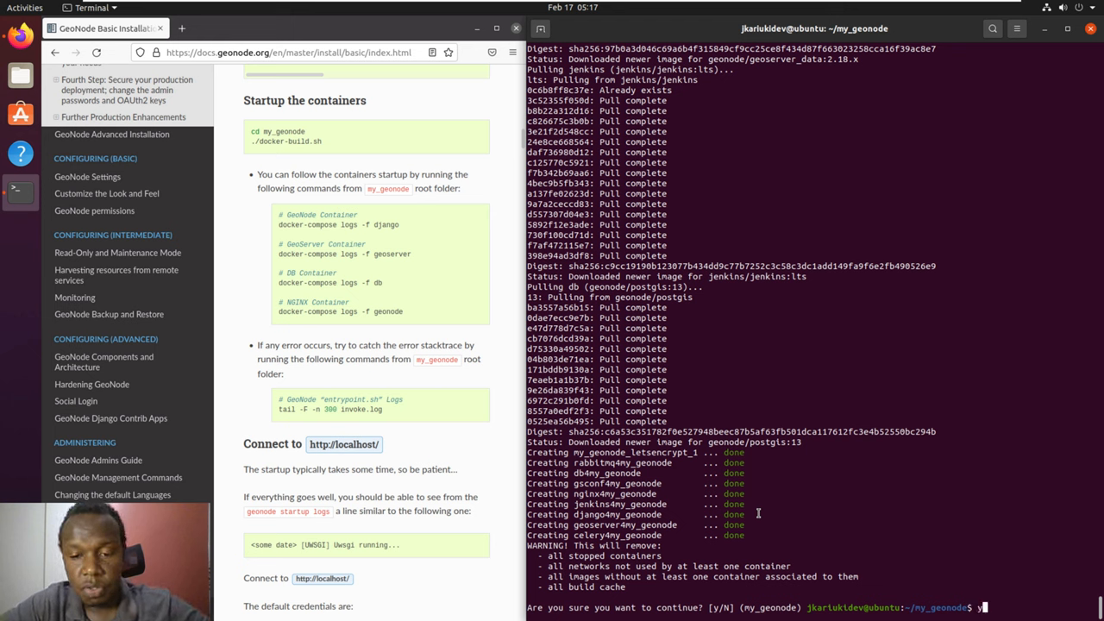
{"action": "type", "text": "y"}
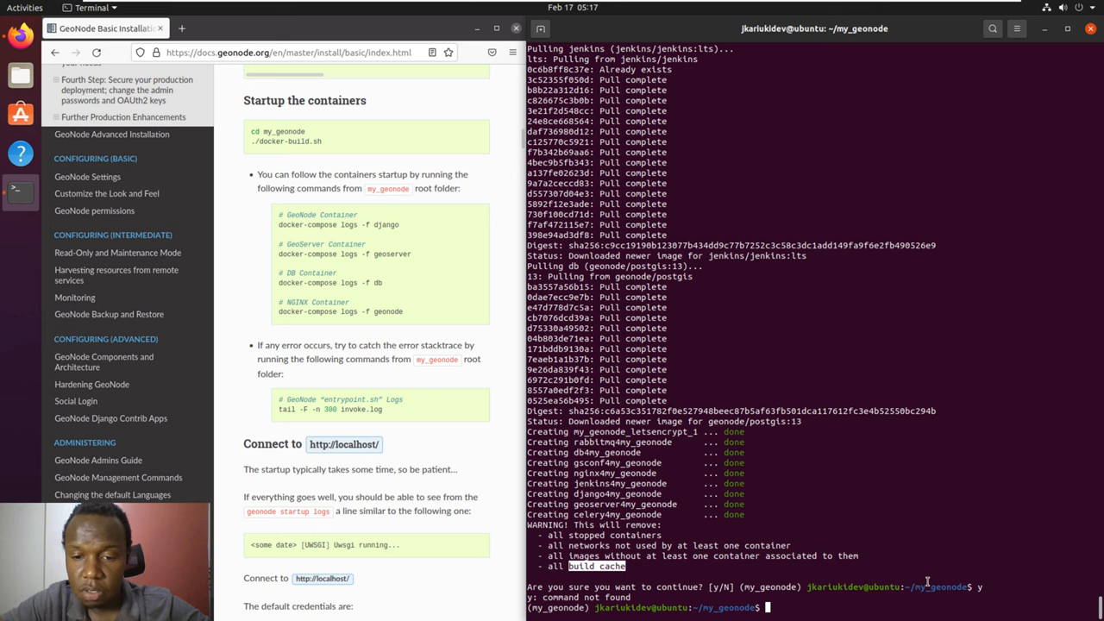
{"action": "type", "text": "cl"}
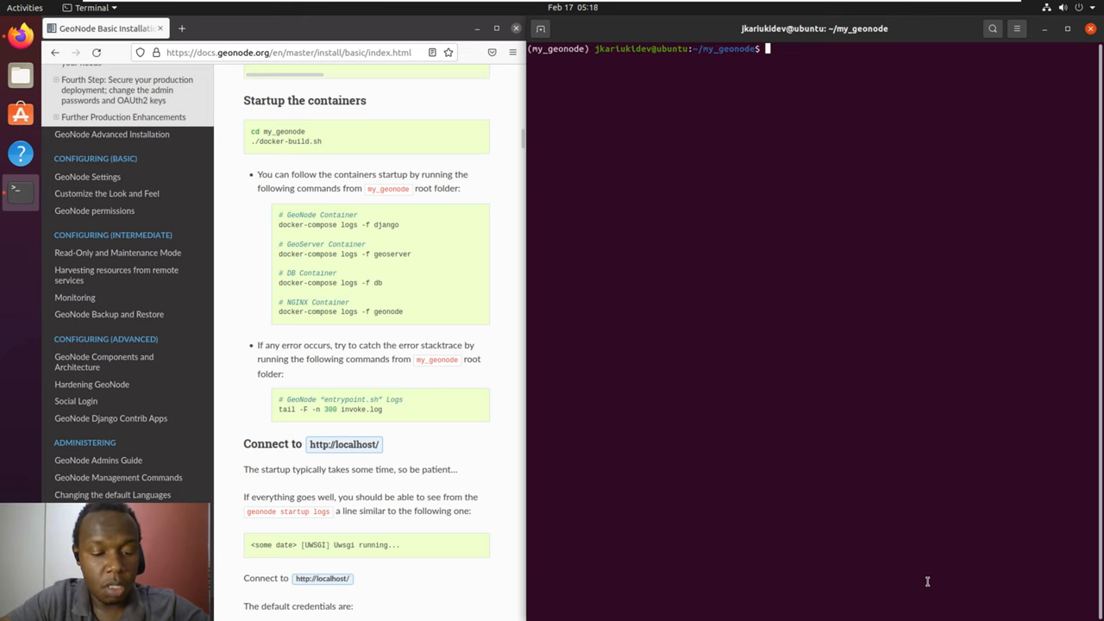
Step: Run docker ps to list the eight running my_geonode containers, then restore the window size
{"action": "type", "text": "docker ps"}
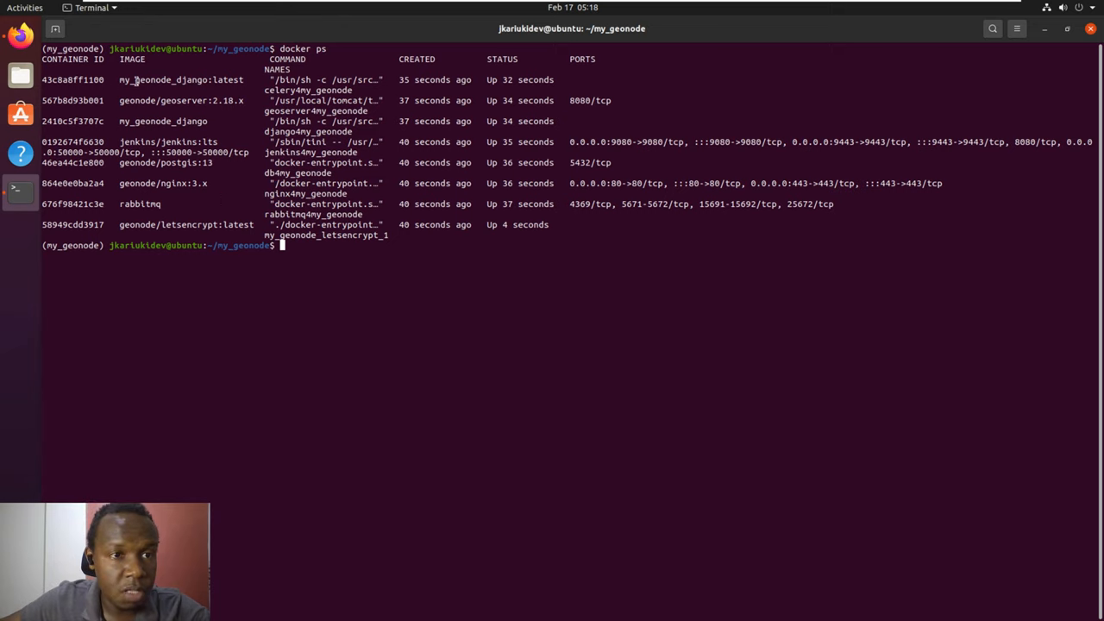
{"action": "double_click", "coordinate": [164, 79]}
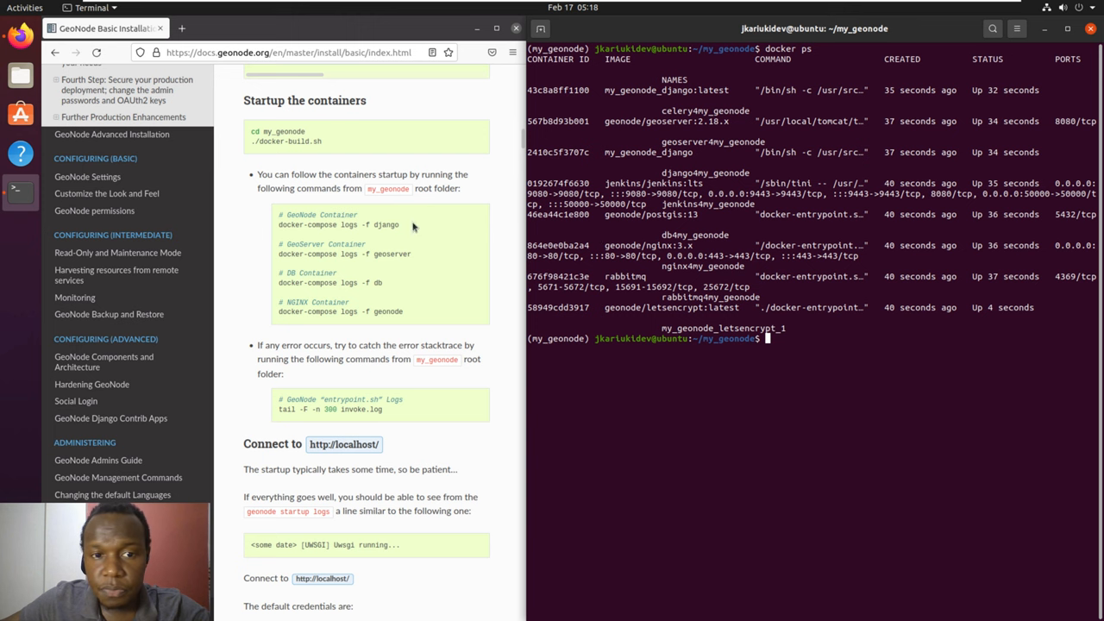
Step: Copy the 'docker-compose logs -f django' command from the guide
{"action": "right_click", "coordinate": [338, 225]}
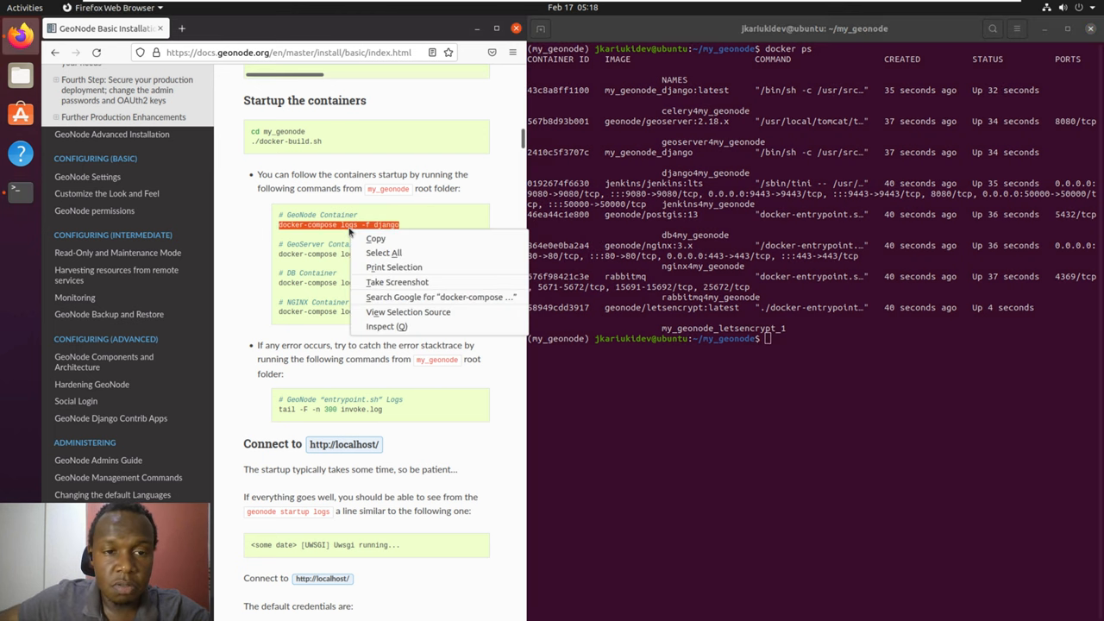
{"action": "left_click", "coordinate": [624, 351]}
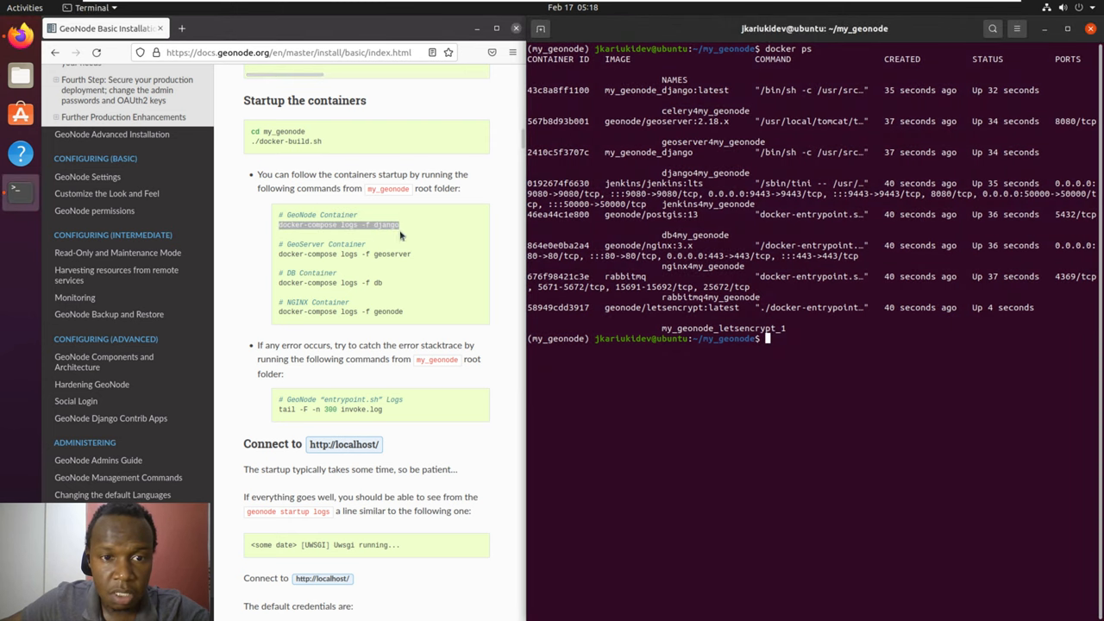
{"action": "right_click", "coordinate": [337, 224]}
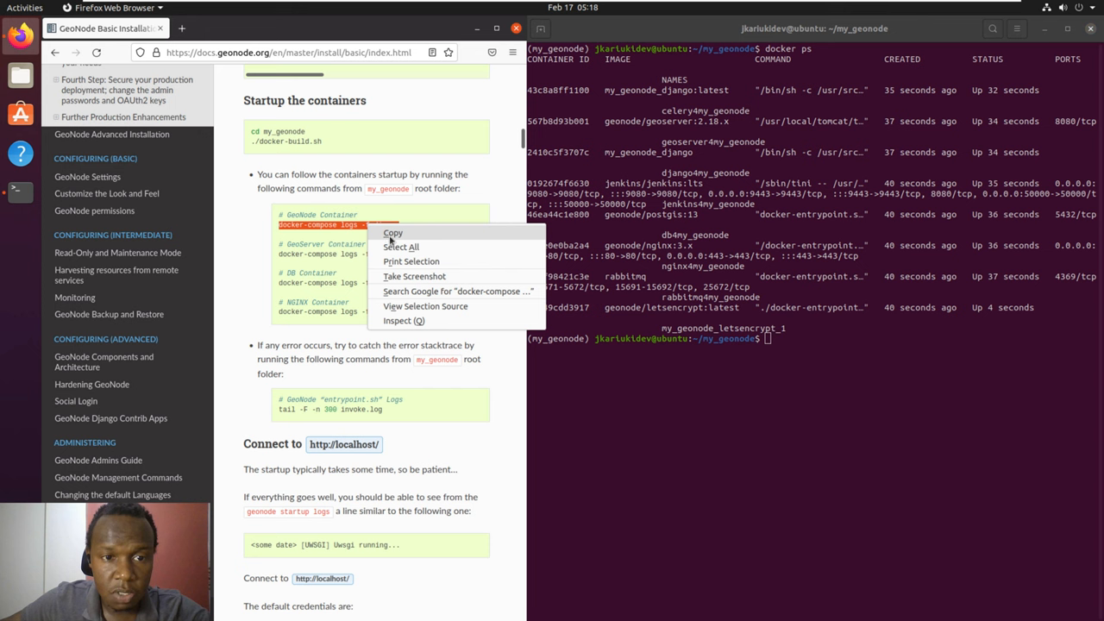
{"action": "left_click", "coordinate": [392, 232]}
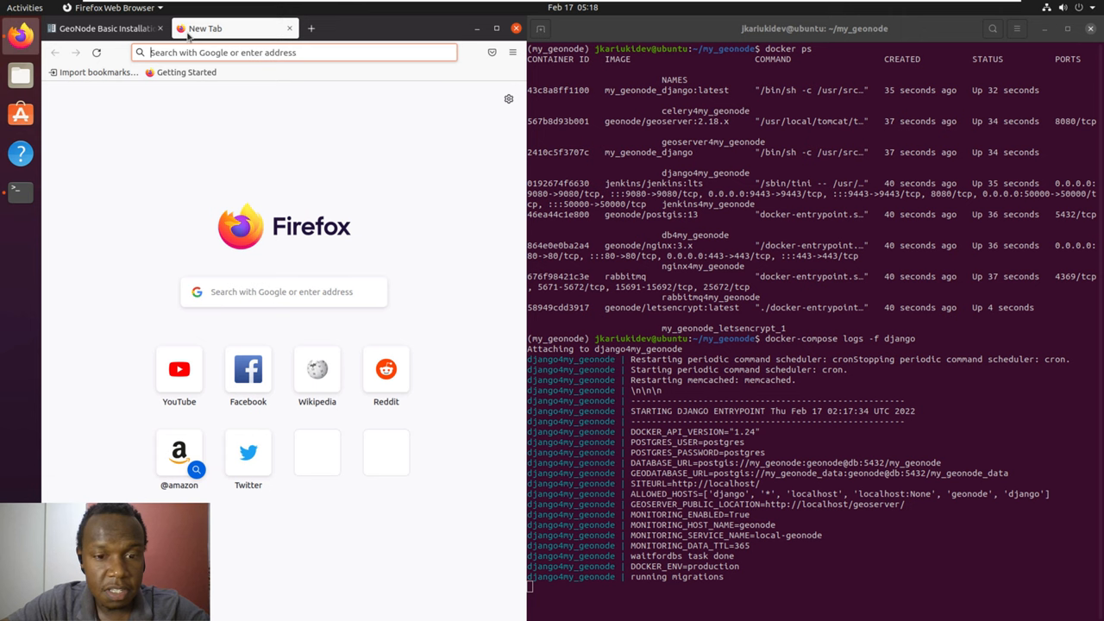
Step: Load localhost in Firefox, see the 502 Bad Gateway error, and return to the installation guide
{"action": "type", "text": "localhost"}
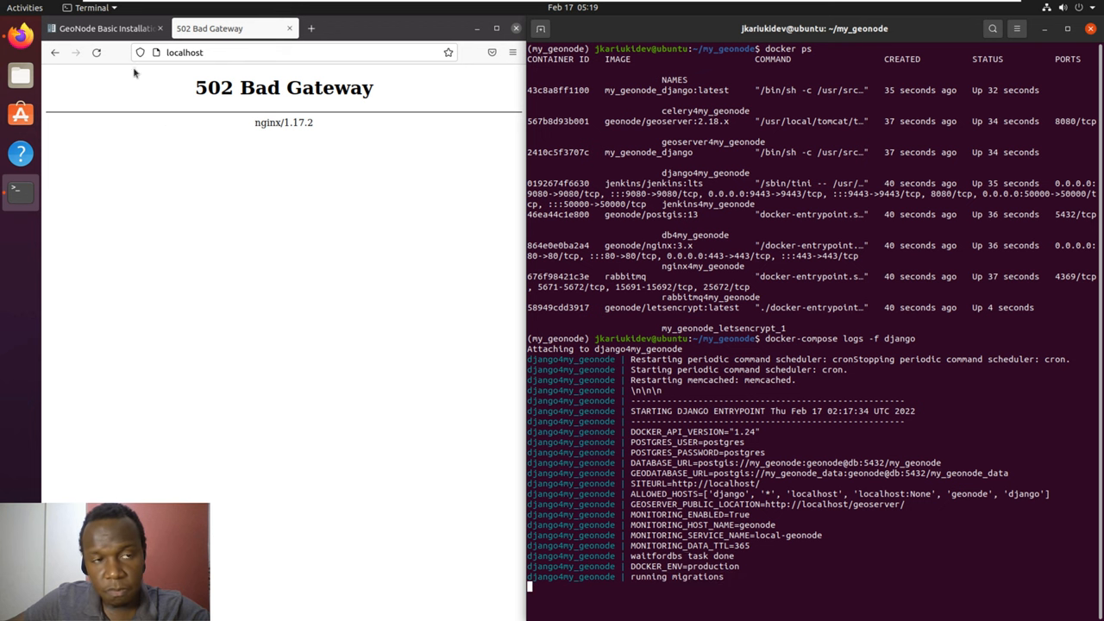
{"action": "left_click", "coordinate": [103, 27]}
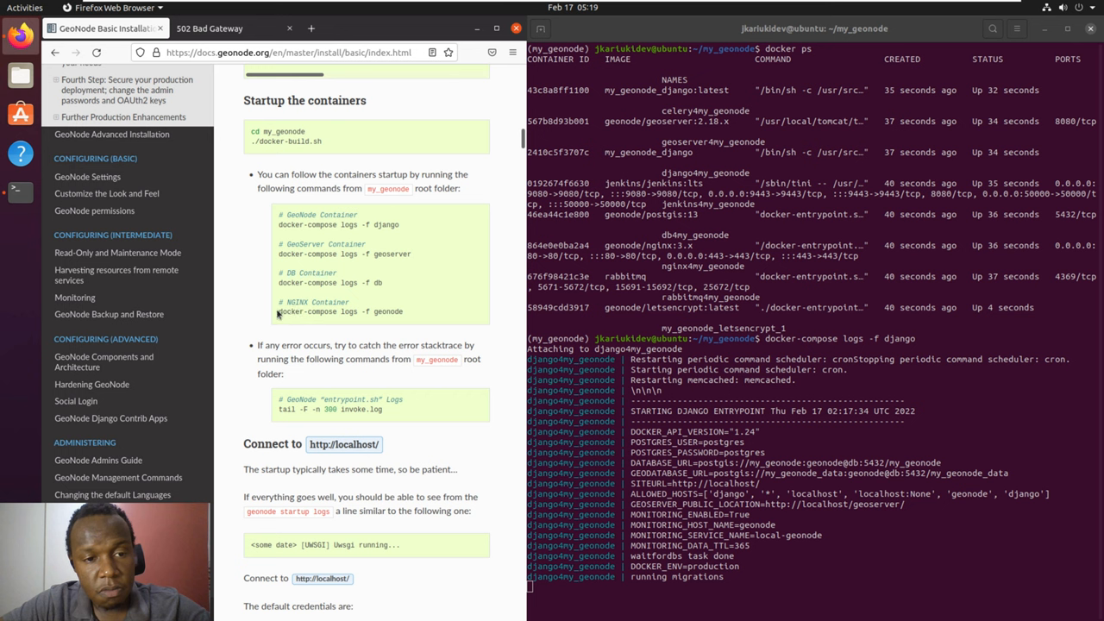
Step: Scroll the guide down to the default admin credentials in the Connect to localhost section
{"action": "double_click", "coordinate": [340, 312]}
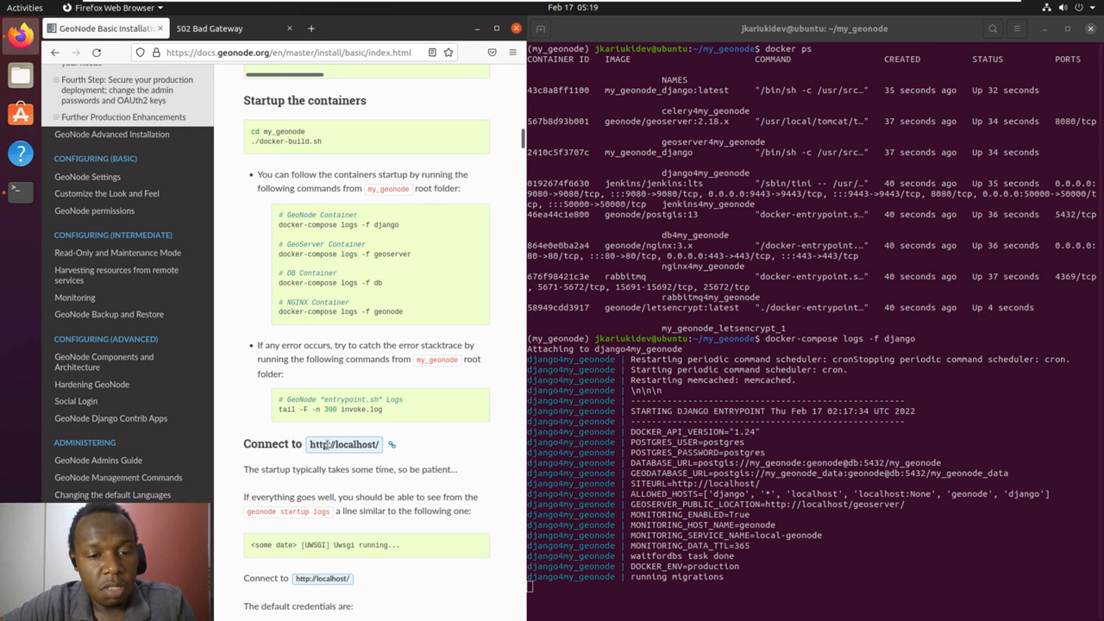
{"action": "scroll", "scroll_direction": "down", "scroll_amount": 3}
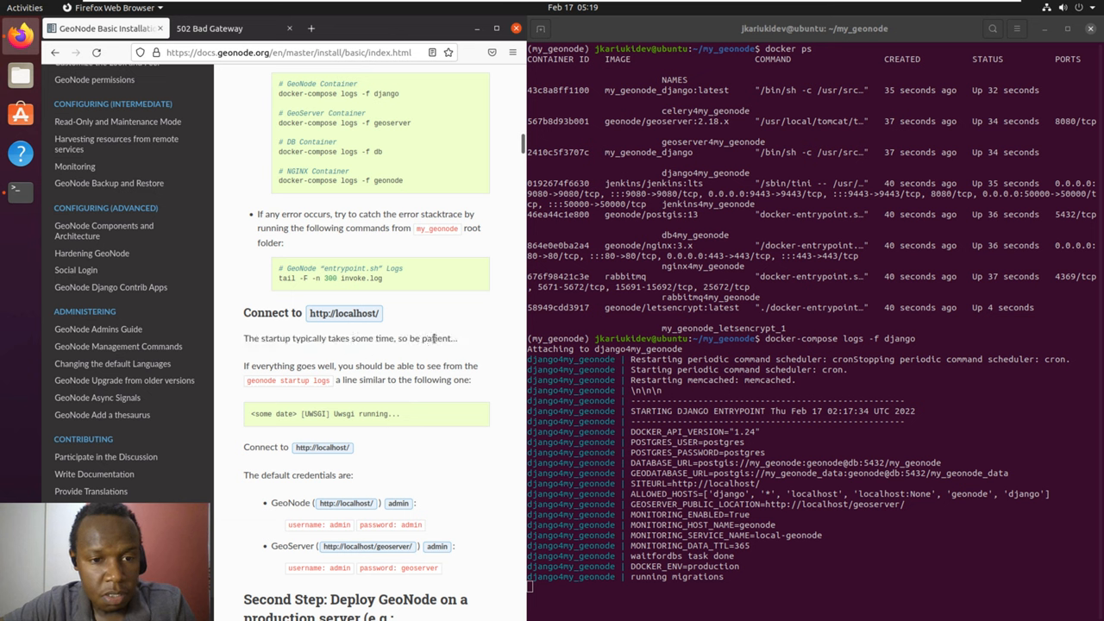
{"action": "mouse_move", "coordinate": [345, 449]}
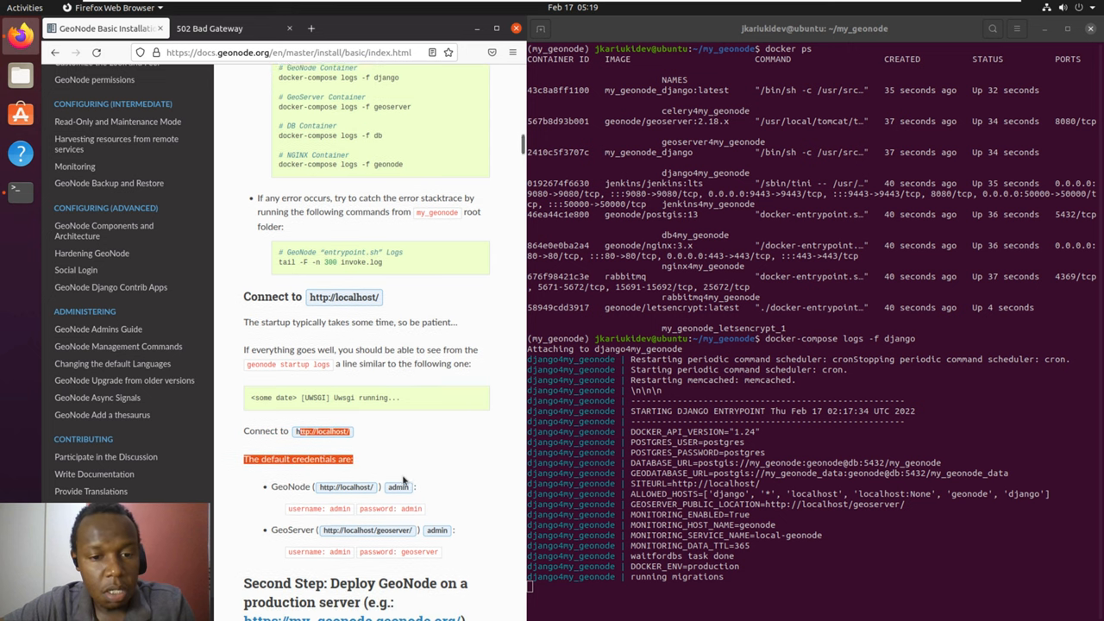
{"action": "scroll", "scroll_direction": "down", "scroll_amount": 3}
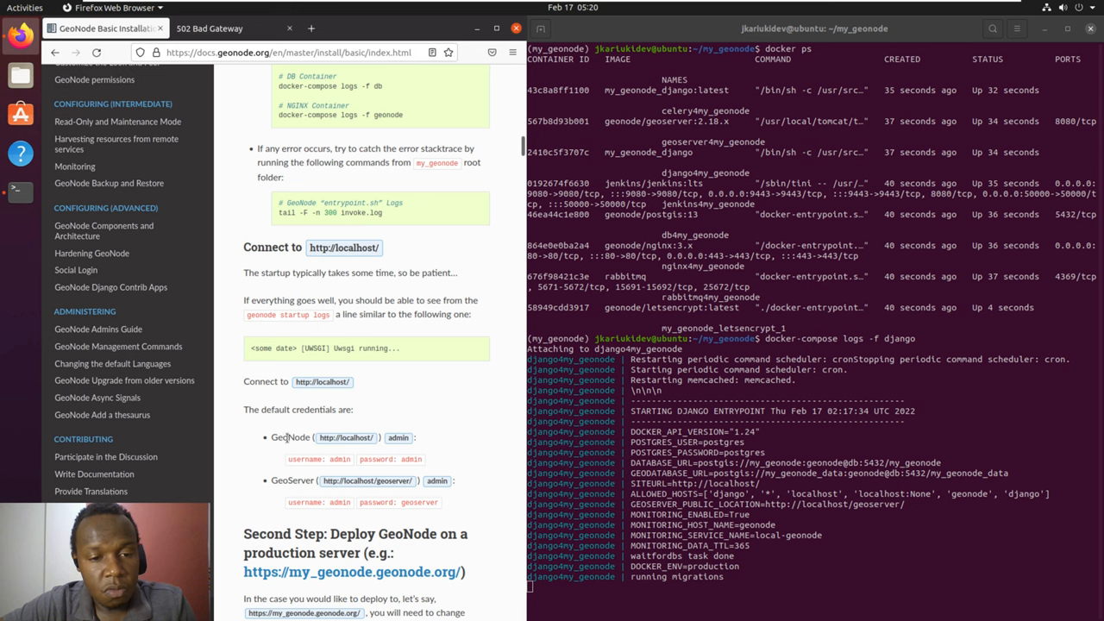
{"action": "mouse_move", "coordinate": [664, 401]}
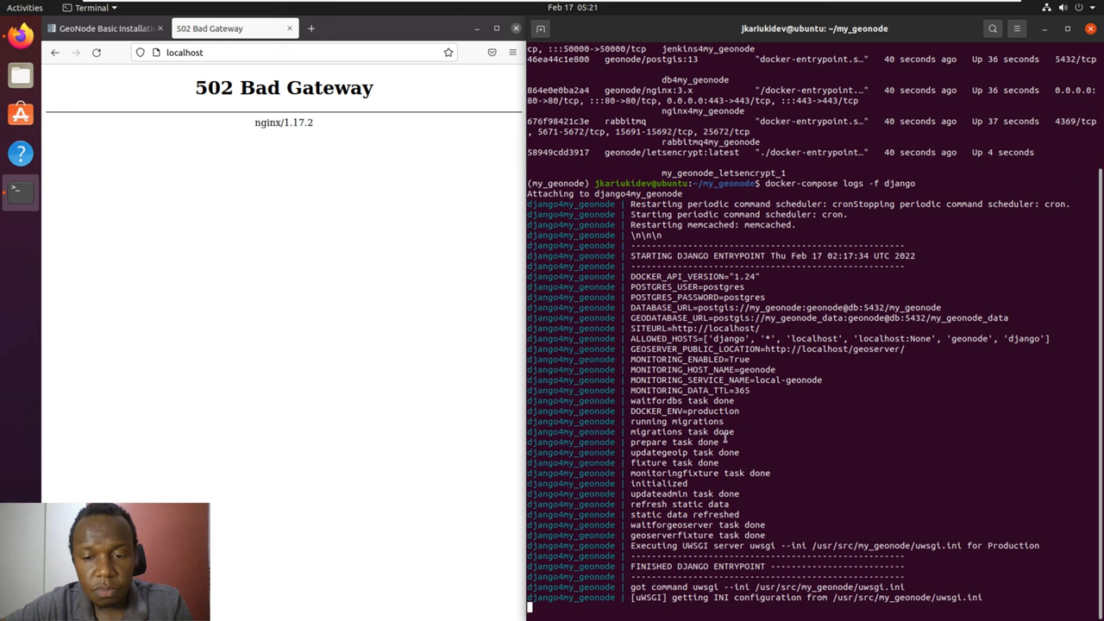
{"action": "mouse_move", "coordinate": [914, 595]}
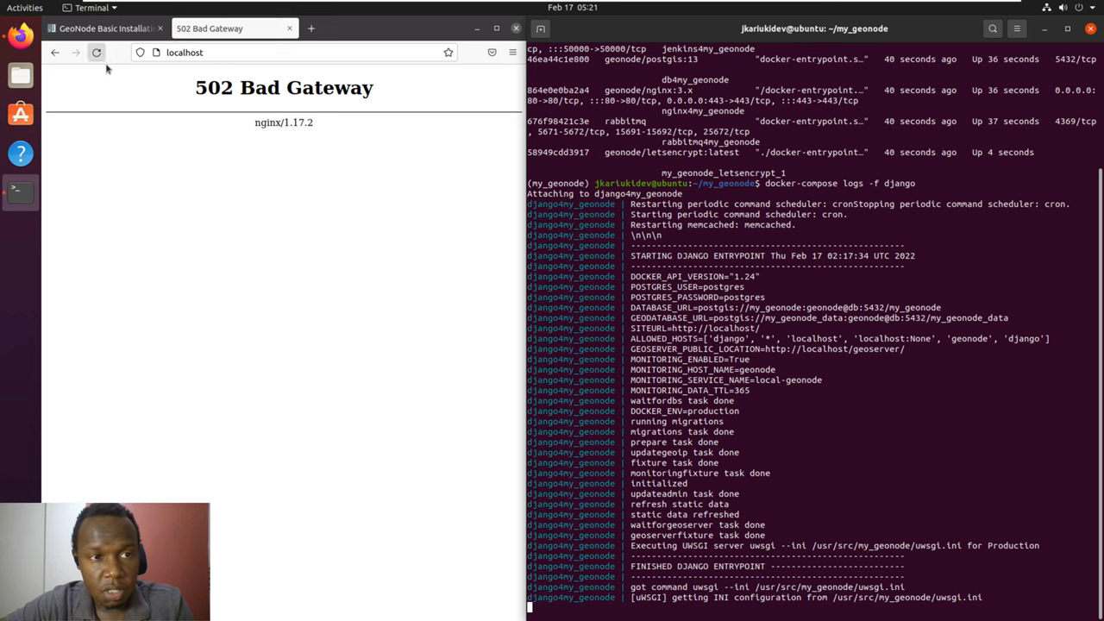
Step: Reload the localhost tab until the GeoNode Welcome page replaces the 502 error
{"action": "left_click", "coordinate": [96, 52]}
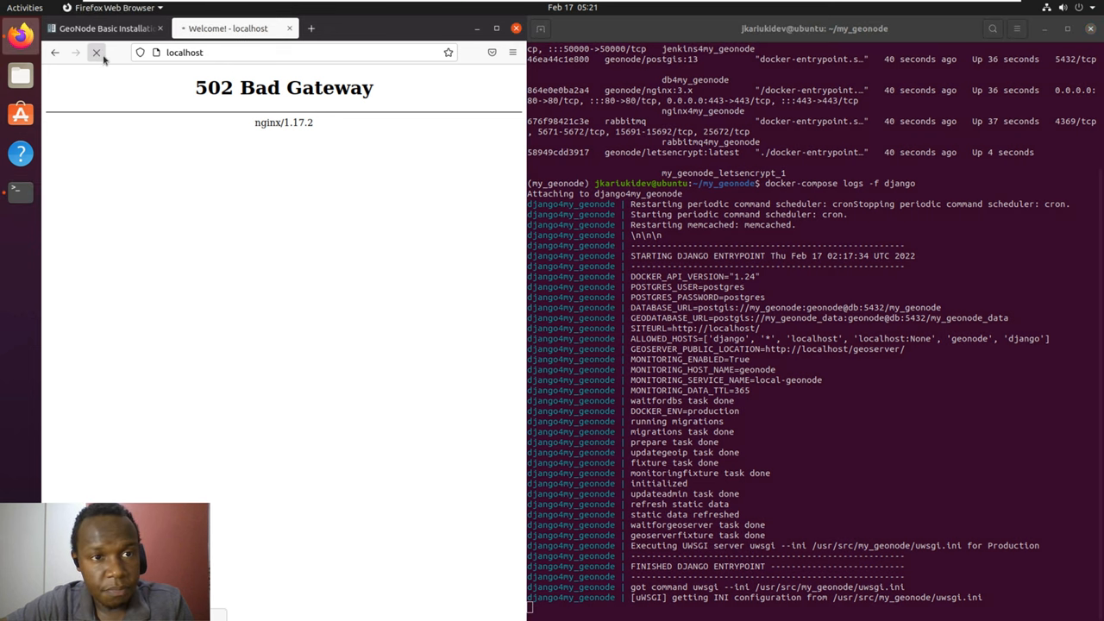
{"action": "left_click", "coordinate": [96, 52]}
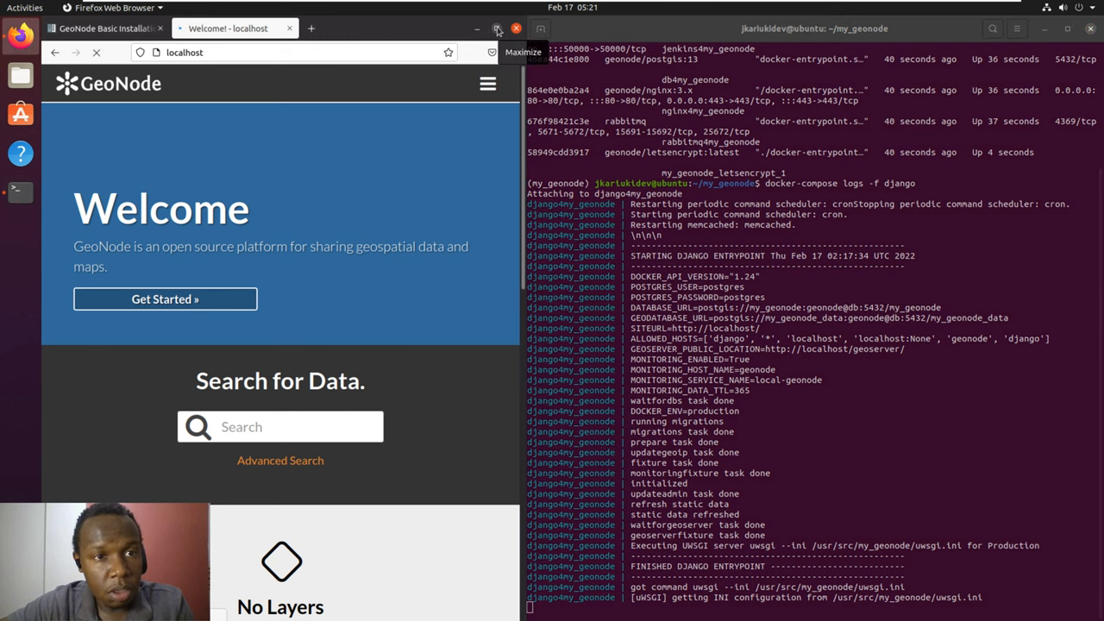
{"action": "left_click", "coordinate": [497, 29]}
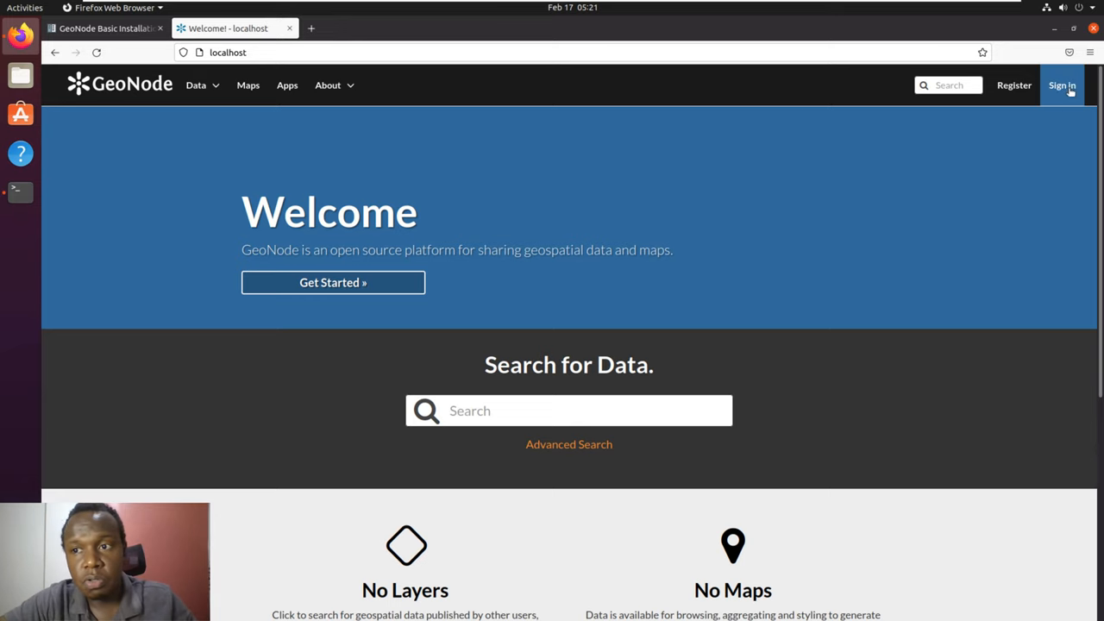
{"action": "left_click", "coordinate": [1061, 84]}
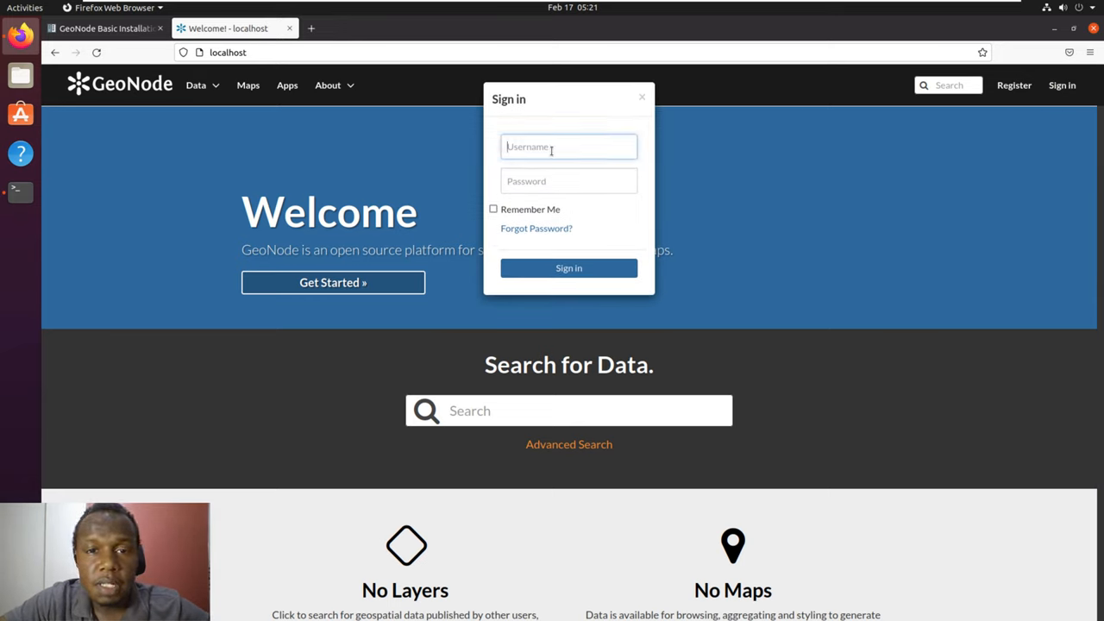
{"action": "type", "text": "admin"}
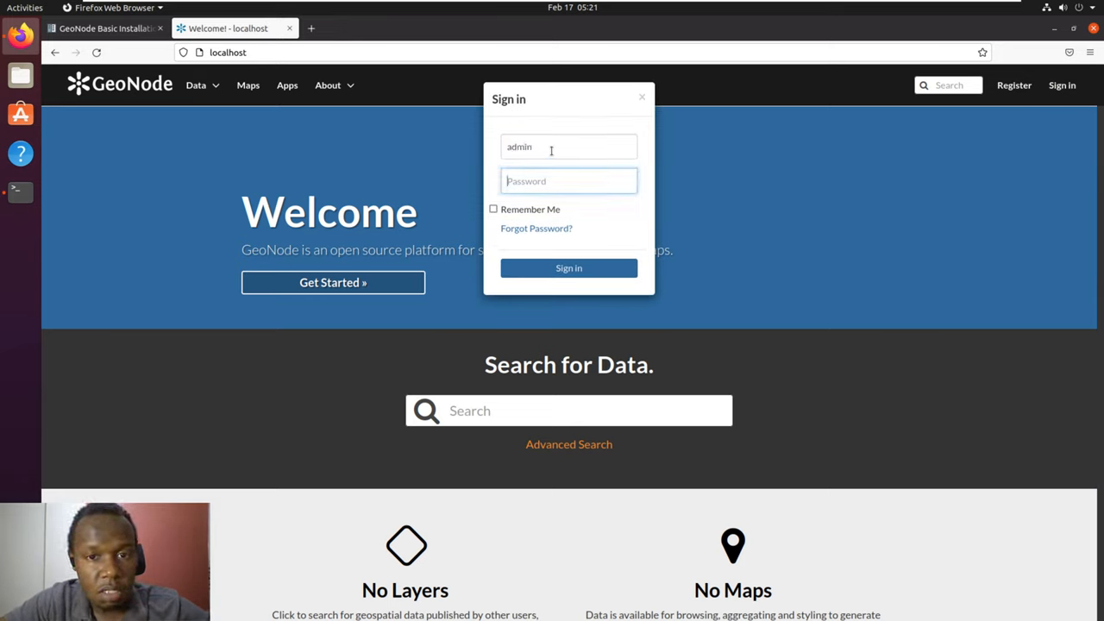
{"action": "left_click", "coordinate": [568, 180]}
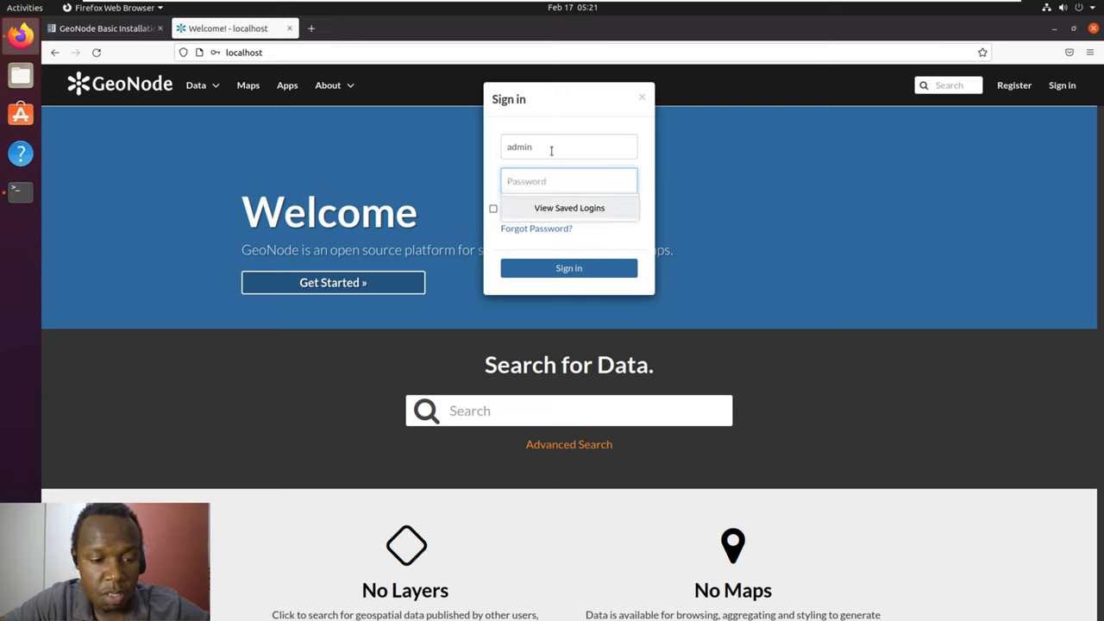
{"action": "type", "text": "password"}
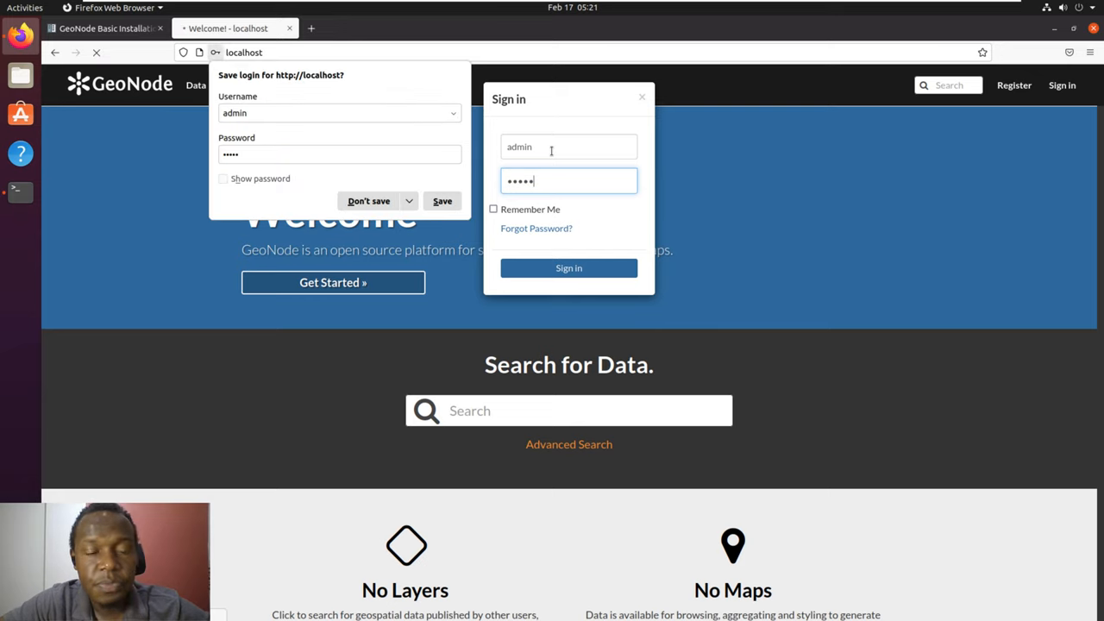
Step: Decline saving the login, submit the sign-in, and view the admin account menu
{"action": "left_click", "coordinate": [368, 200]}
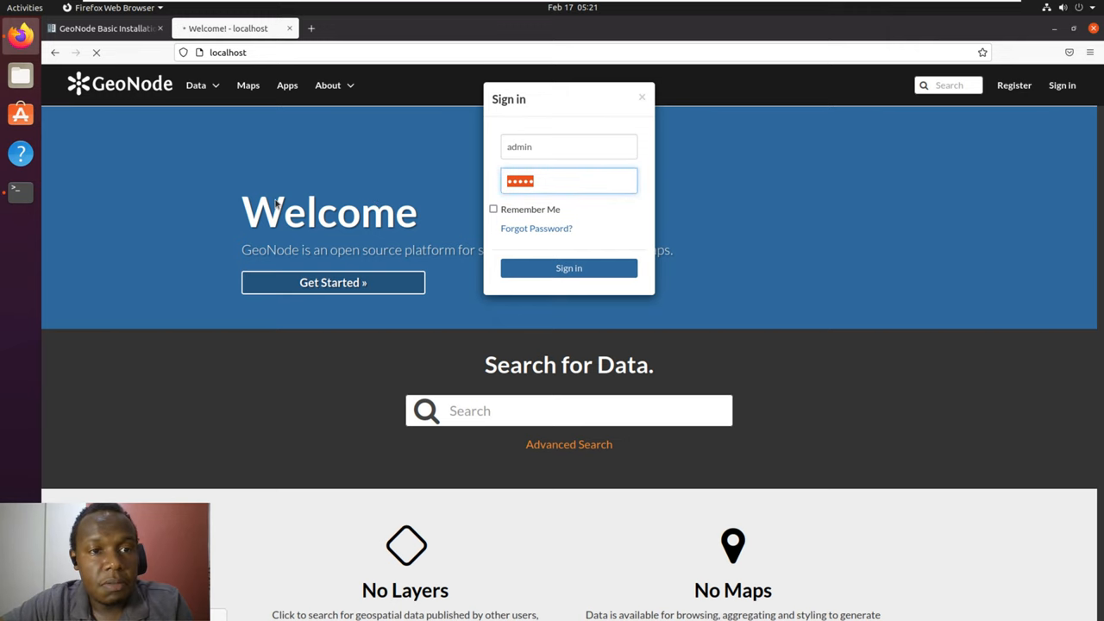
{"action": "left_click", "coordinate": [568, 267]}
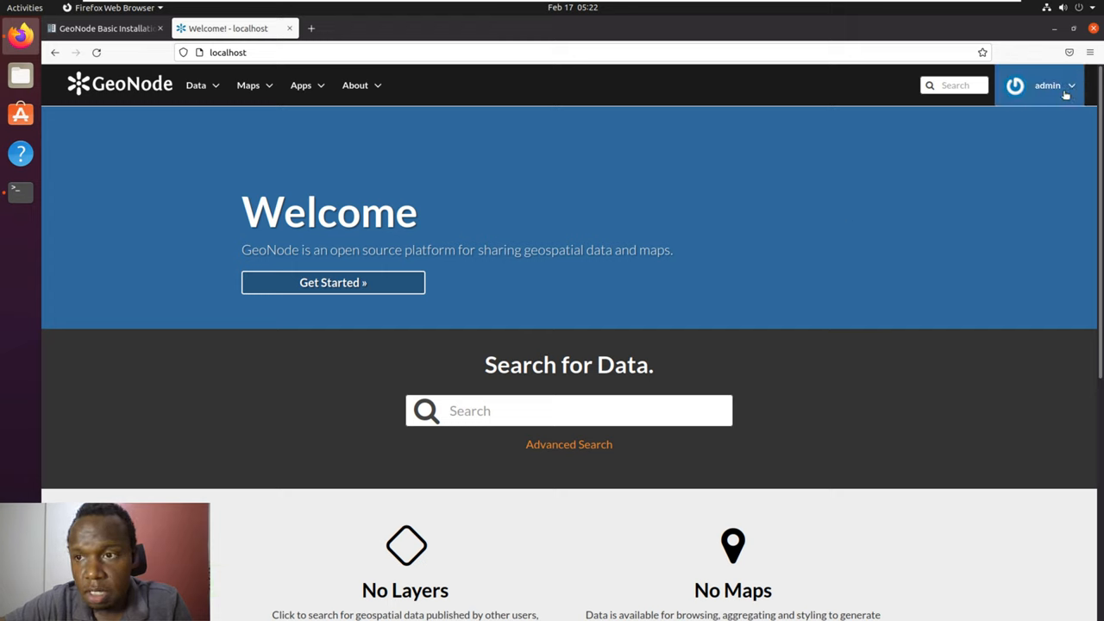
{"action": "left_click", "coordinate": [1047, 84]}
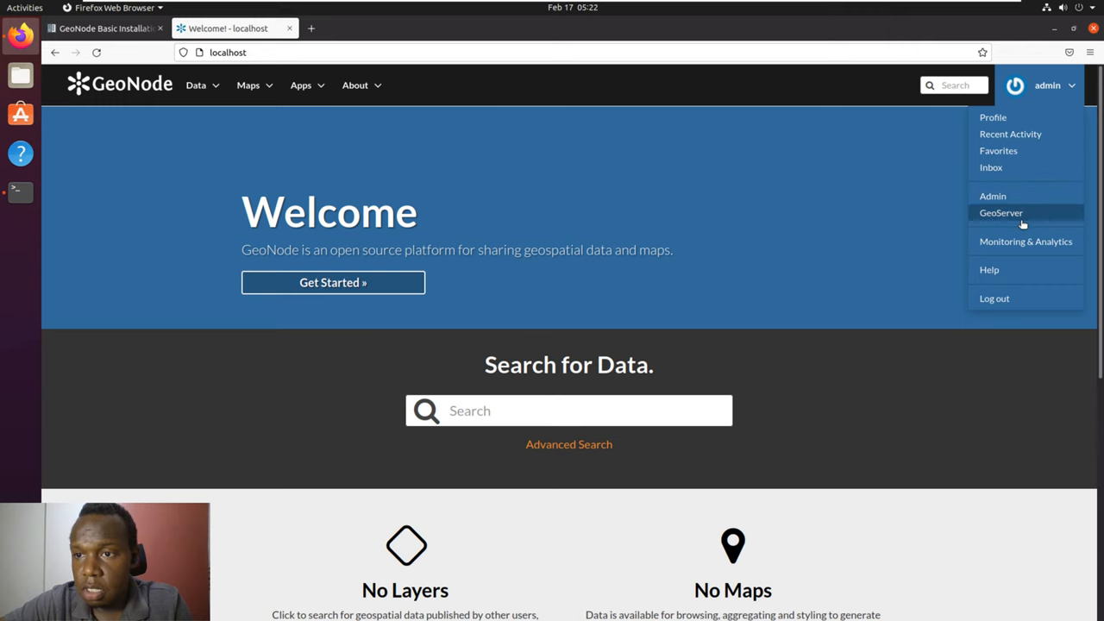
{"action": "mouse_move", "coordinate": [546, 349]}
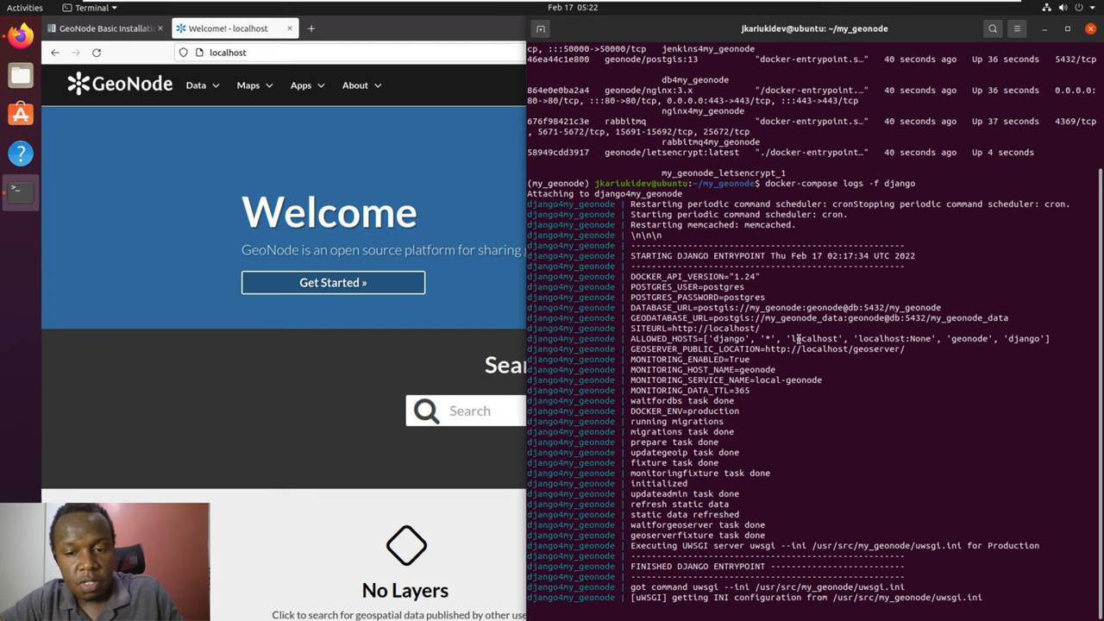
Step: Stop the django log stream, run 'docker-compose logs -f geoserver', and copy the nginx command from the docs
{"action": "key", "text": "ctrl+c"}
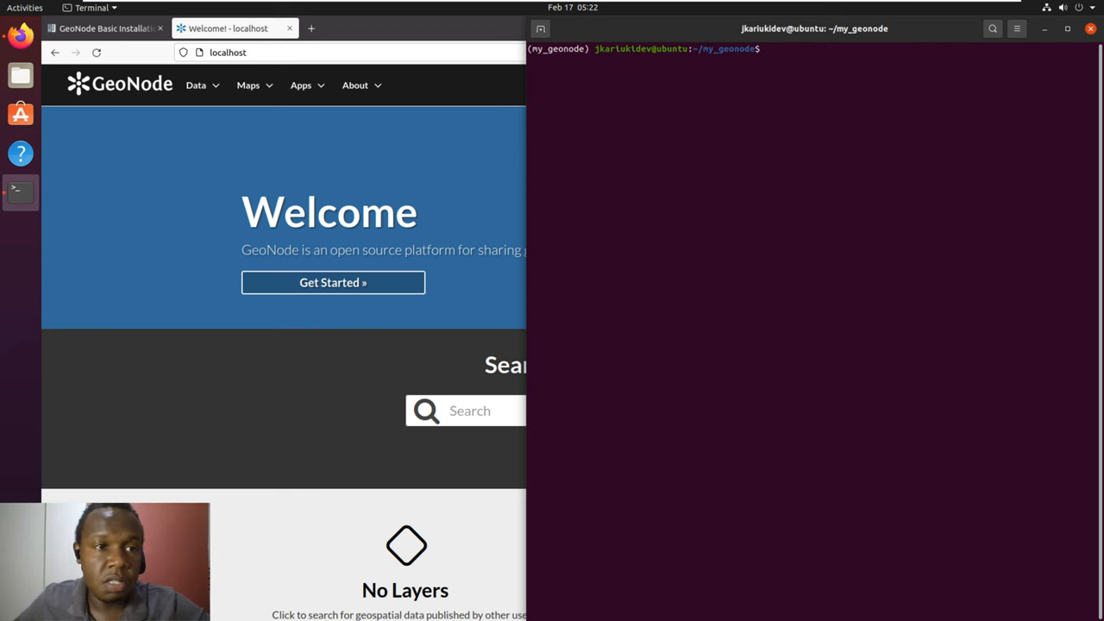
{"action": "left_click", "coordinate": [104, 27]}
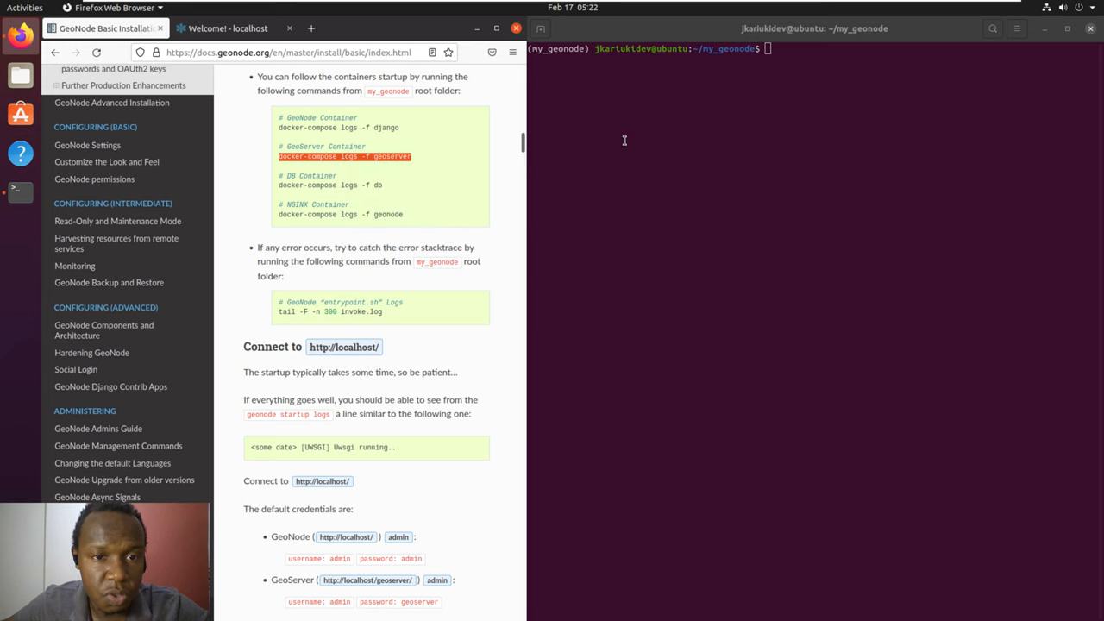
{"action": "type", "text": "docker-compose logs -f geoserver"}
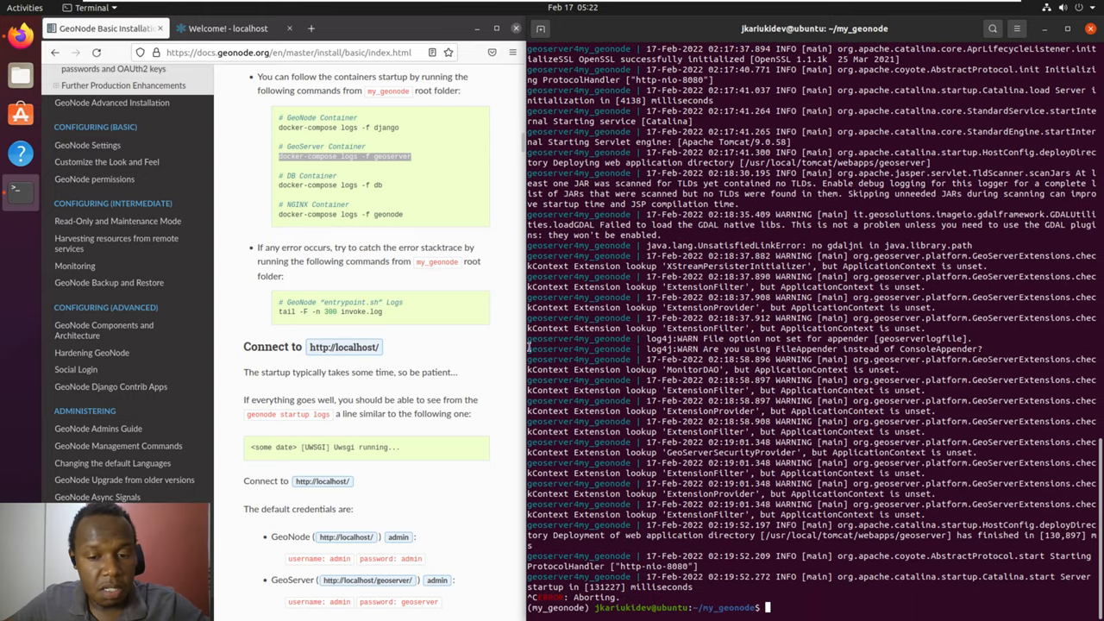
{"action": "right_click", "coordinate": [332, 184]}
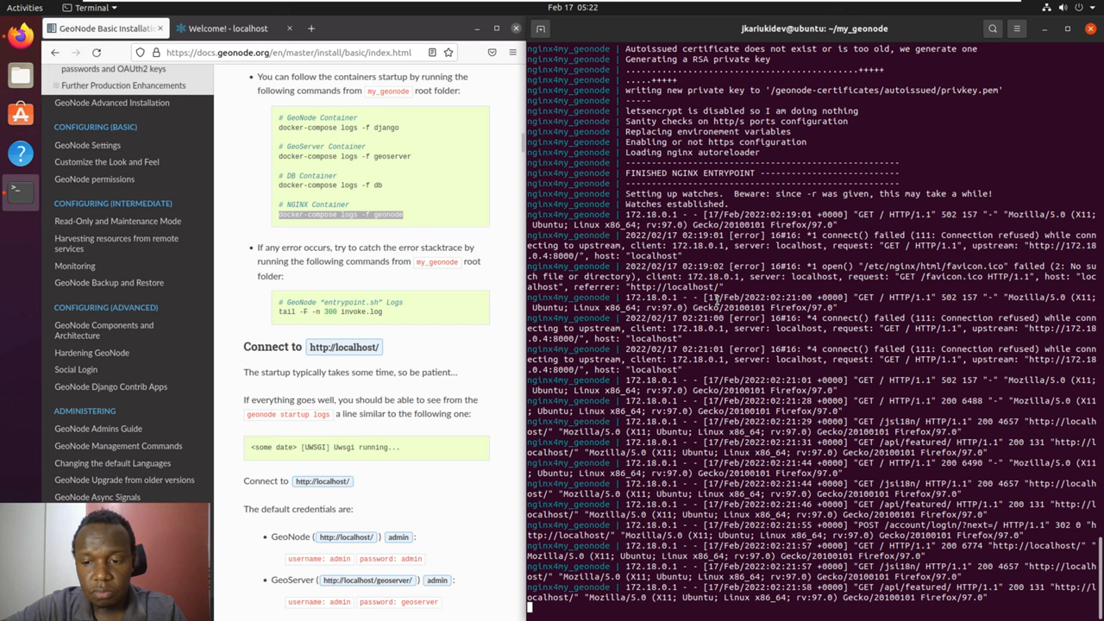
{"action": "mouse_move", "coordinate": [409, 164]}
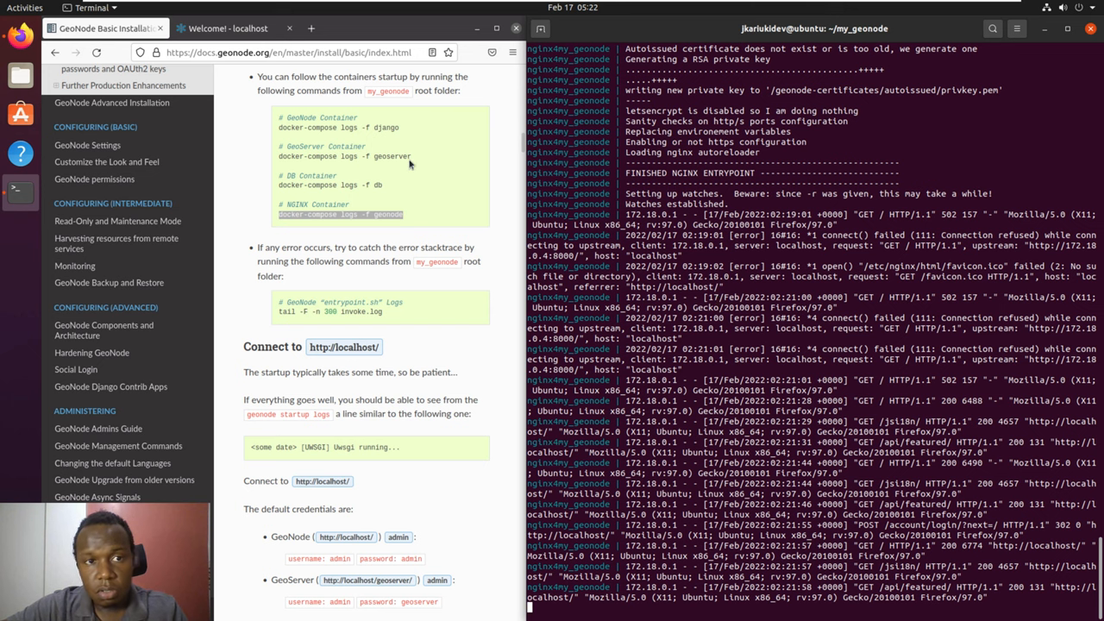
Step: Reload the GeoNode home page four times to generate new nginx log entries
{"action": "left_click", "coordinate": [227, 28]}
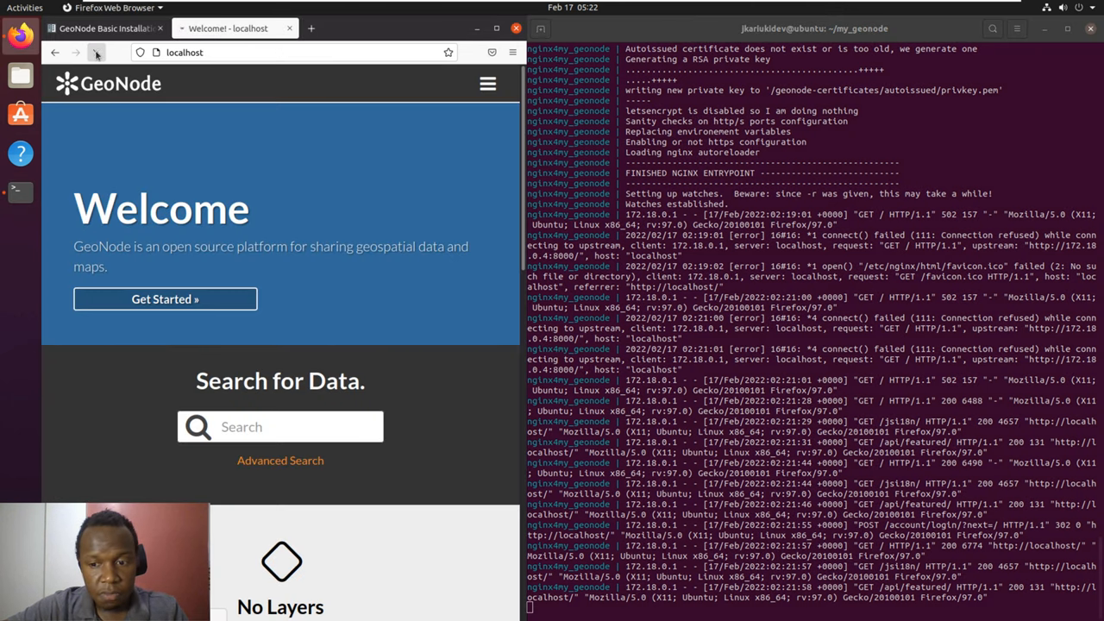
{"action": "left_click", "coordinate": [97, 53]}
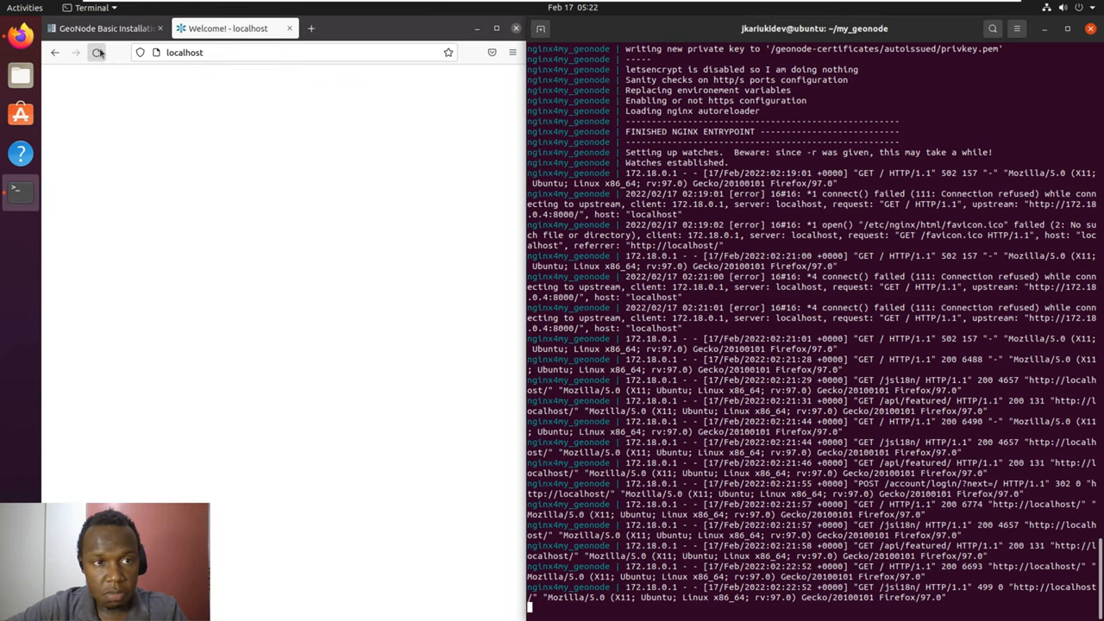
{"action": "left_click", "coordinate": [98, 52]}
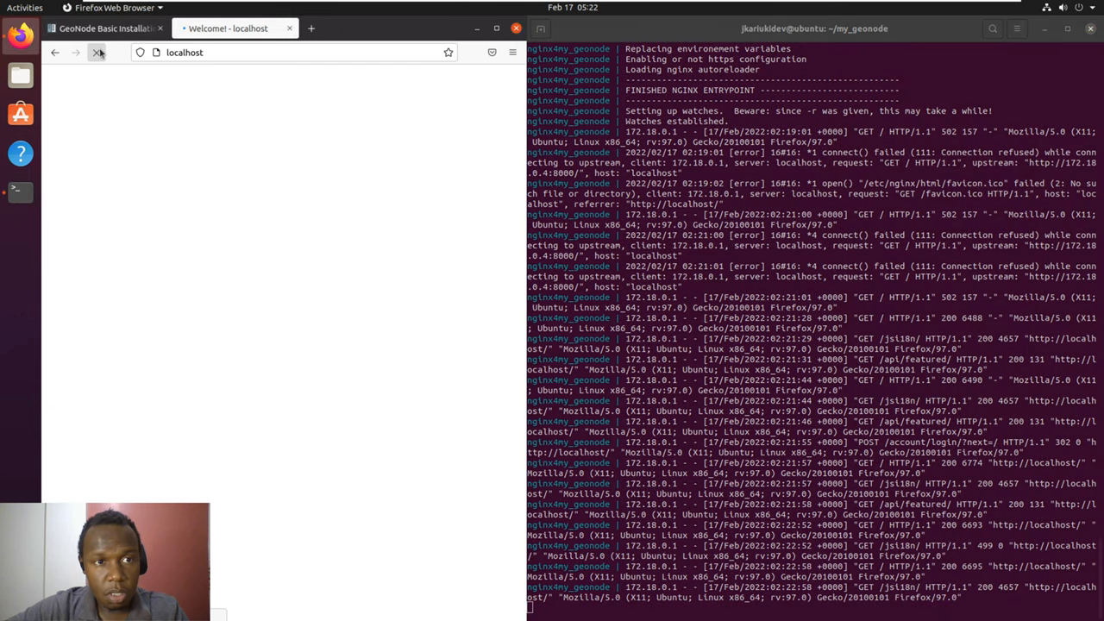
{"action": "left_click", "coordinate": [97, 52]}
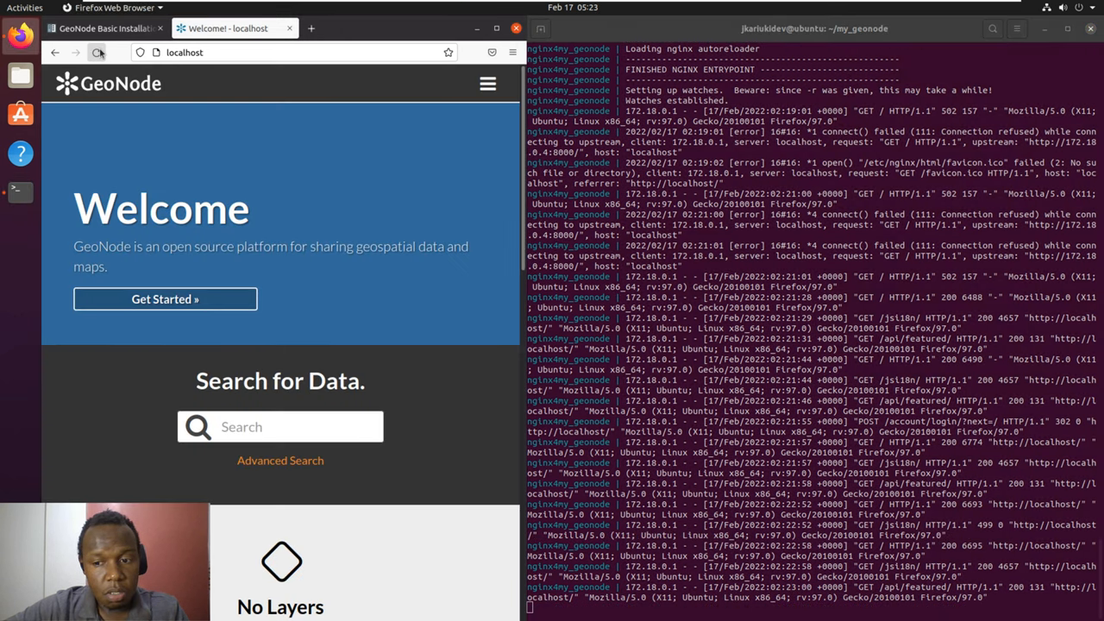
{"action": "left_click", "coordinate": [96, 52]}
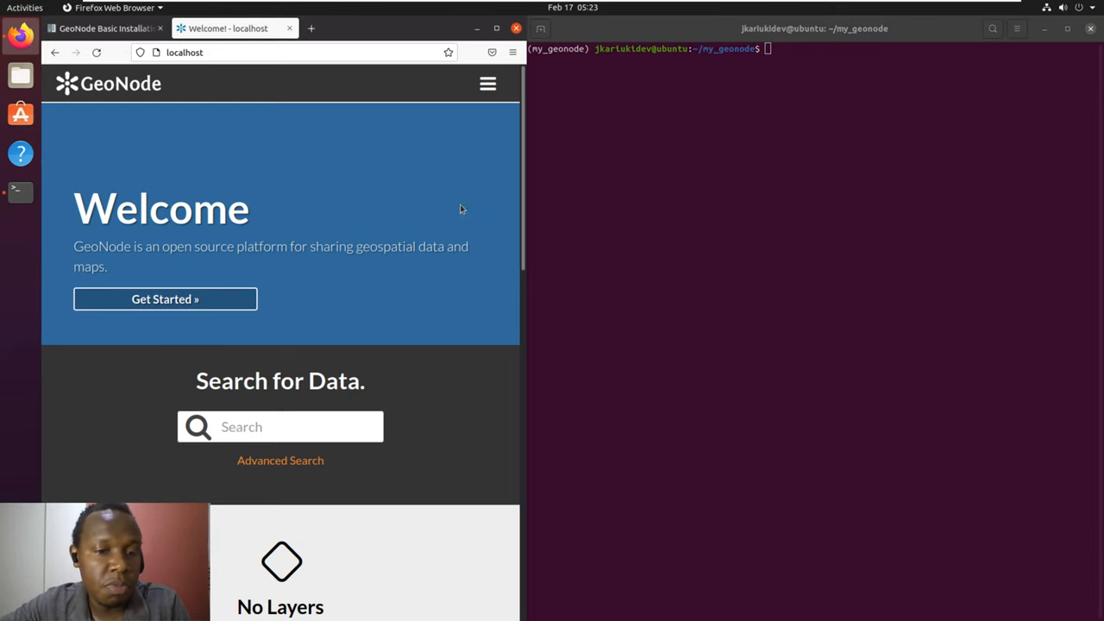
{"action": "mouse_move", "coordinate": [127, 121]}
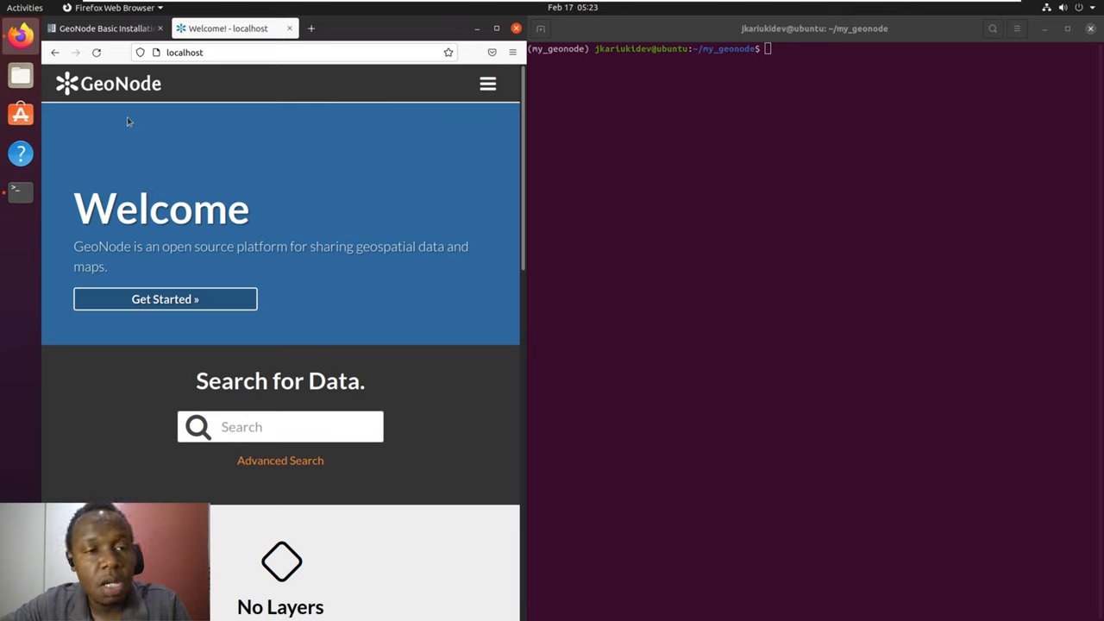
{"action": "mouse_move", "coordinate": [99, 89]}
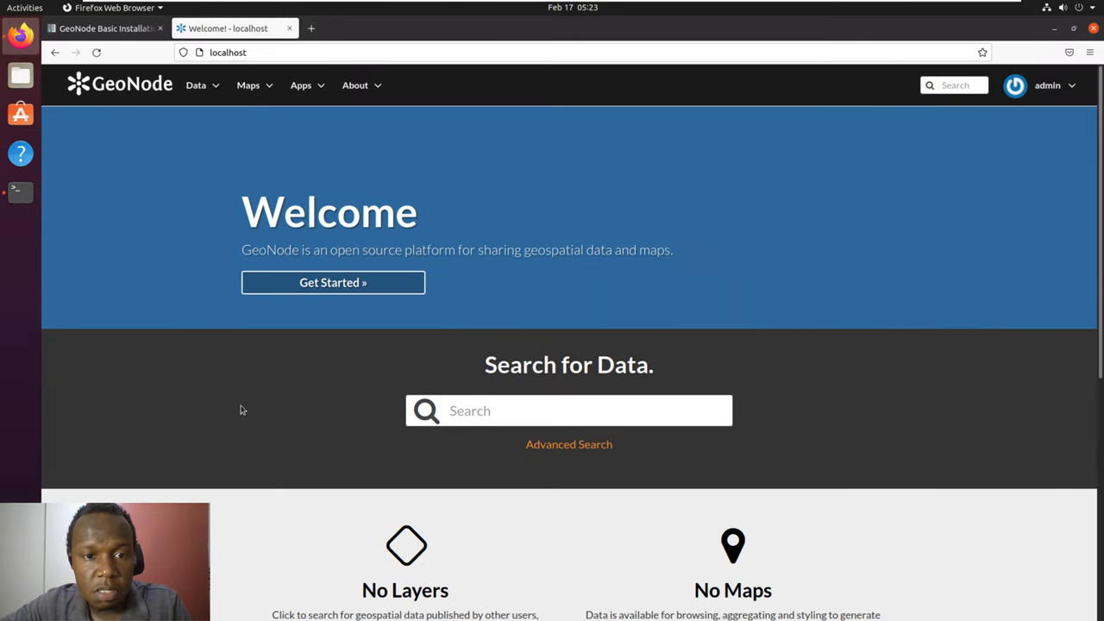
Step: Look over the full-screen GeoNode home page, scrolling down and dragging across it
{"action": "scroll", "scroll_direction": "down", "scroll_amount": 3}
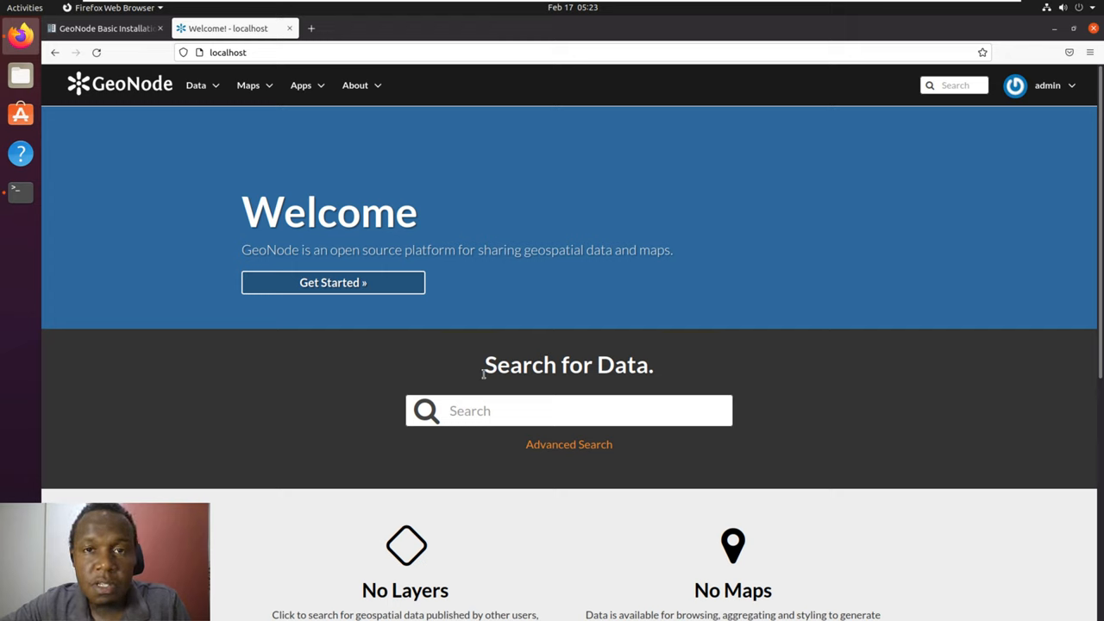
{"action": "mouse_move", "coordinate": [468, 378]}
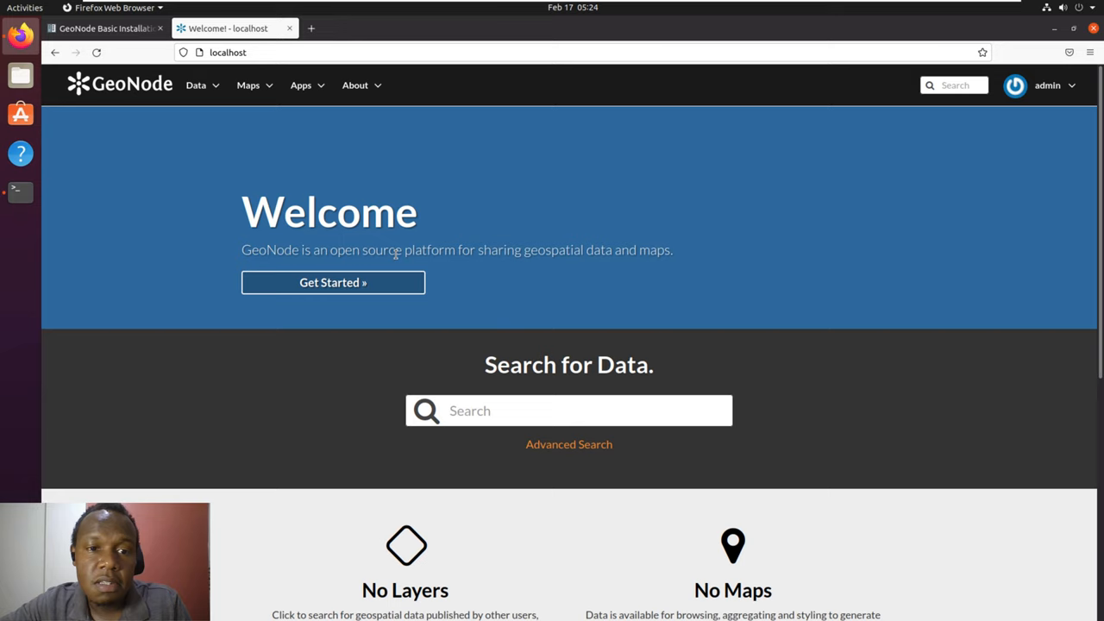
{"action": "left_click_drag", "start_coordinate": [242, 212], "coordinate": [552, 250]}
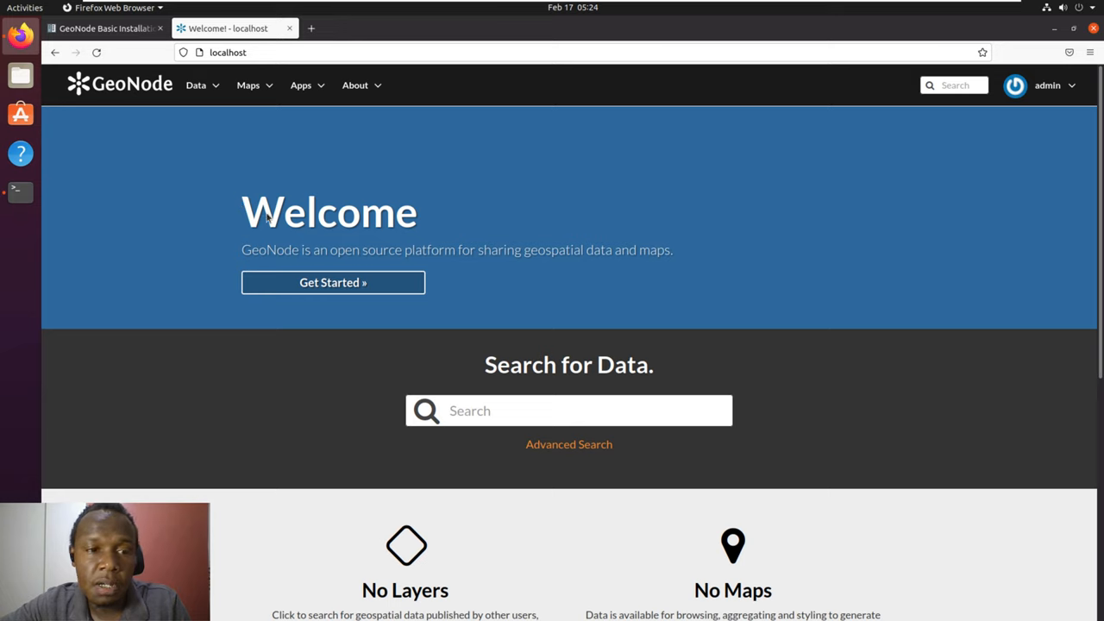
{"action": "mouse_move", "coordinate": [503, 212]}
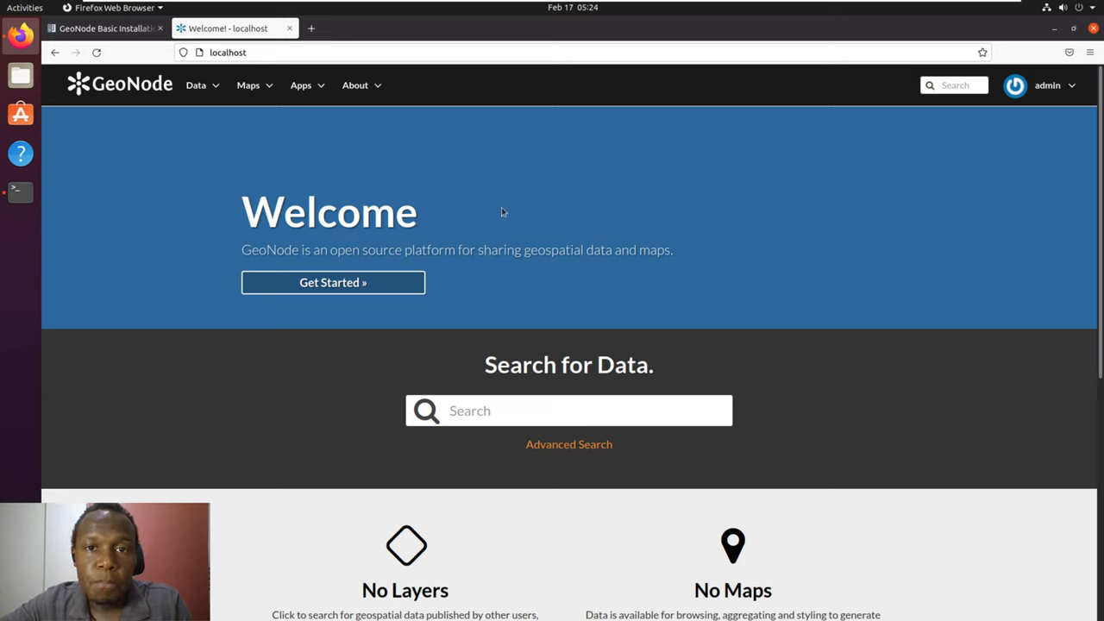
{"action": "mouse_move", "coordinate": [446, 218]}
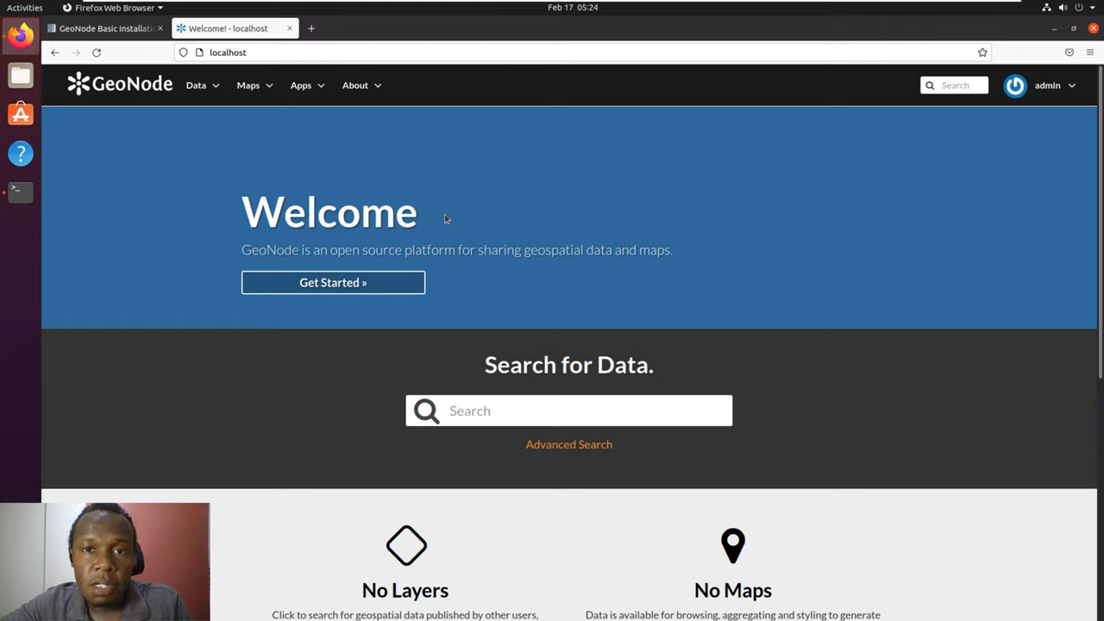